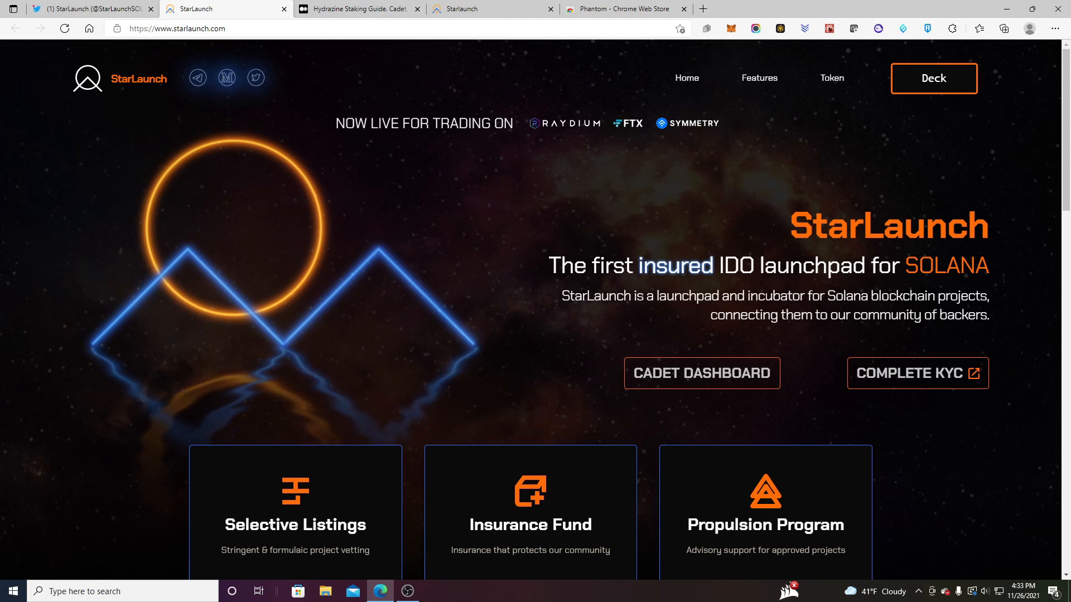
pyautogui.moveTo(87, 135)
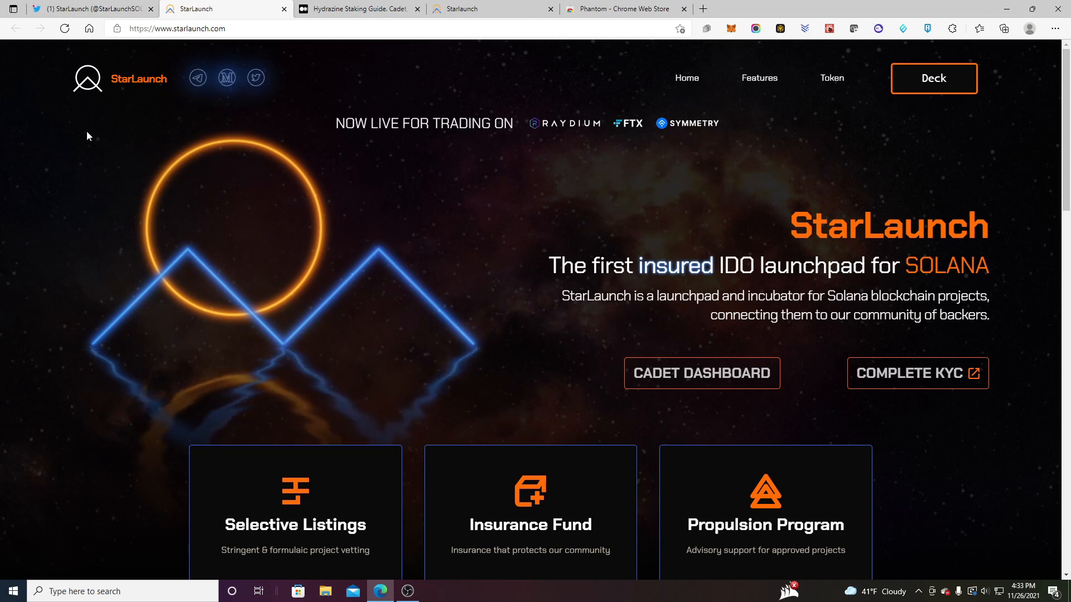
pyautogui.moveTo(601, 317)
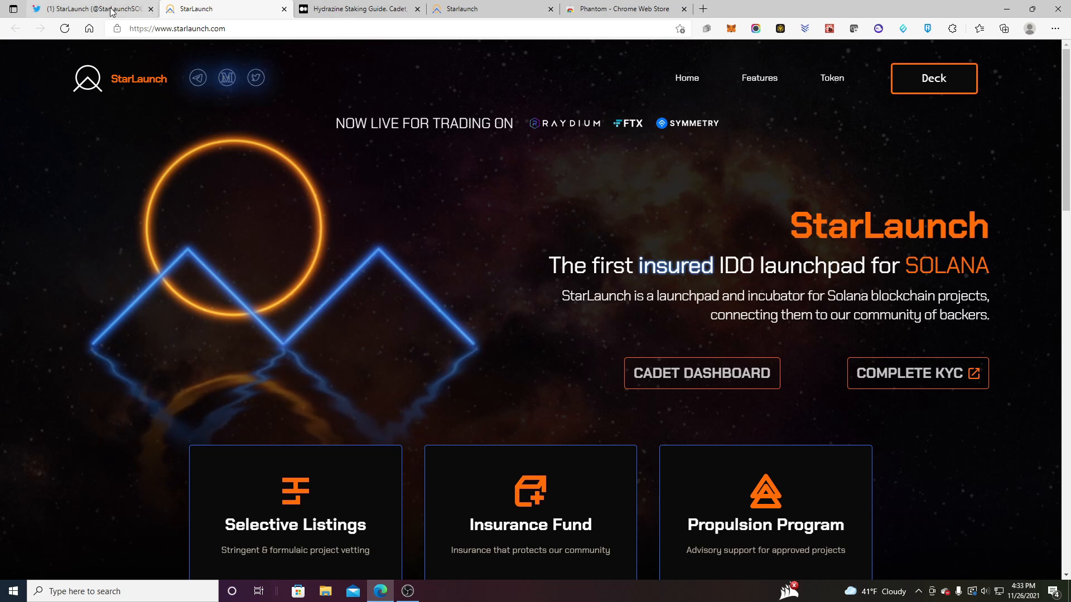
# View StarLaunch's Twitter profile down to its pinned Hydrazine Staking announcement tweet
pyautogui.click(84, 8)
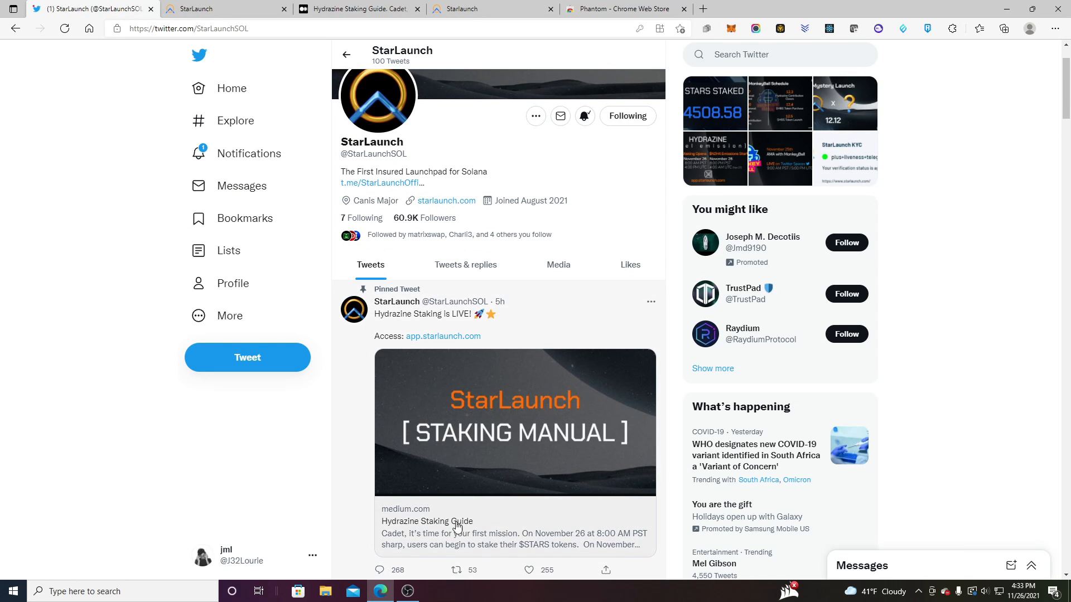
pyautogui.scroll(-3)
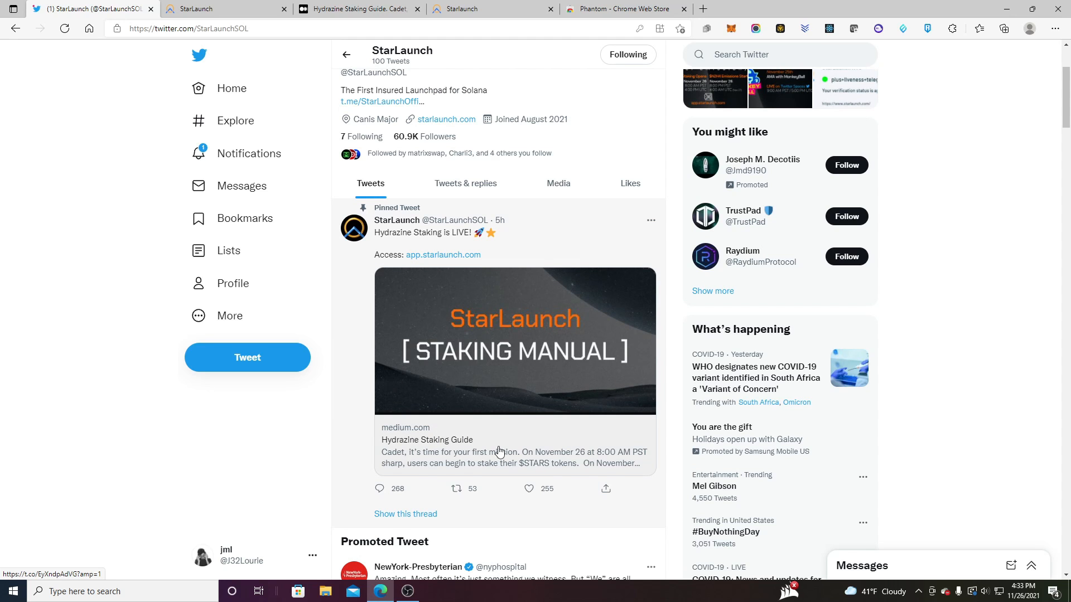
pyautogui.scroll(-3)
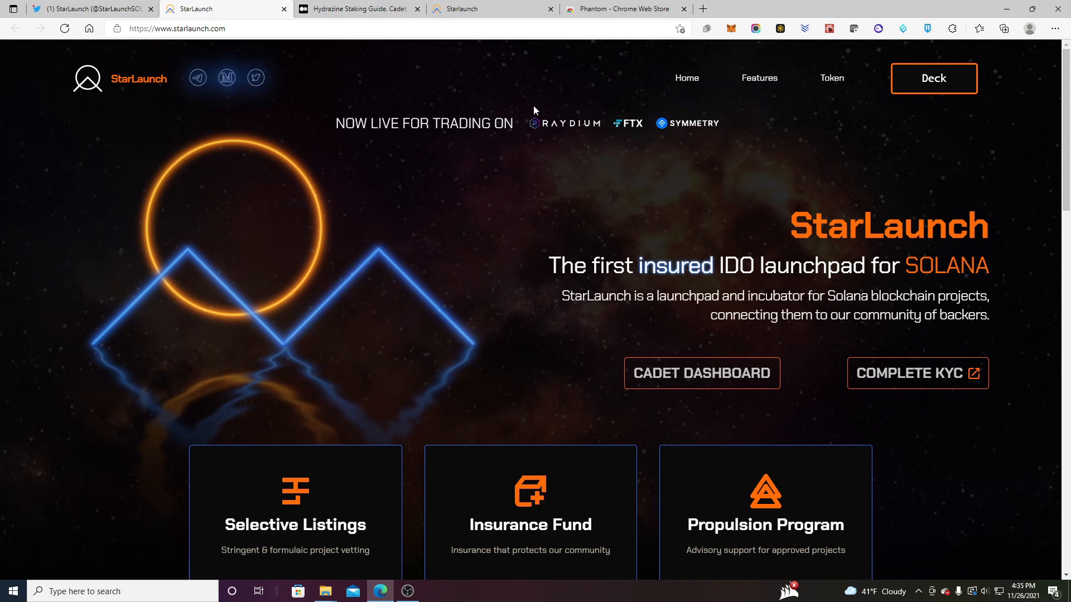
pyautogui.moveTo(721, 123)
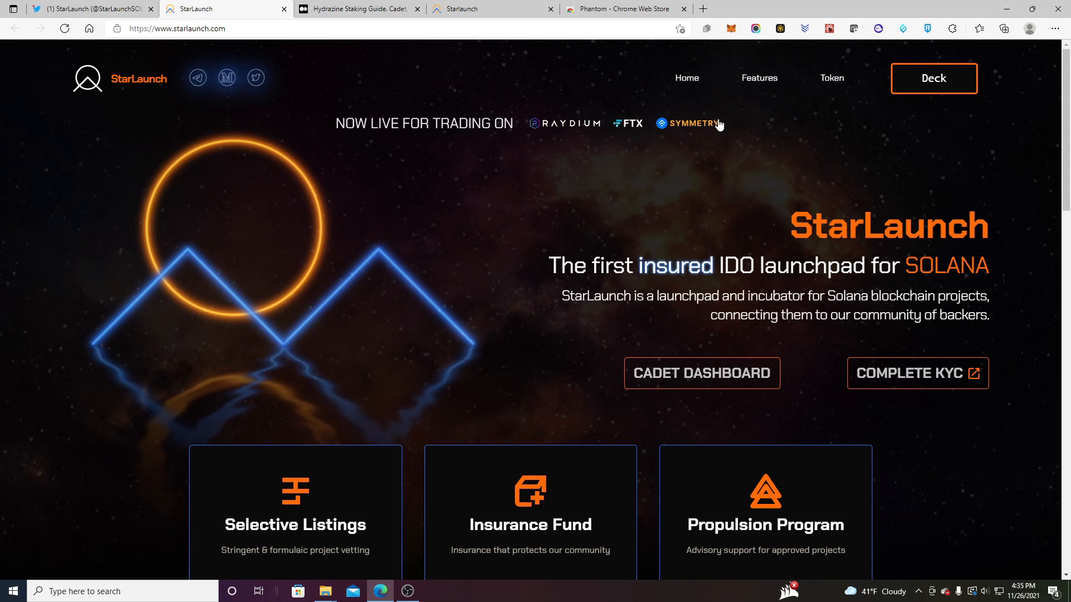
pyautogui.moveTo(584, 128)
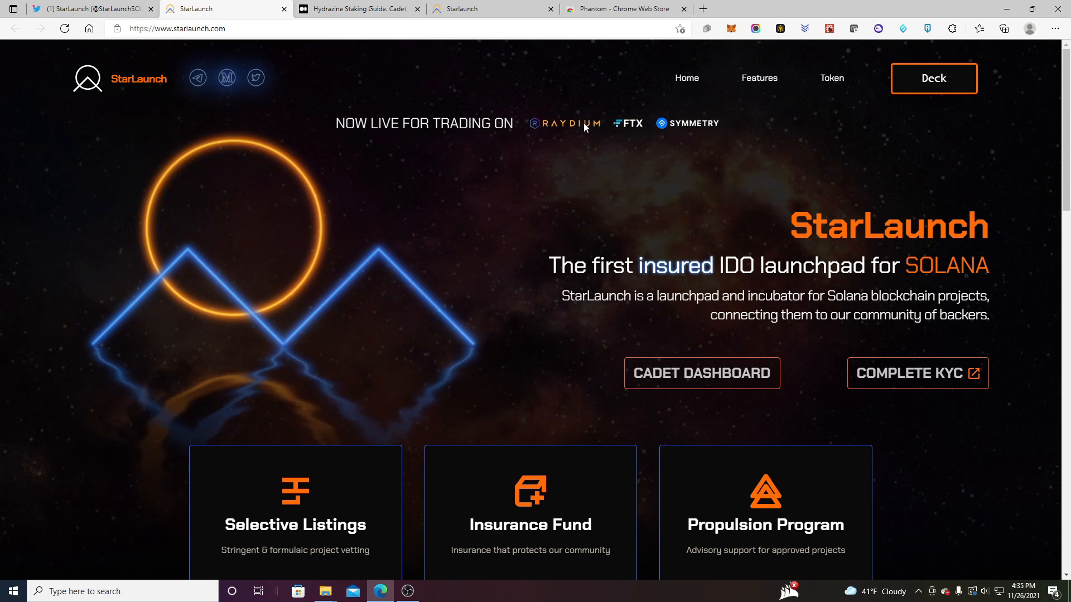
# Check the Phantom wallet's ~1.68 STARS balance on Raydium's swap page, then view Phantom's Chrome Web Store listing
pyautogui.click(563, 123)
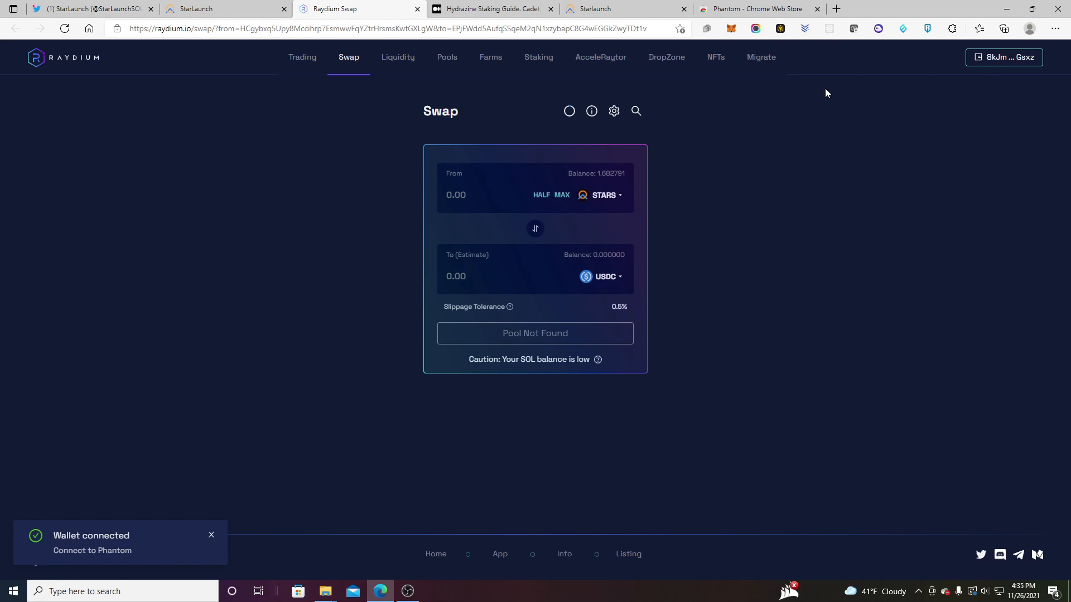
pyautogui.click(877, 29)
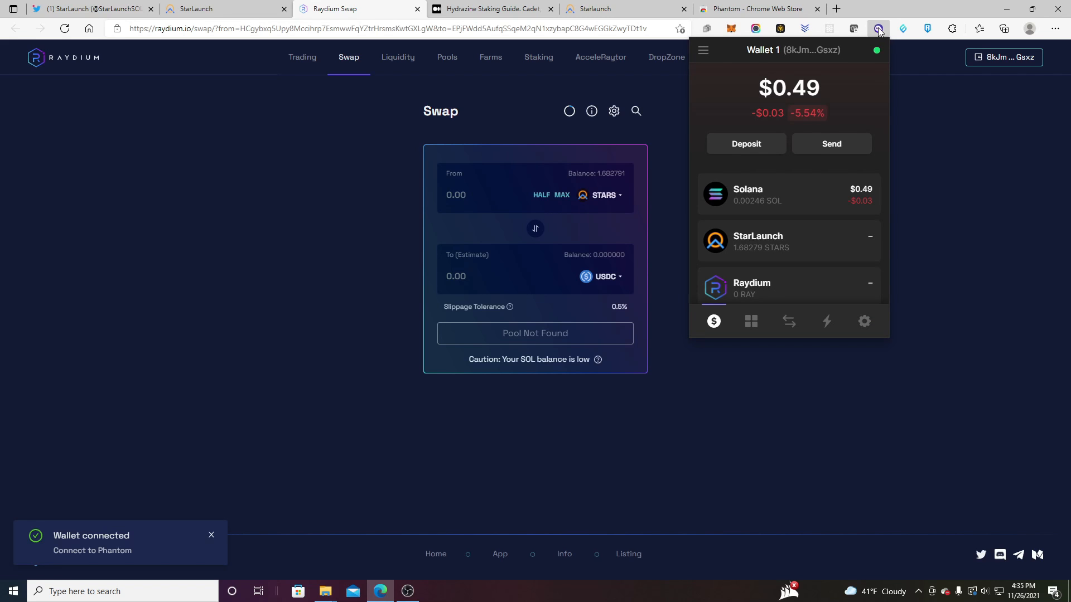
pyautogui.click(752, 9)
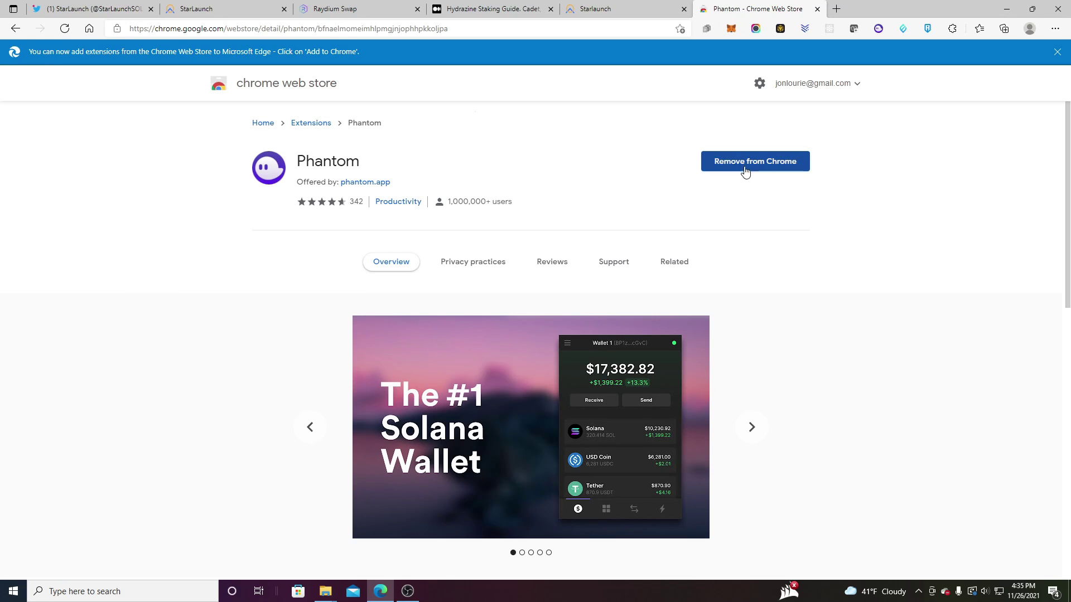
pyautogui.click(752, 426)
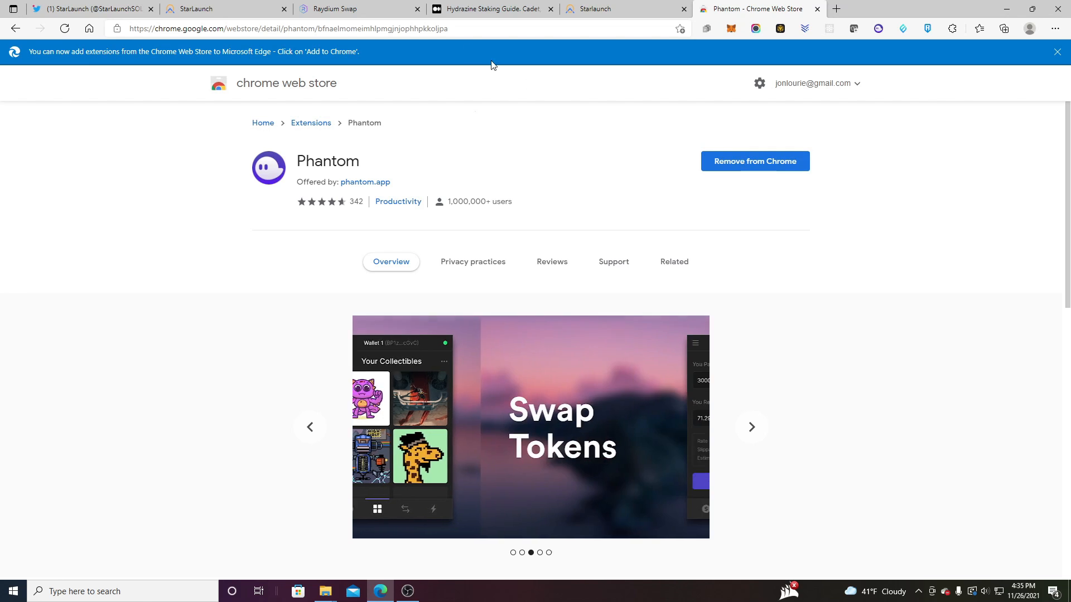
# Reverse the Raydium swap direction so it converts USDC into STARS
pyautogui.click(338, 9)
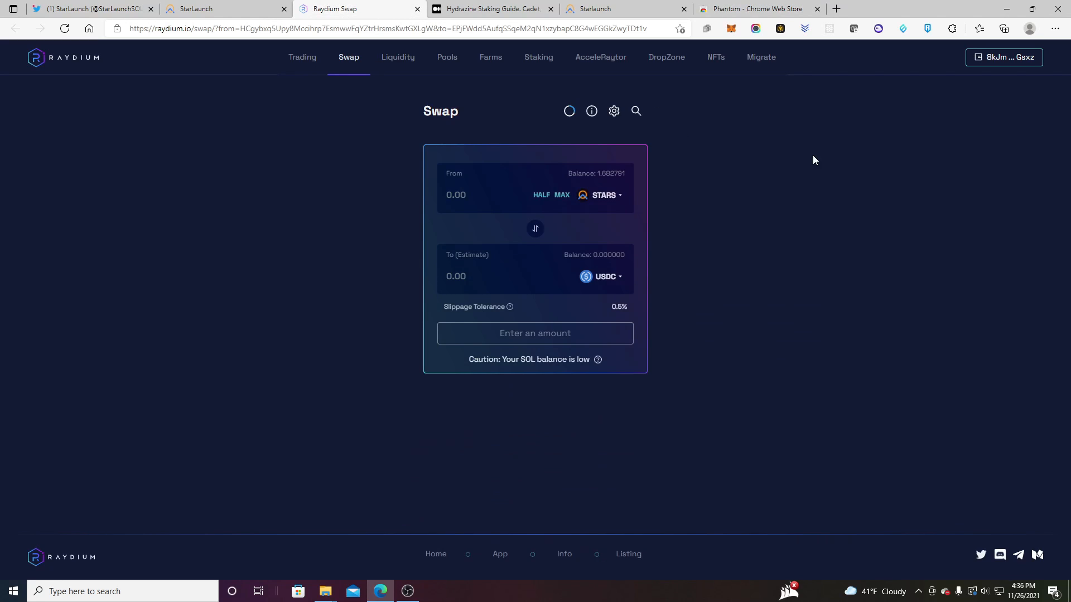
pyautogui.moveTo(661, 261)
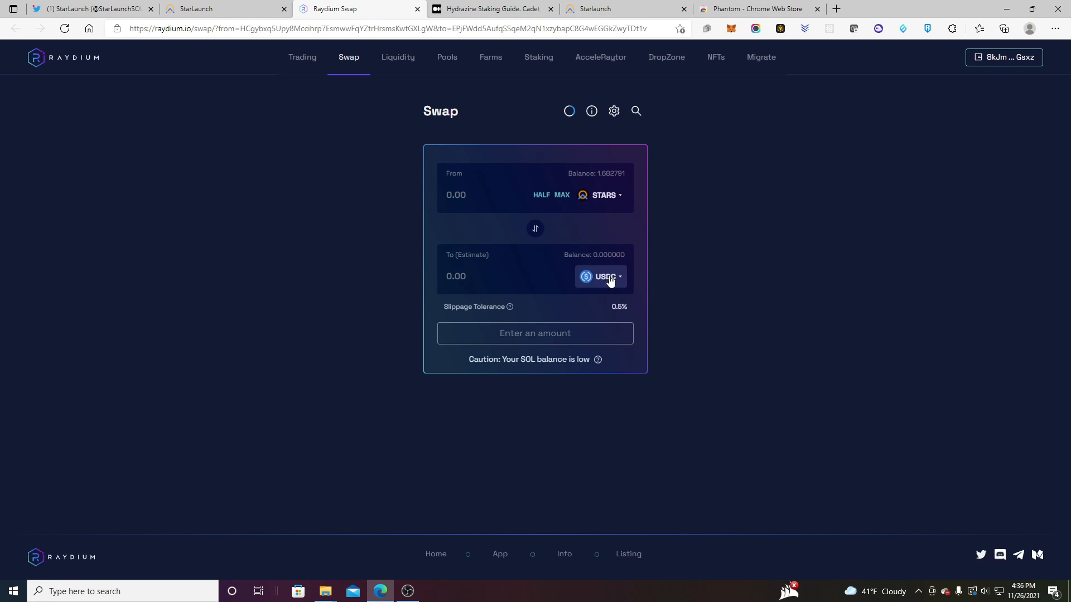
pyautogui.moveTo(863, 130)
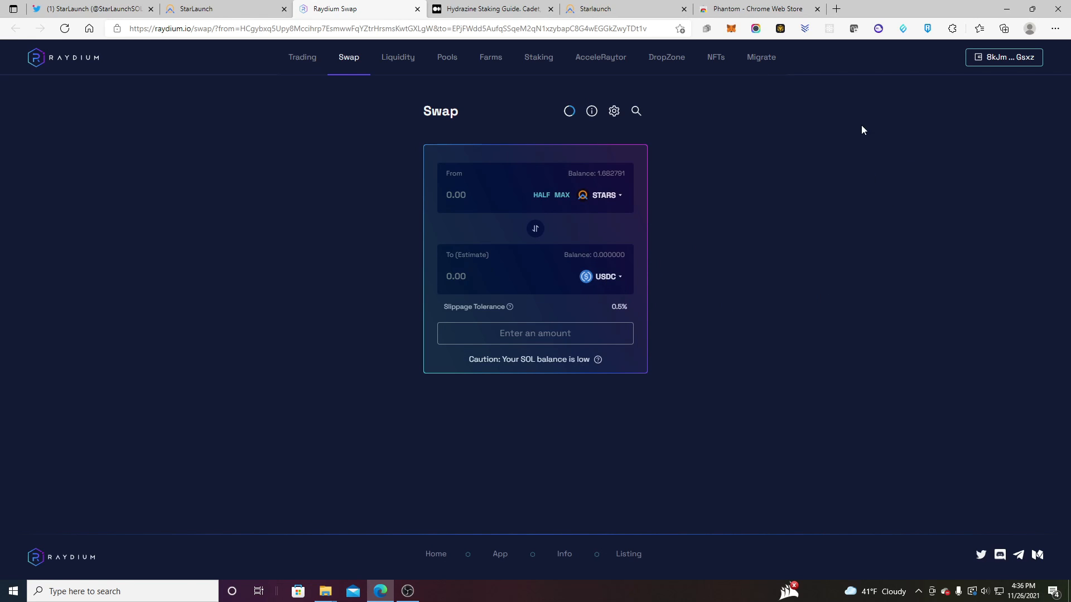
pyautogui.moveTo(535, 228)
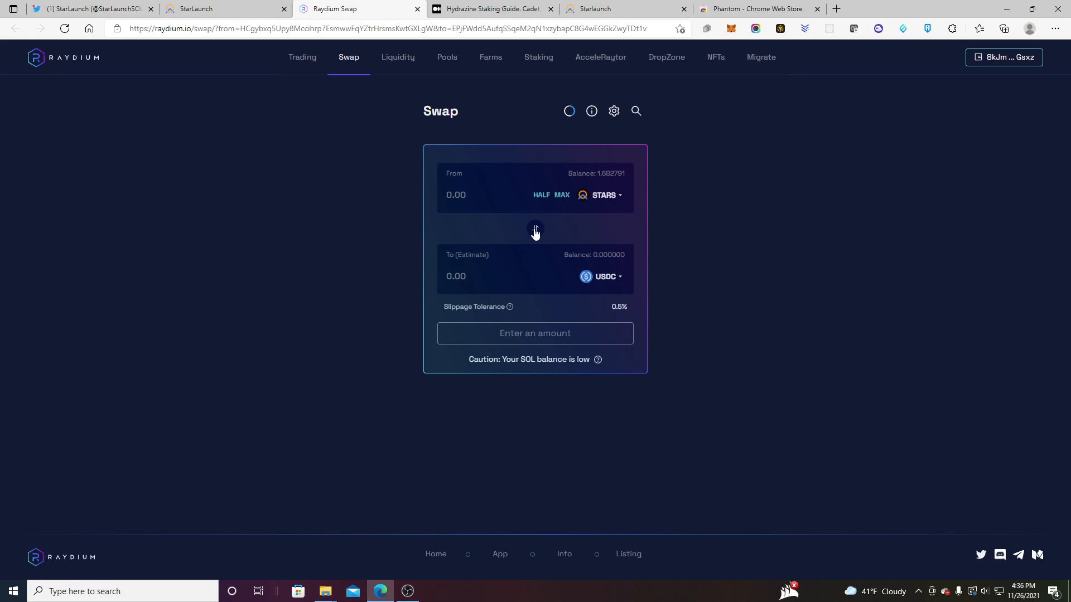
pyautogui.click(535, 229)
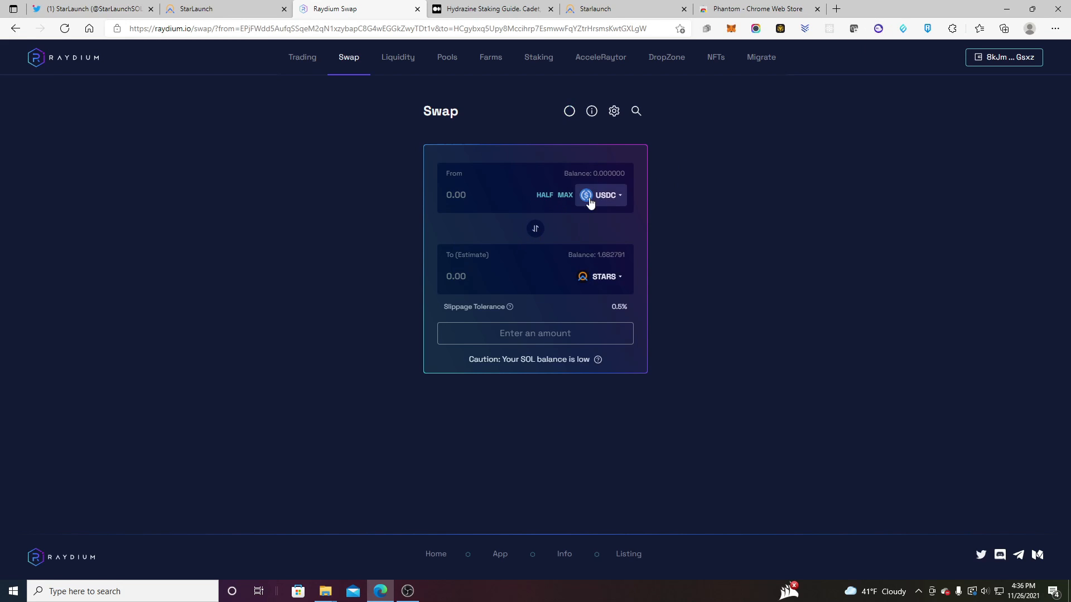
pyautogui.moveTo(379, 210)
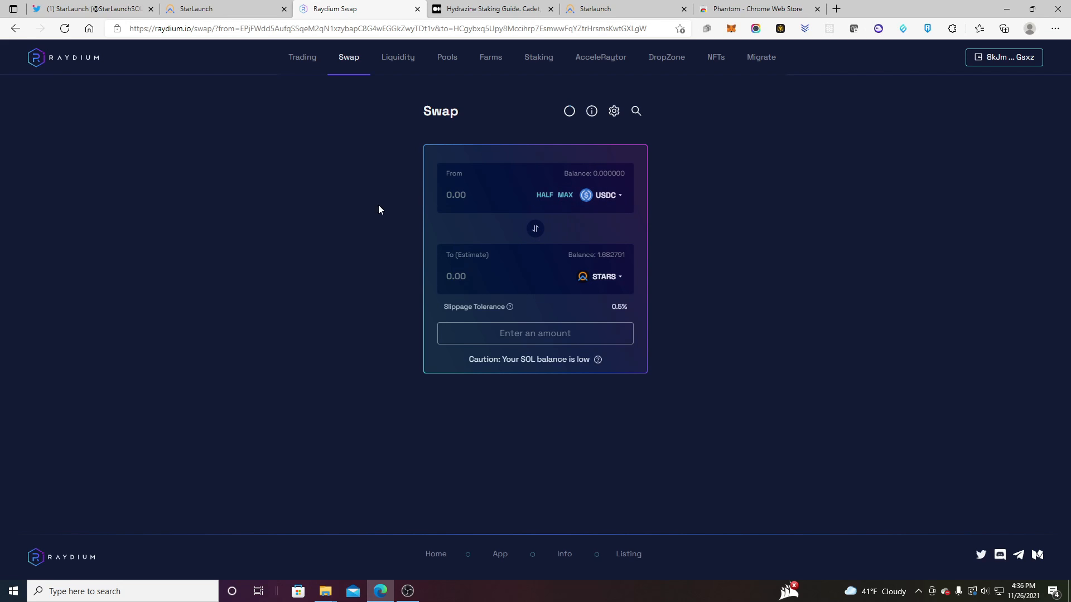
pyautogui.moveTo(389, 208)
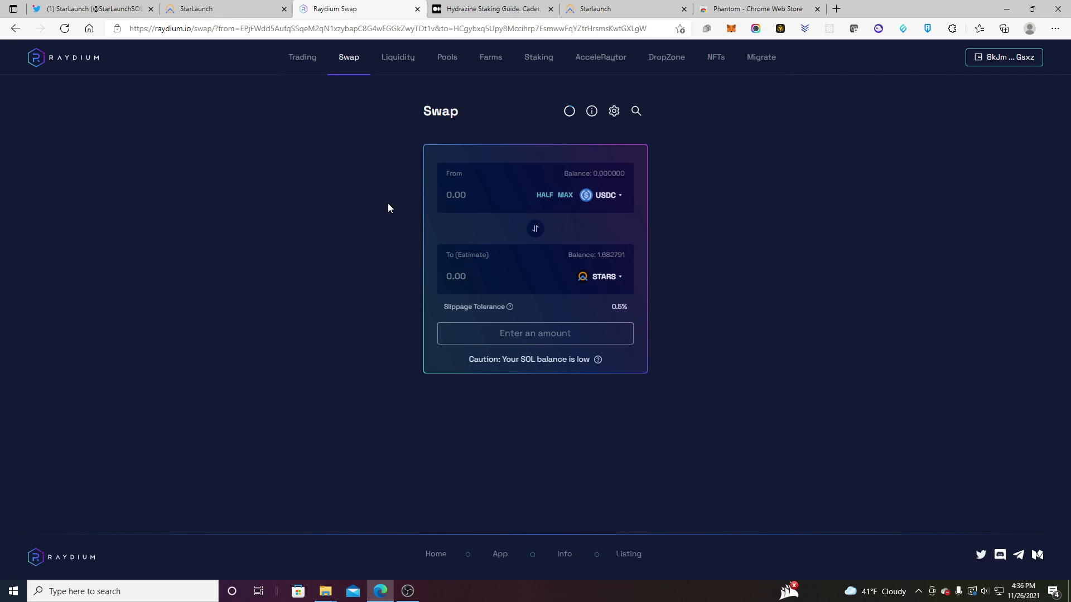
pyautogui.moveTo(510, 274)
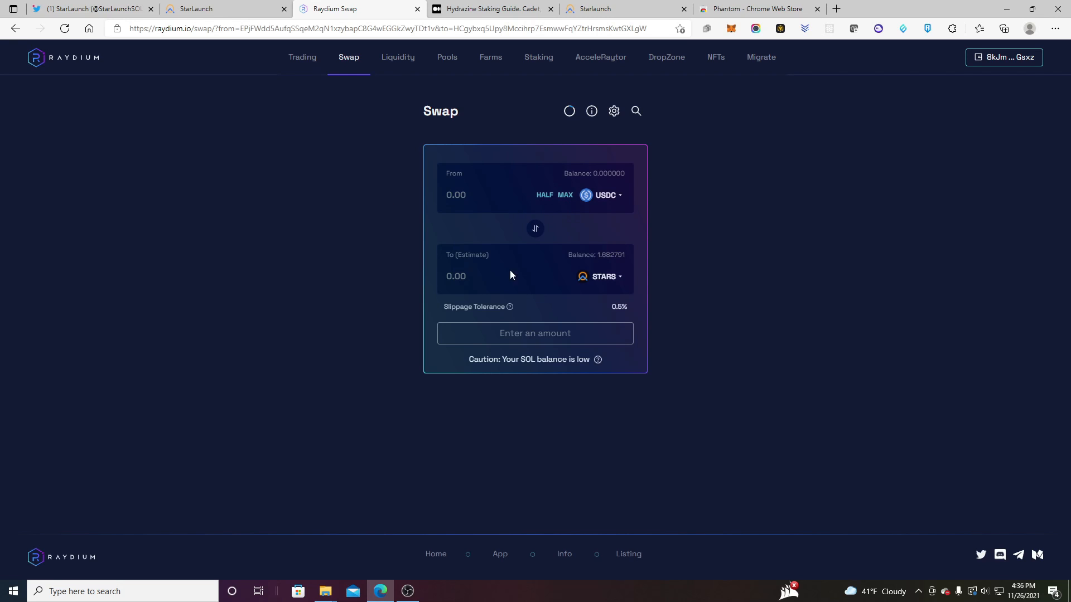
pyautogui.moveTo(548, 50)
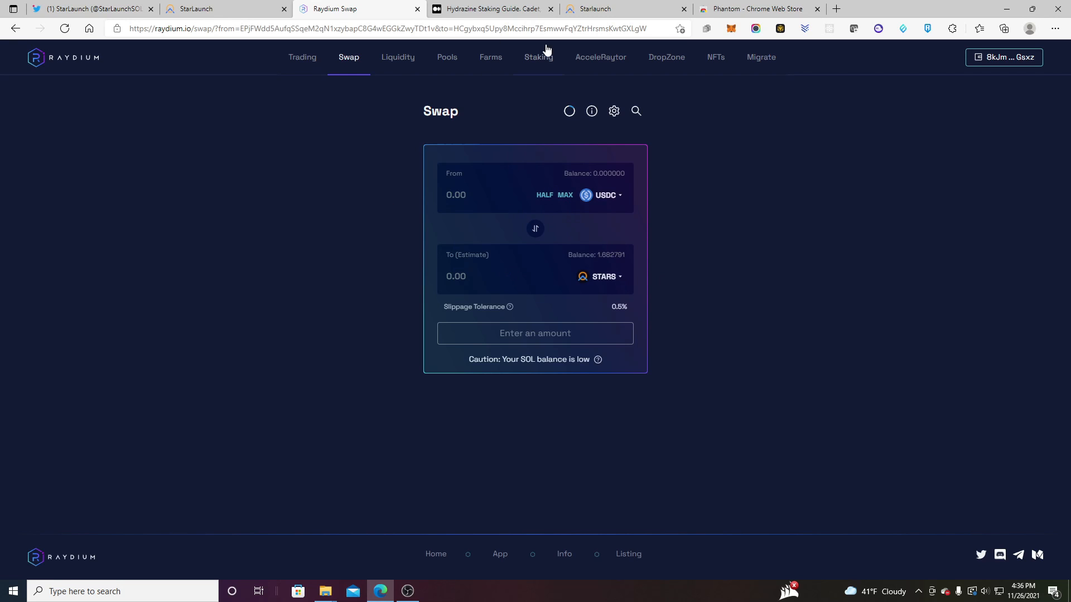
# Go from the StarLaunch homepage into the Cadet Dashboard showing 1.68 STARS, 0 N2H4, level 0
pyautogui.click(215, 9)
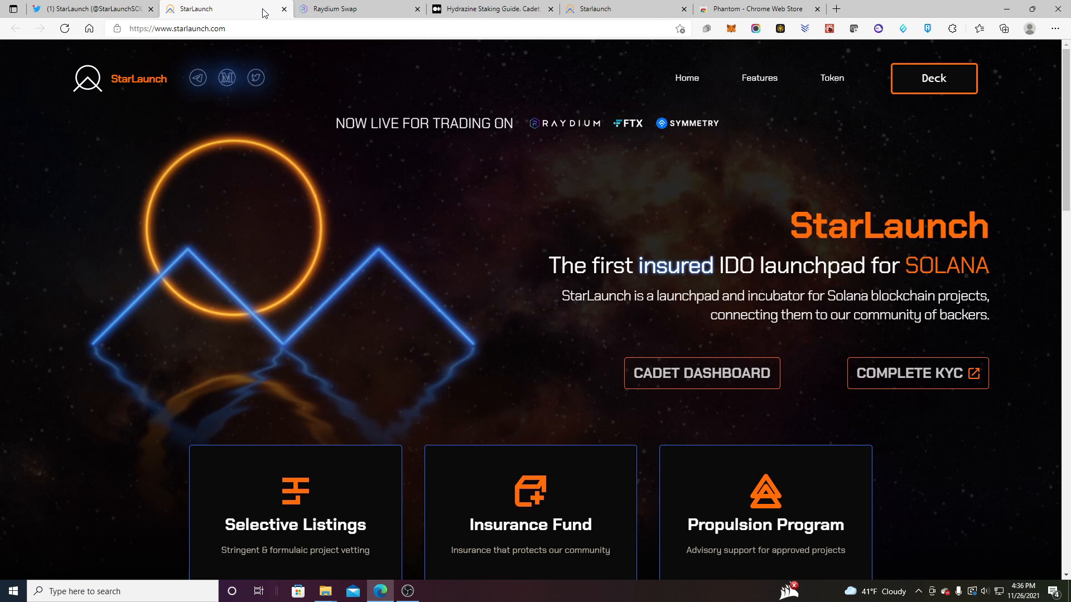
pyautogui.moveTo(709, 386)
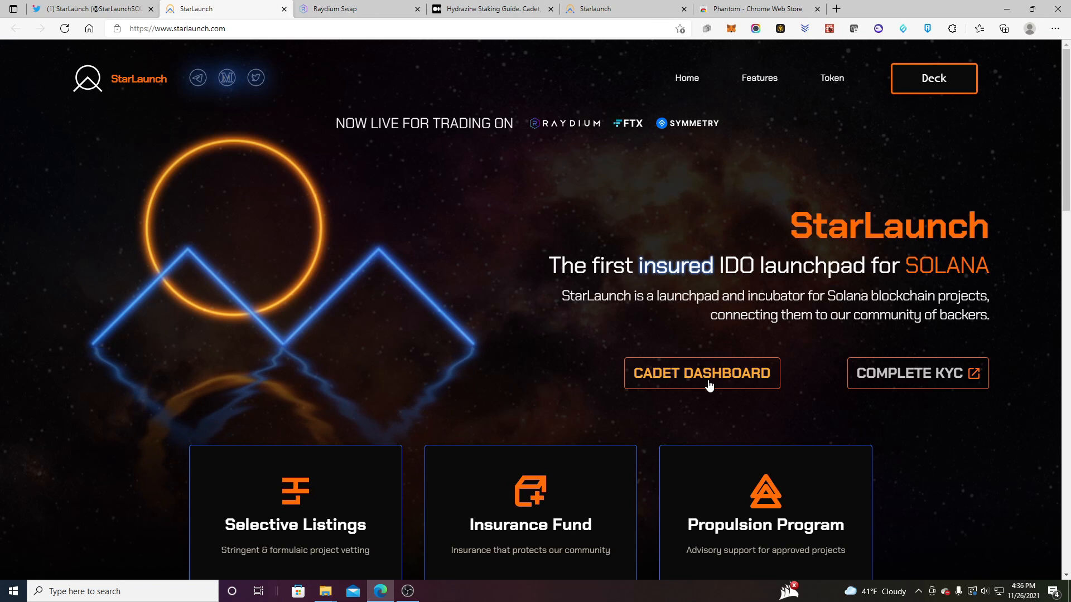
pyautogui.click(703, 373)
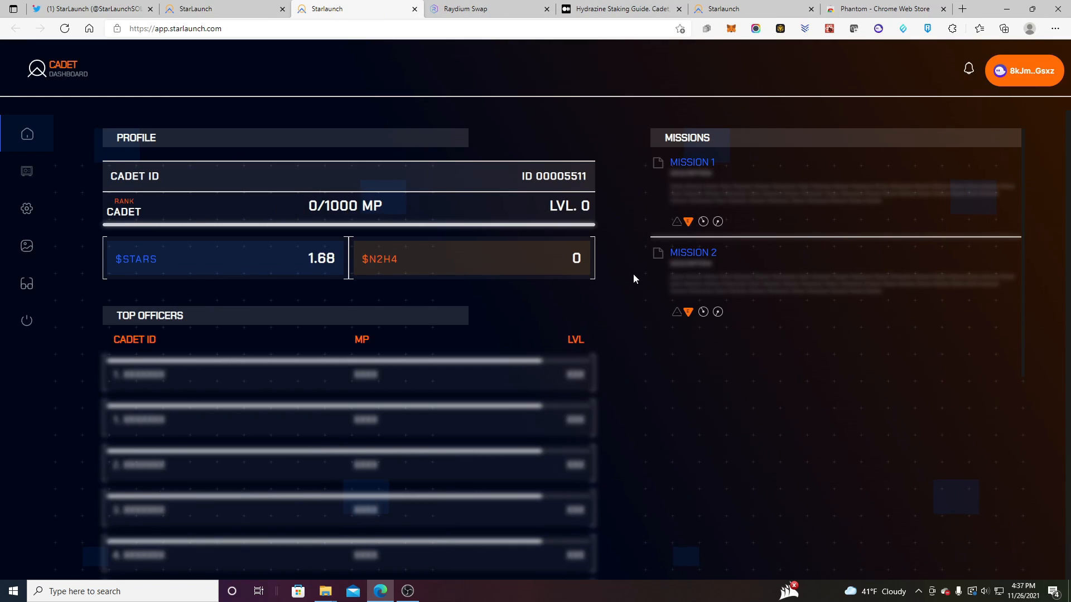
pyautogui.moveTo(885, 114)
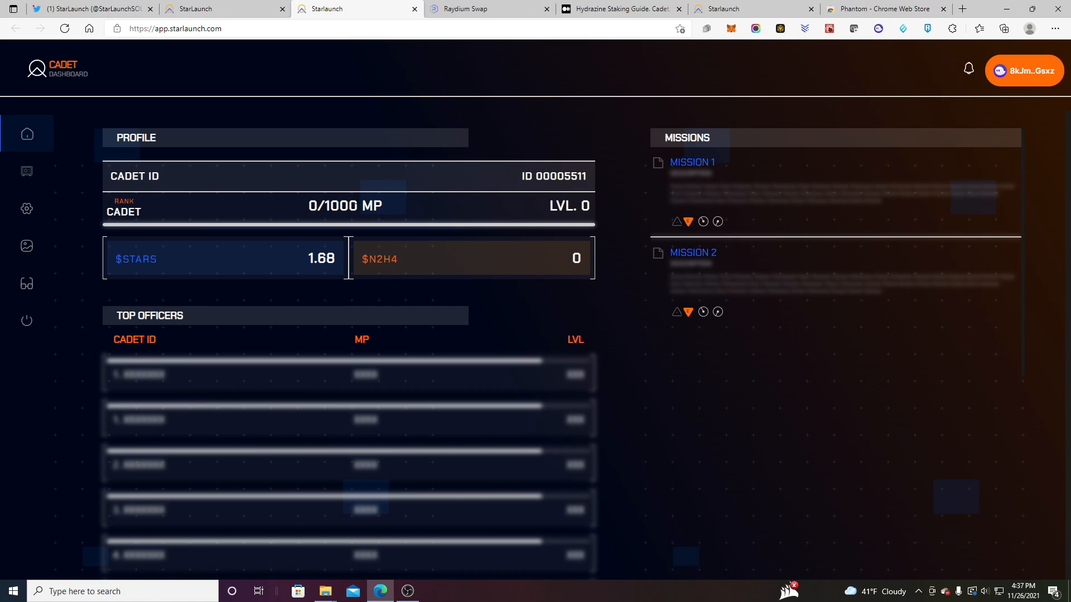
pyautogui.moveTo(294, 243)
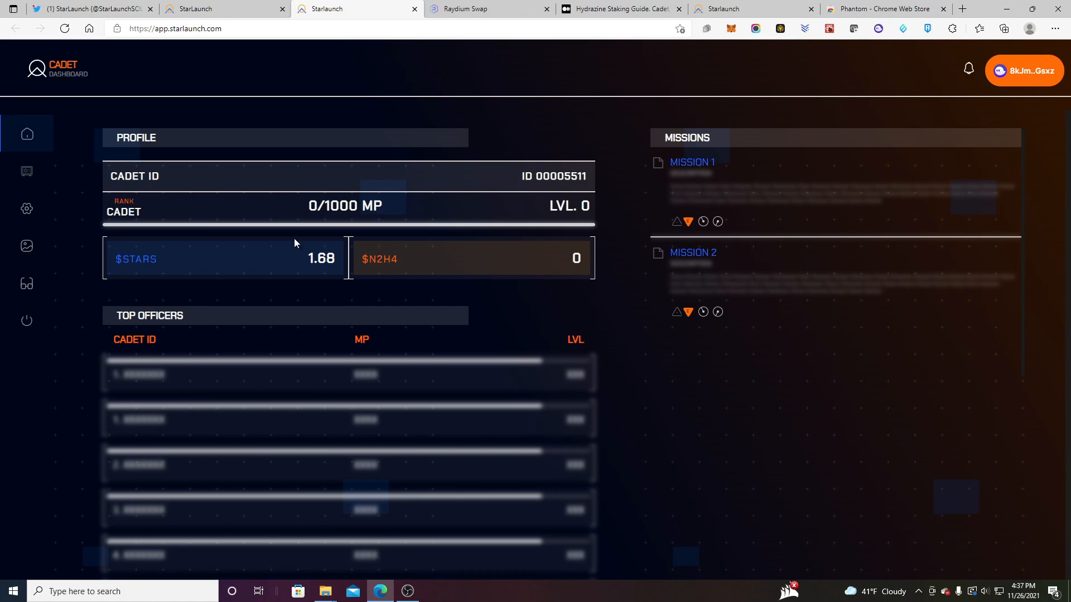
pyautogui.moveTo(119, 159)
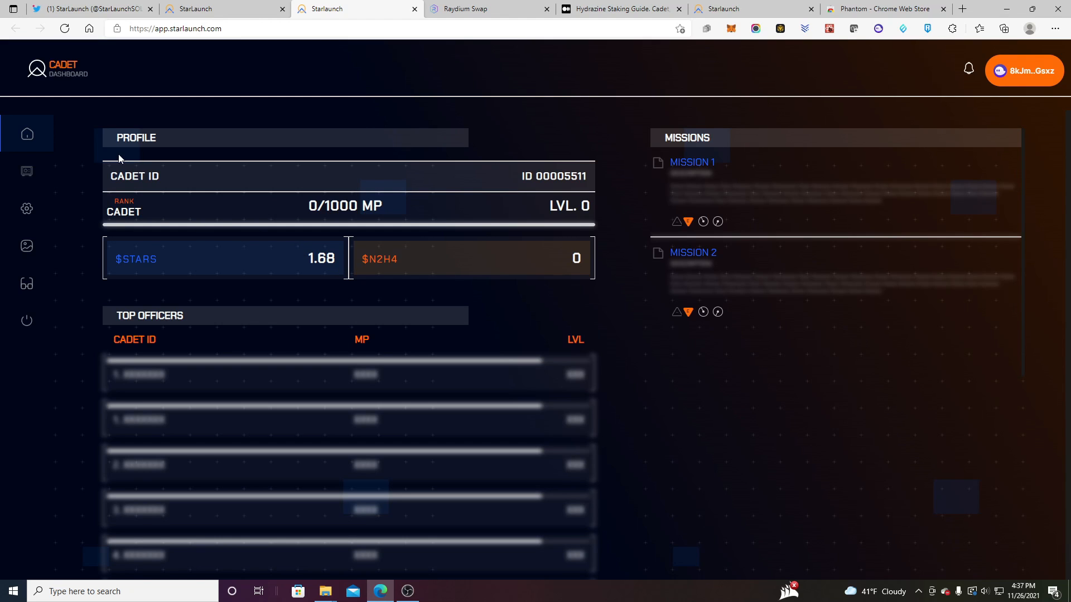
pyautogui.moveTo(26, 173)
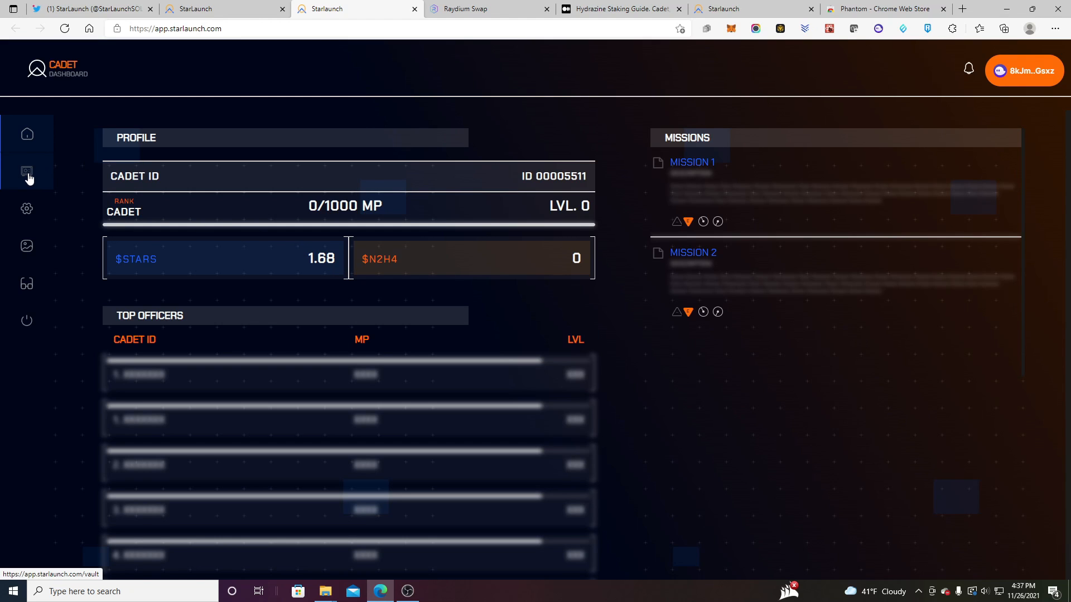
# Create the Fusion Vault account and approve its transaction in the Phantom wallet
pyautogui.click(27, 172)
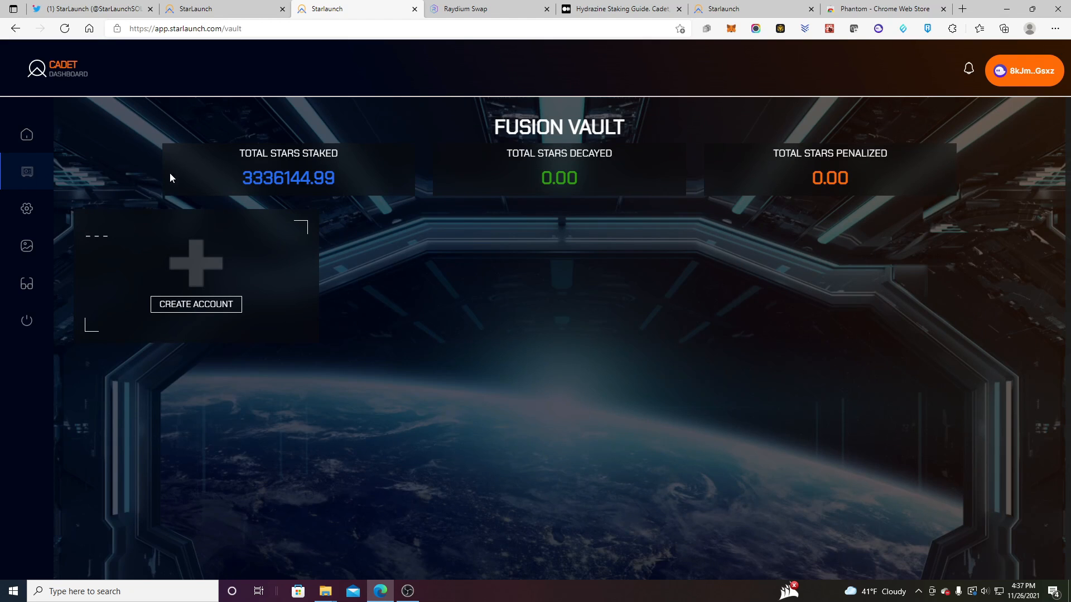
pyautogui.moveTo(350, 153)
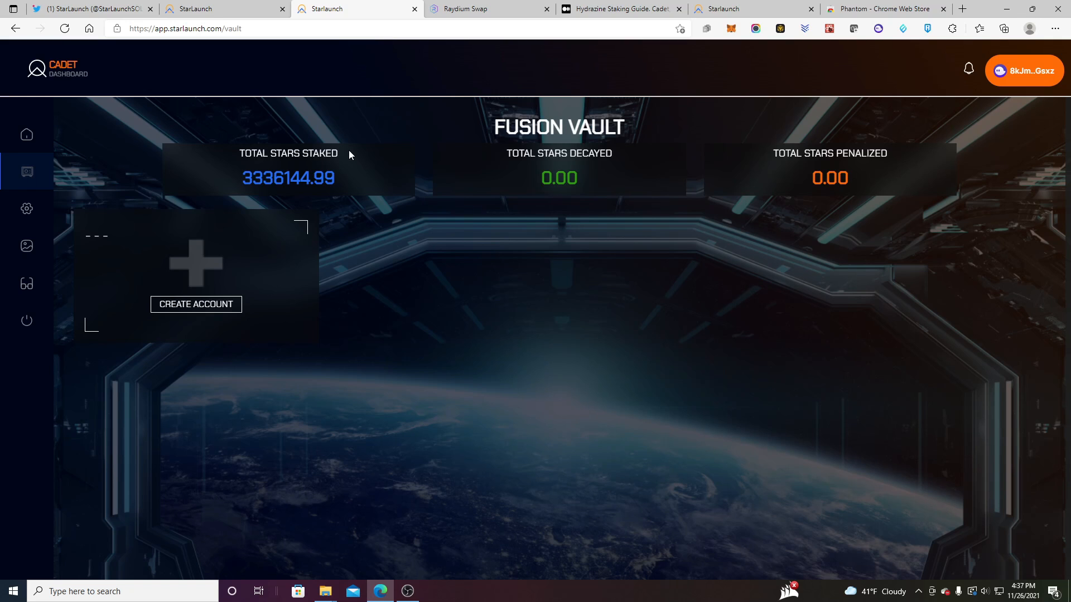
pyautogui.doubleClick(261, 178)
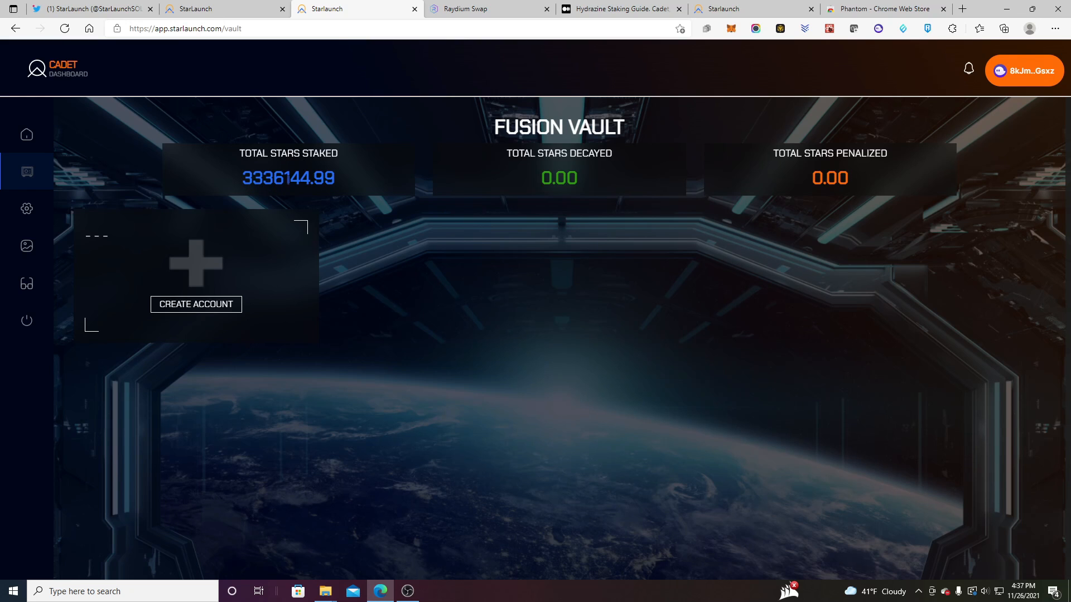
pyautogui.moveTo(218, 313)
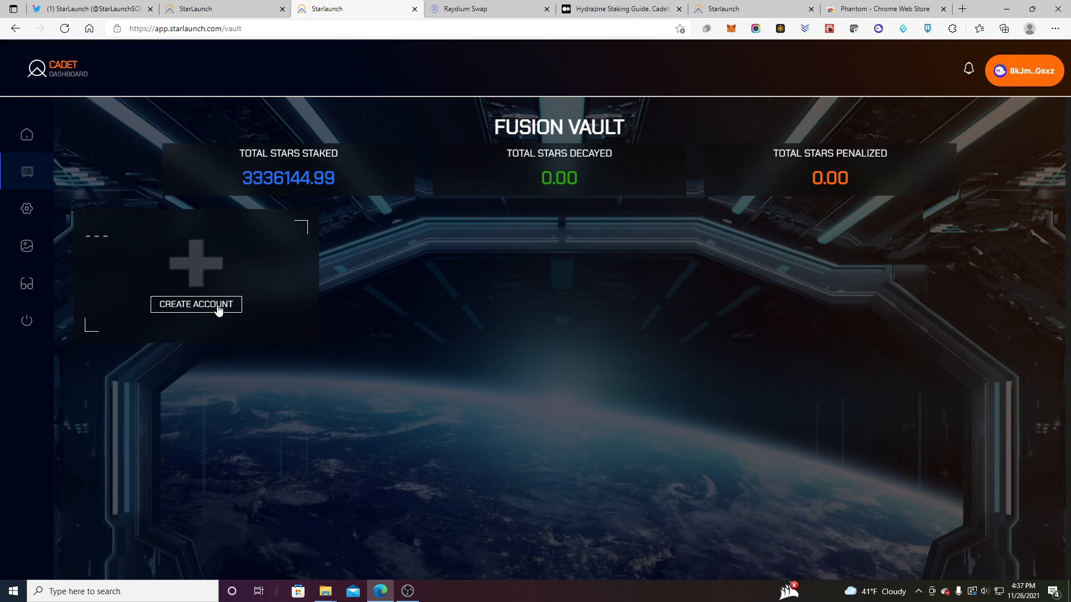
pyautogui.click(196, 304)
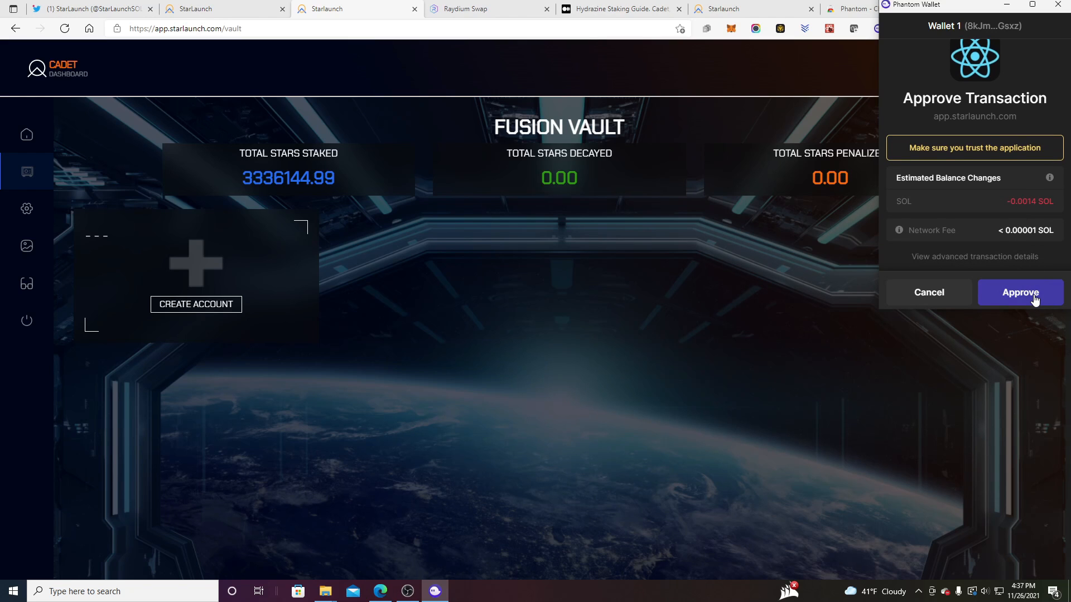
pyautogui.click(1022, 292)
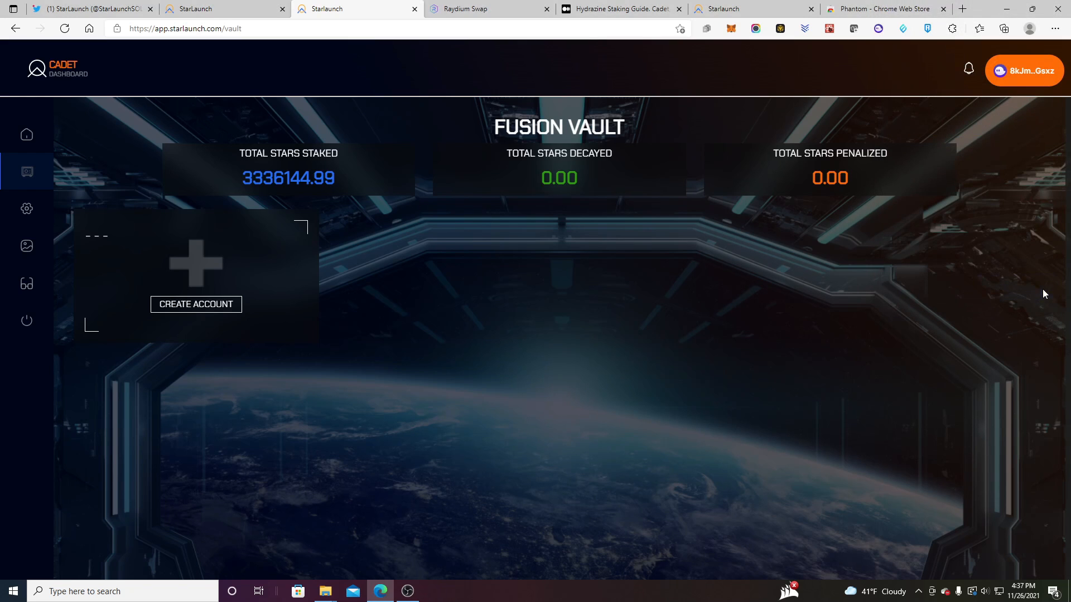
pyautogui.click(196, 304)
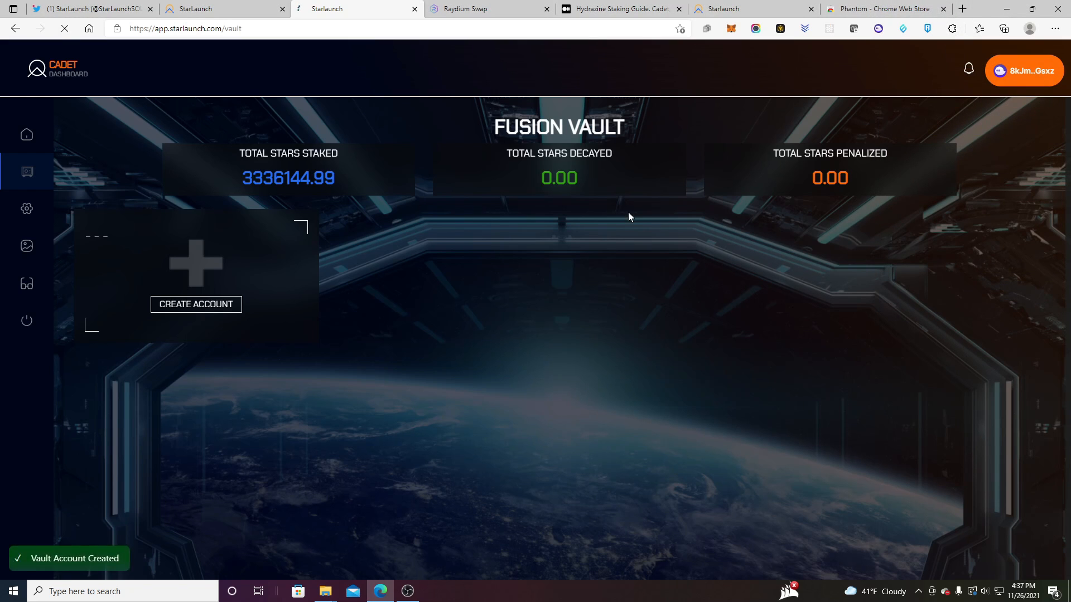
pyautogui.click(196, 305)
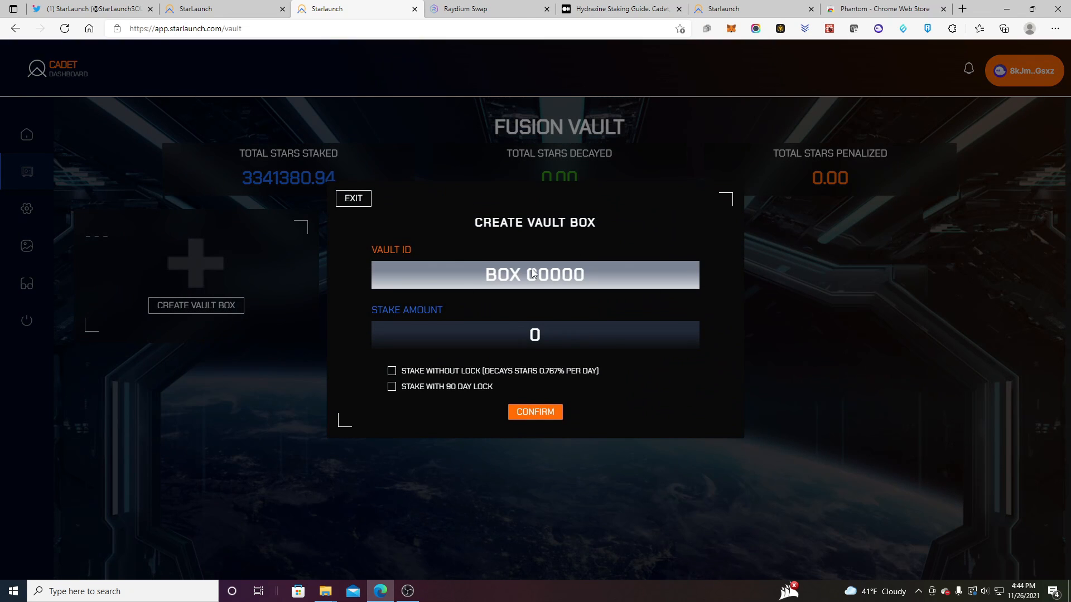
pyautogui.moveTo(466, 361)
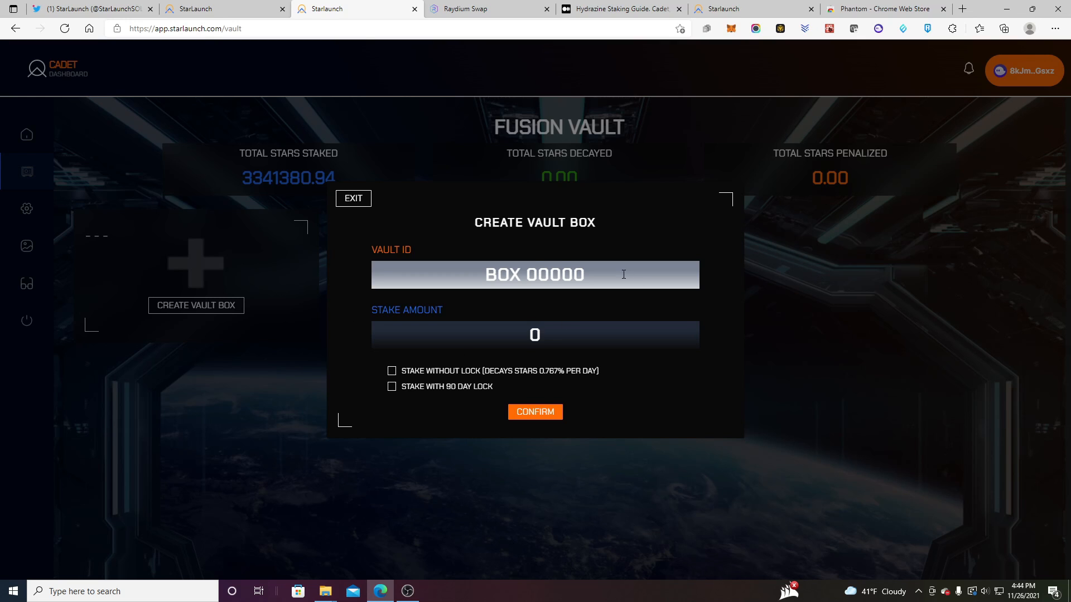
pyautogui.moveTo(507, 264)
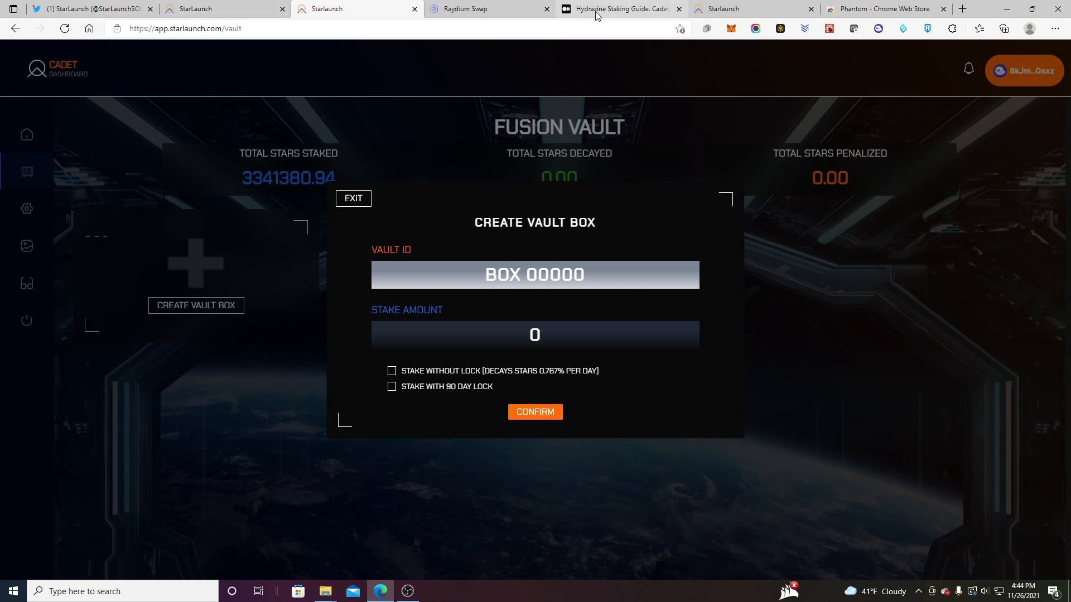
# Read the Medium Hydrazine Staking Guide down to step 7 on Create Vault Box and its lock options
pyautogui.click(620, 9)
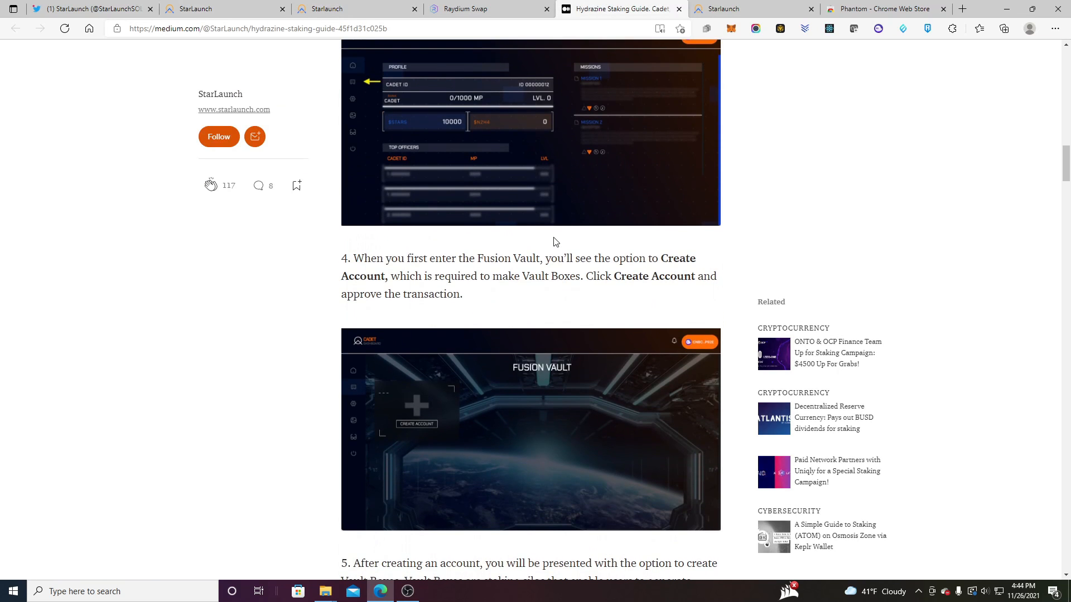
pyautogui.scroll(-3)
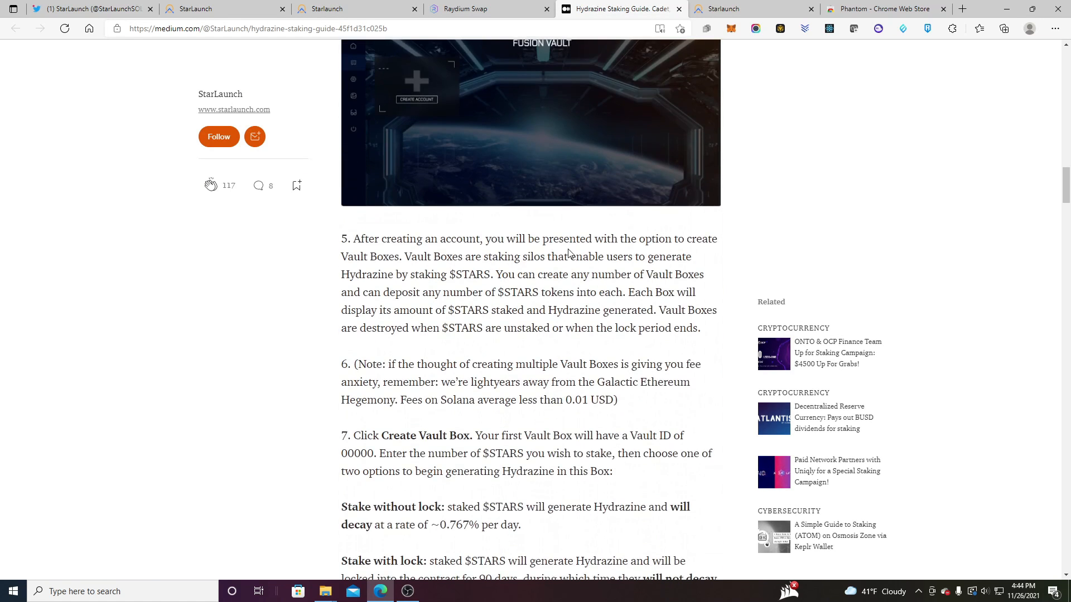
pyautogui.scroll(-3)
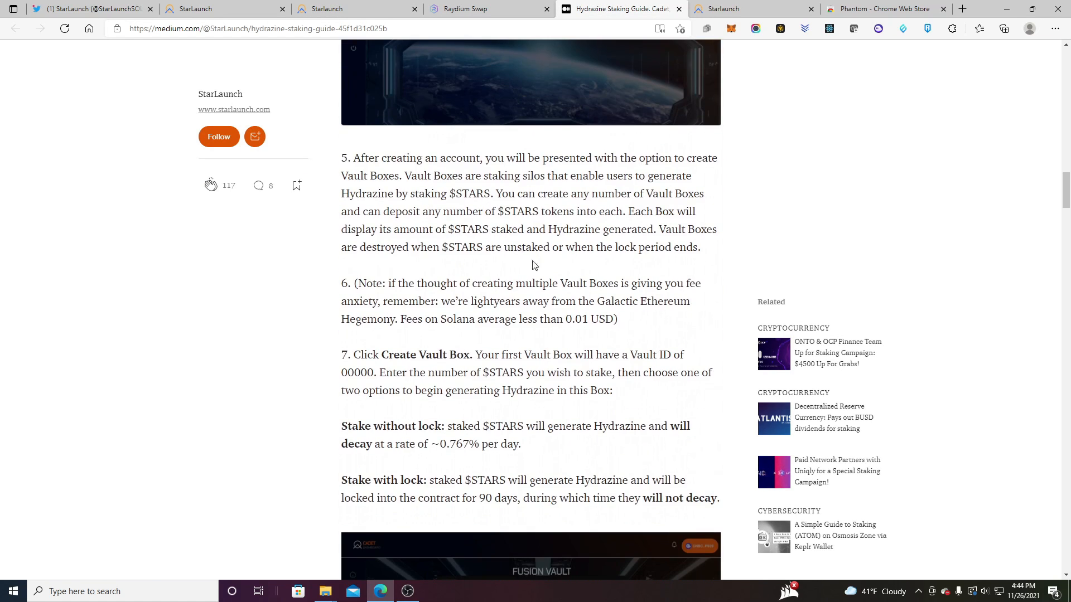
pyautogui.scroll(-3)
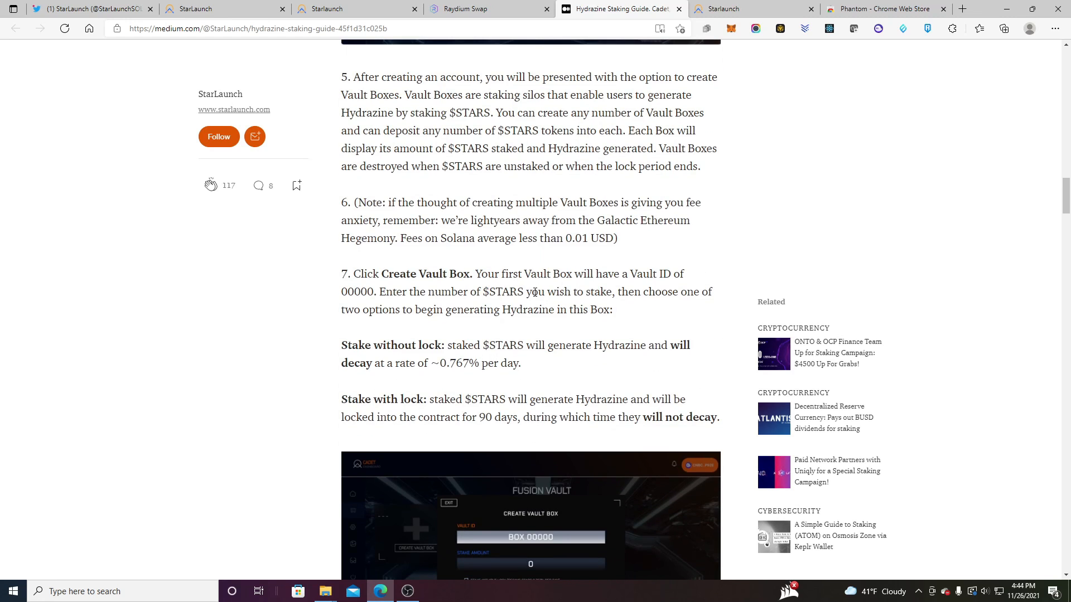
pyautogui.moveTo(274, 319)
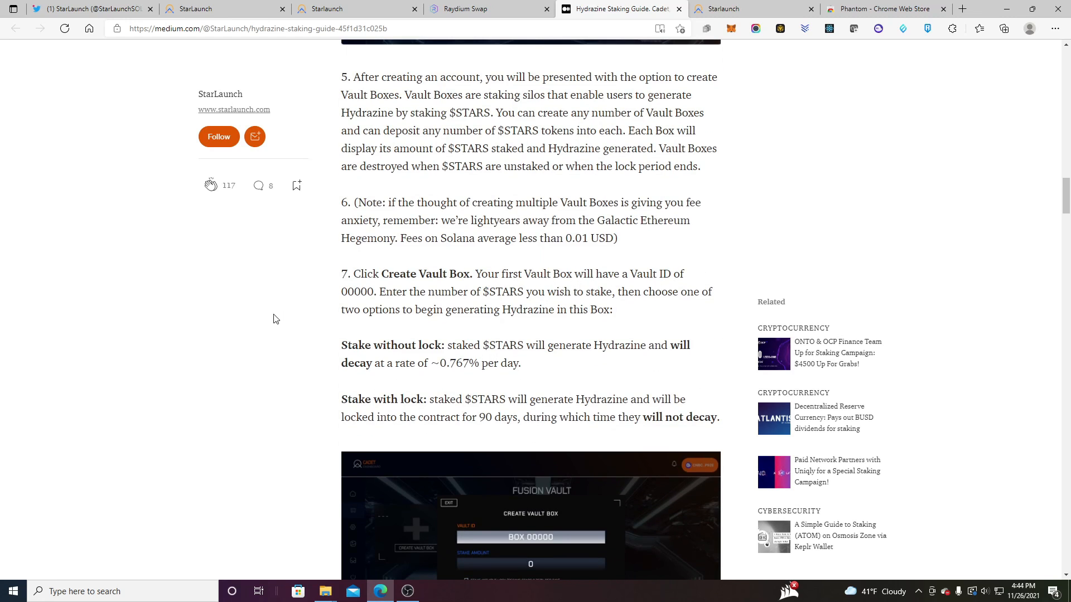
pyautogui.moveTo(702, 294)
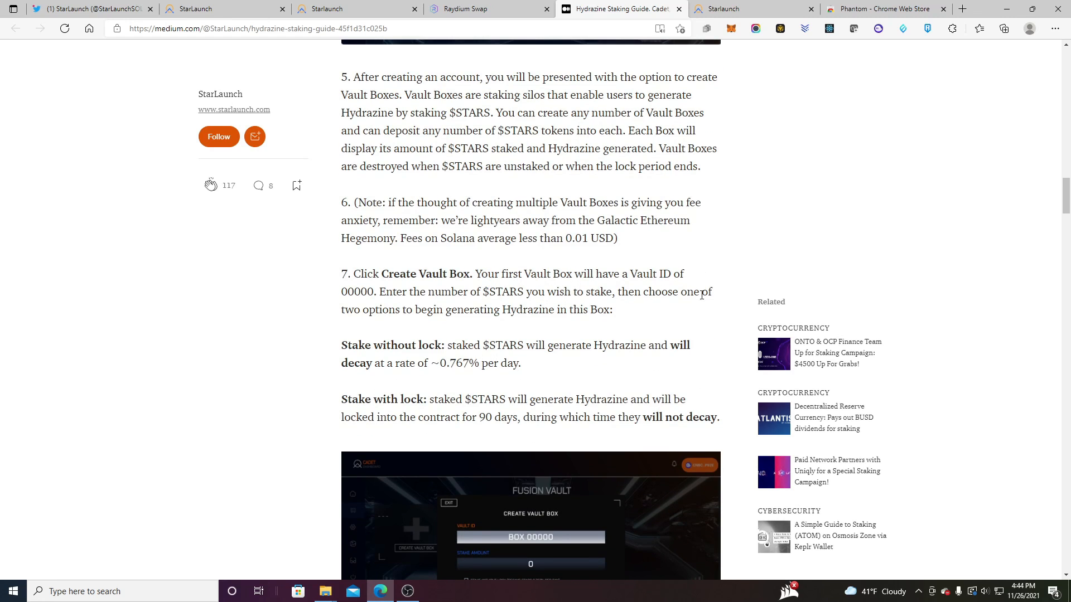
pyautogui.scroll(-3)
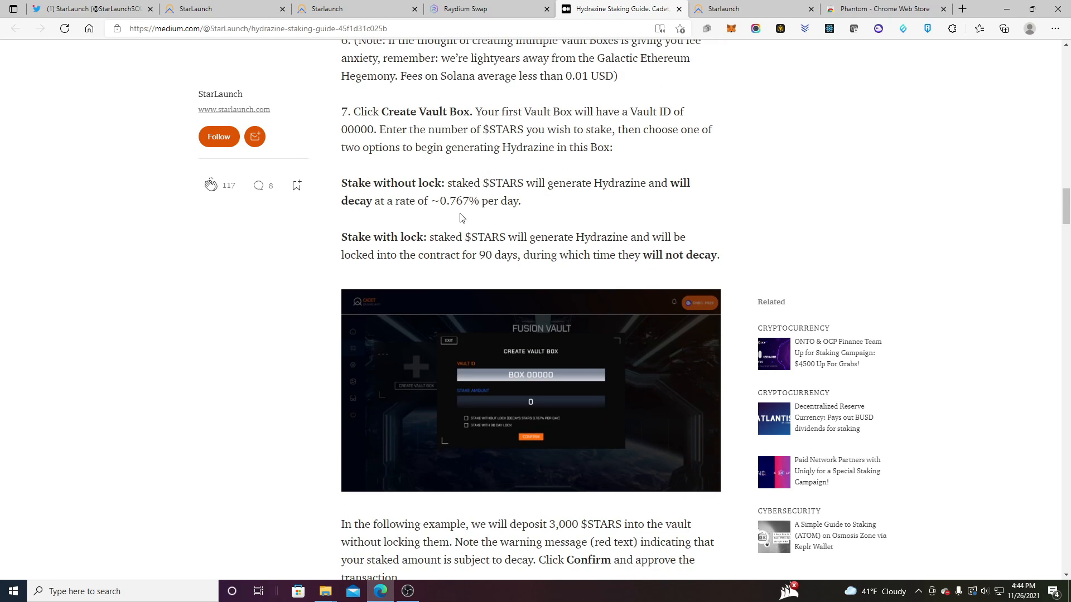
pyautogui.moveTo(466, 215)
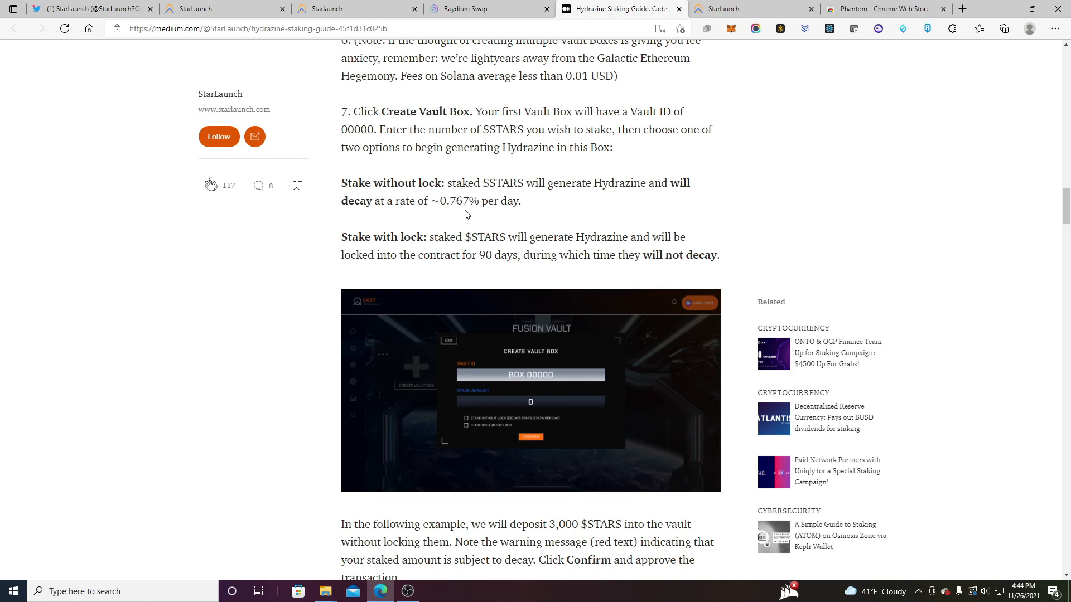
pyautogui.moveTo(433, 205)
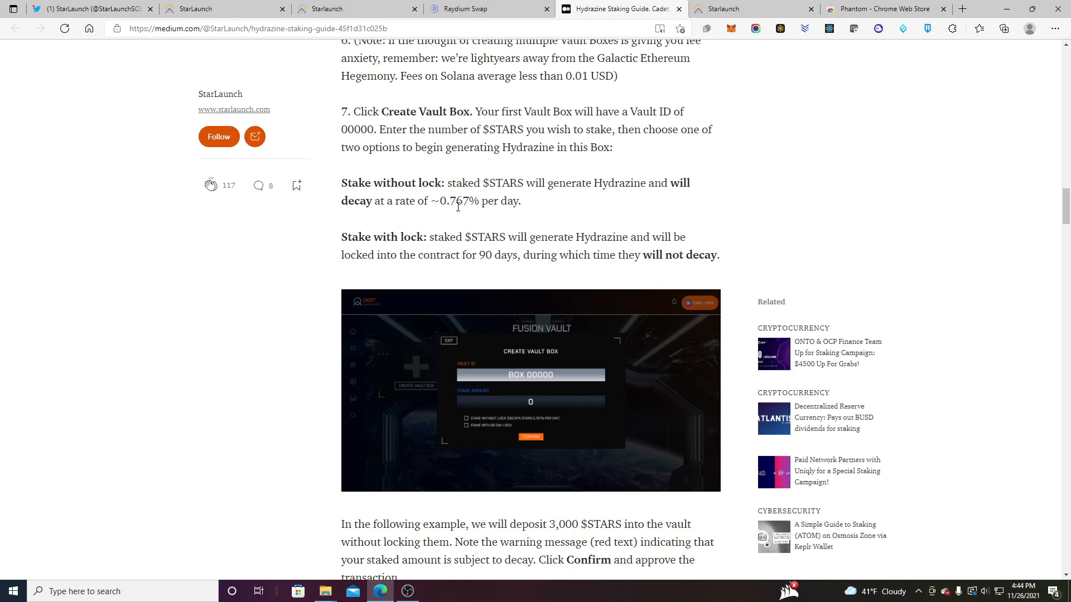
pyautogui.moveTo(505, 216)
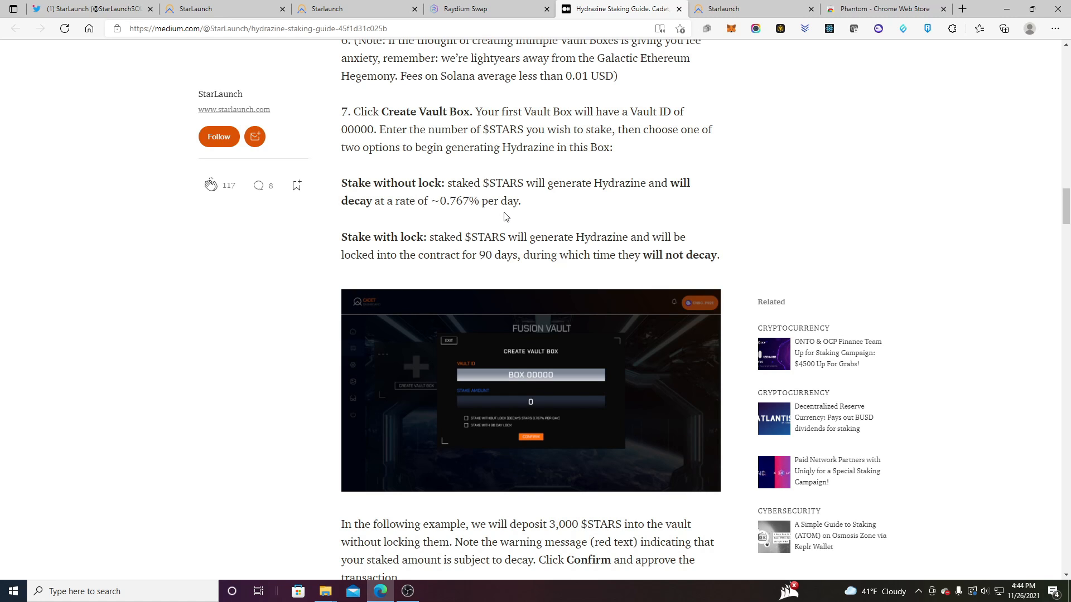
pyautogui.scroll(-3)
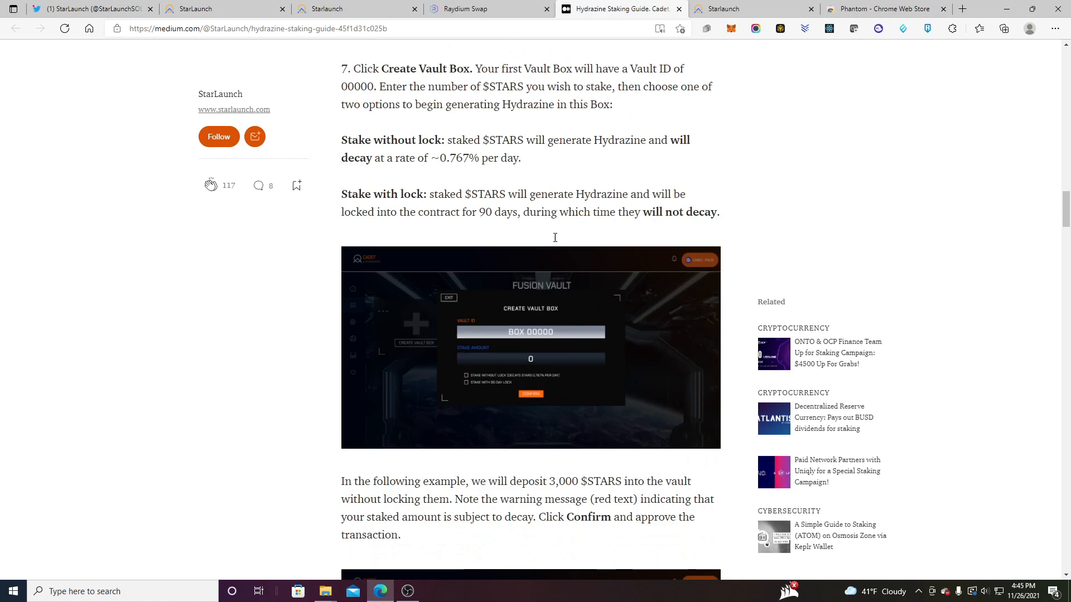
pyautogui.scroll(-3)
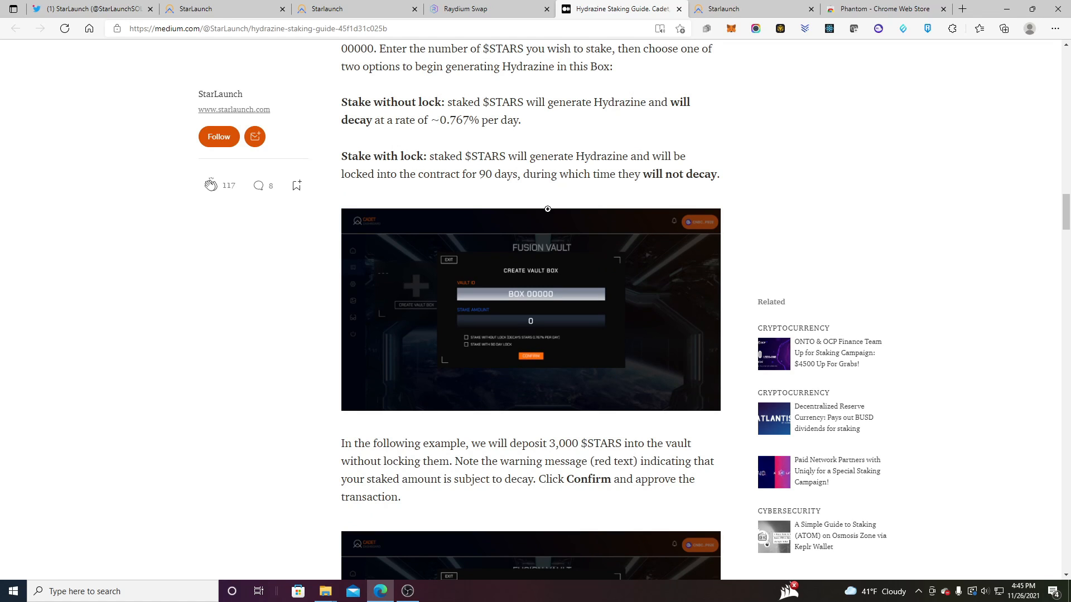
pyautogui.moveTo(511, 183)
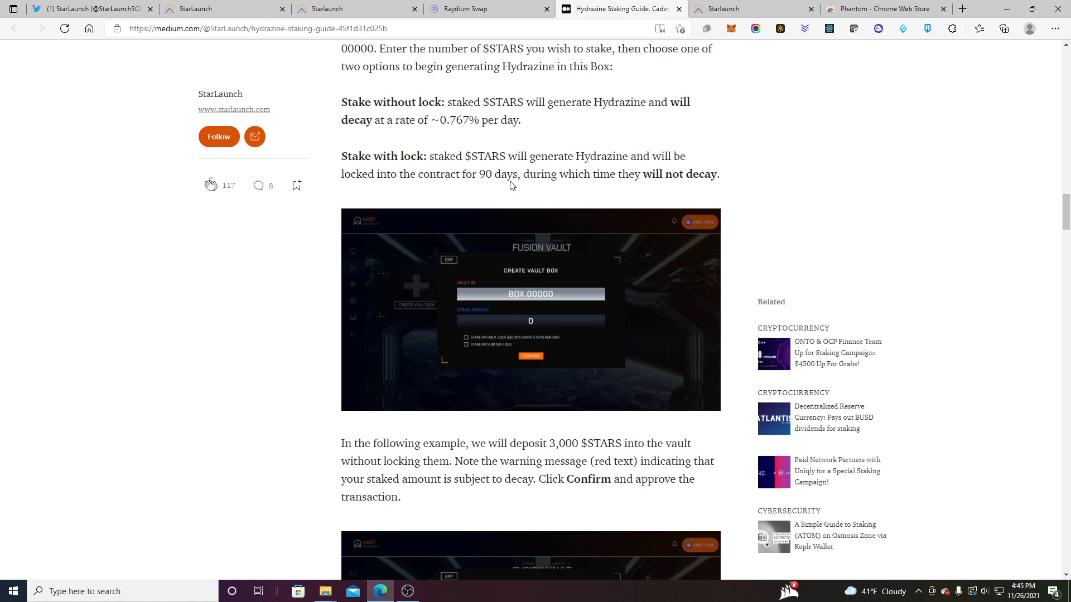
pyautogui.moveTo(511, 181)
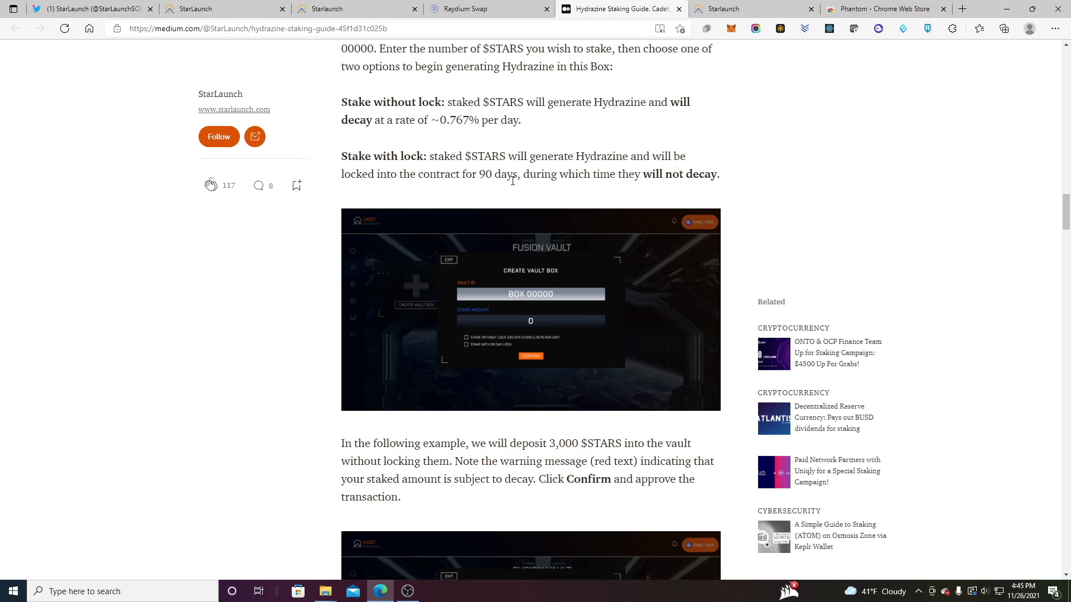
pyautogui.moveTo(319, 170)
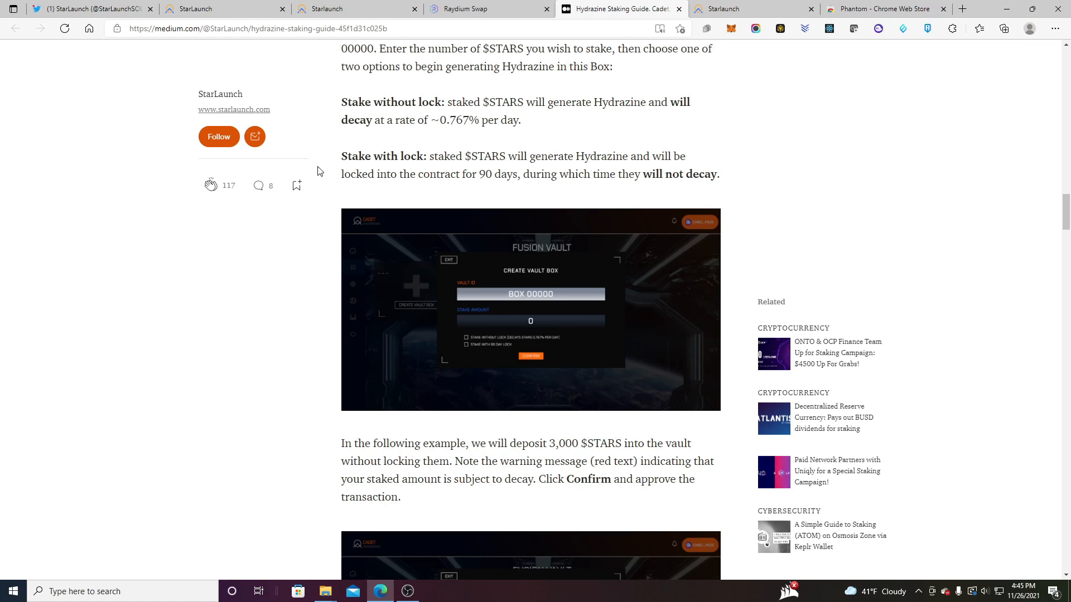
pyautogui.moveTo(702, 210)
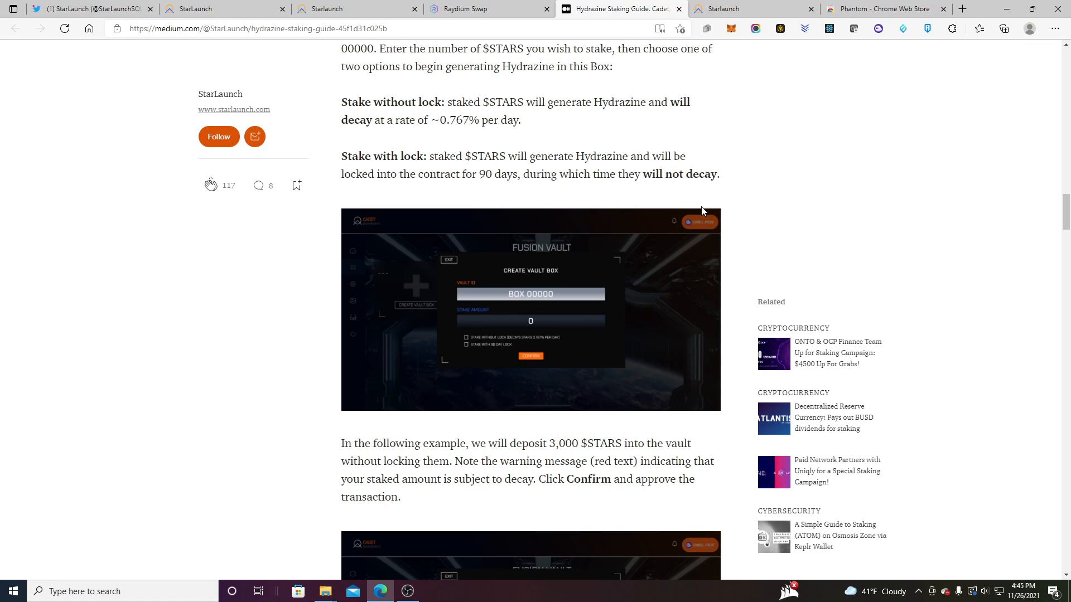
pyautogui.moveTo(547, 191)
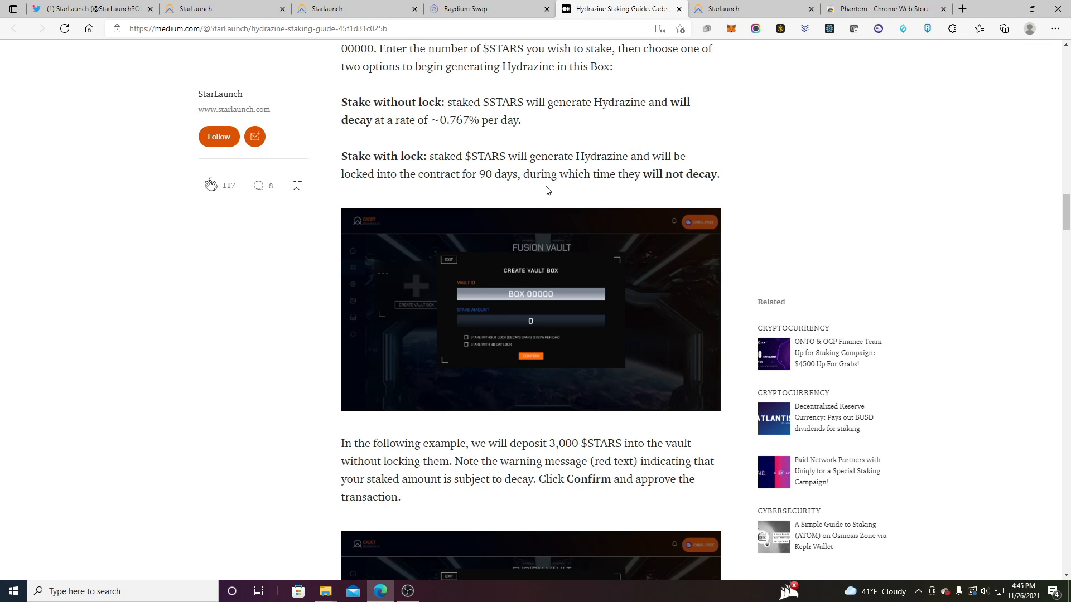
pyautogui.moveTo(625, 254)
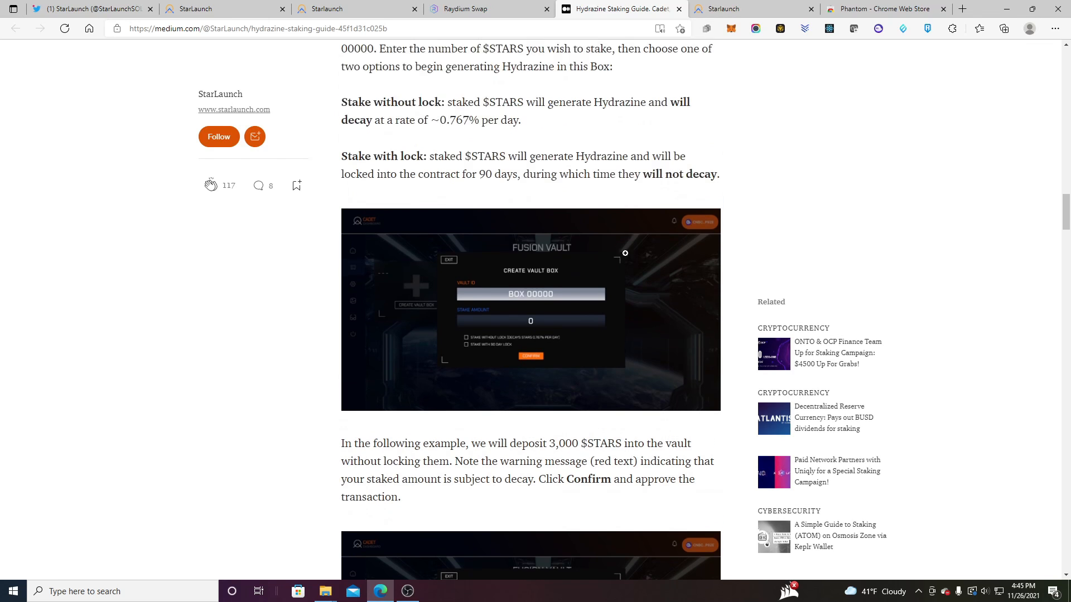
# Continue through steps 9-11 to step 12 on unstaking an unlocked Vault Box with its screenshot
pyautogui.scroll(-3)
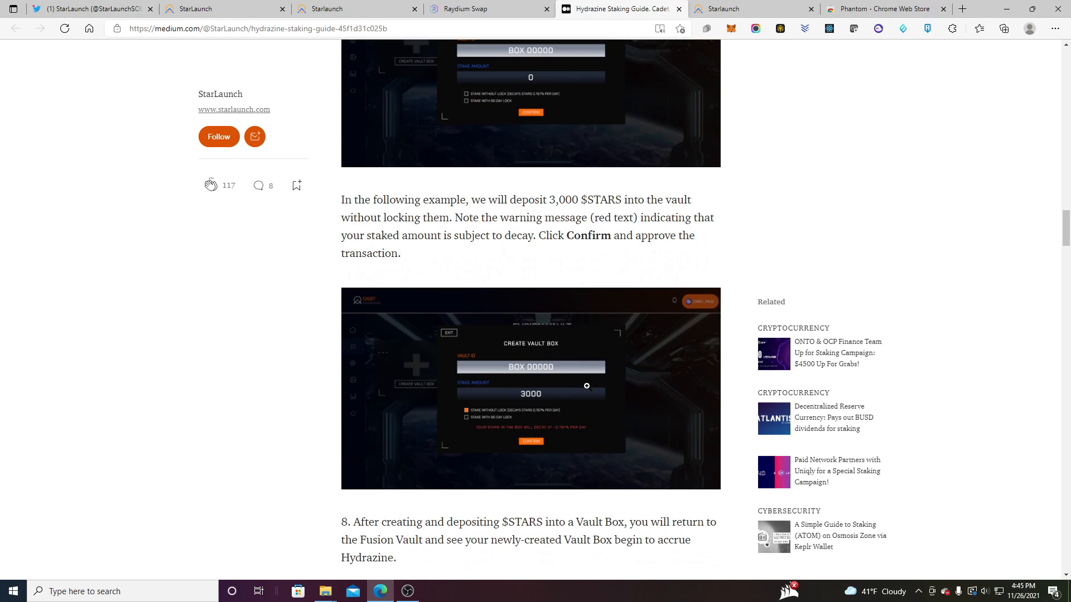
pyautogui.scroll(-3)
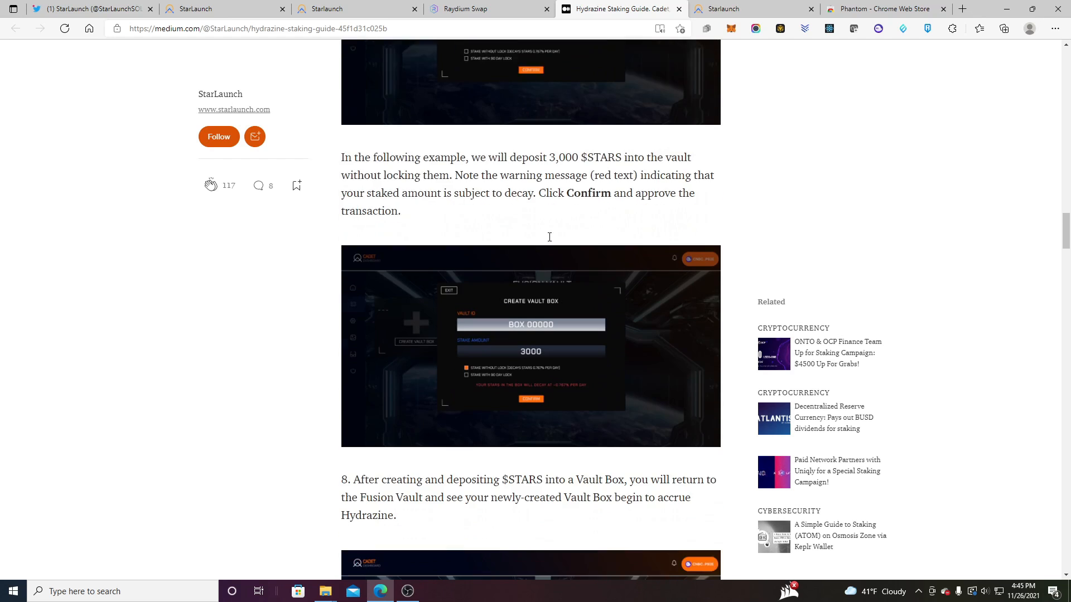
pyautogui.scroll(-3)
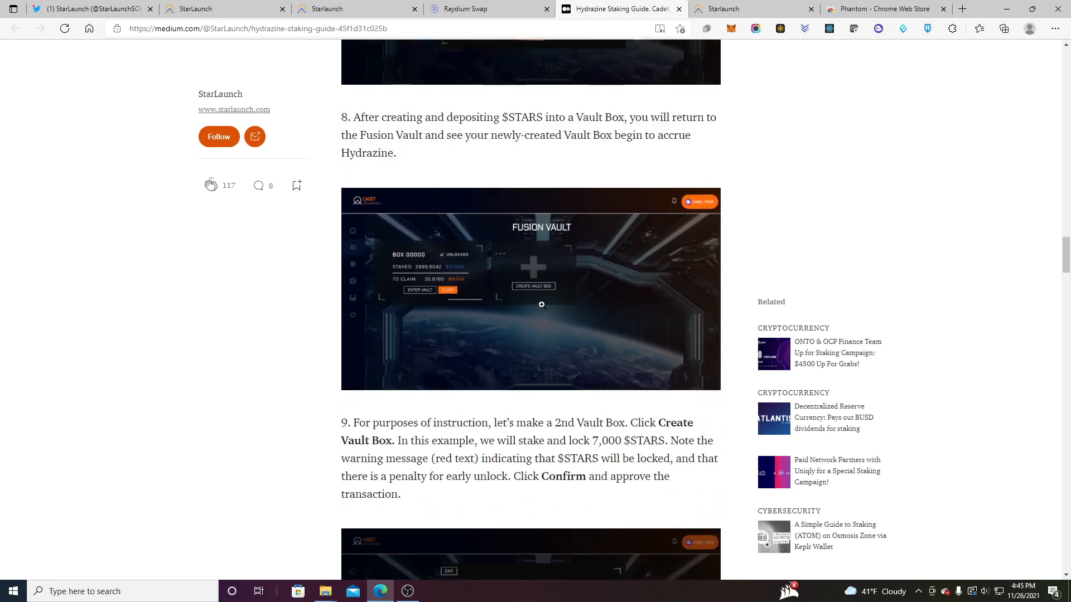
pyautogui.scroll(-3)
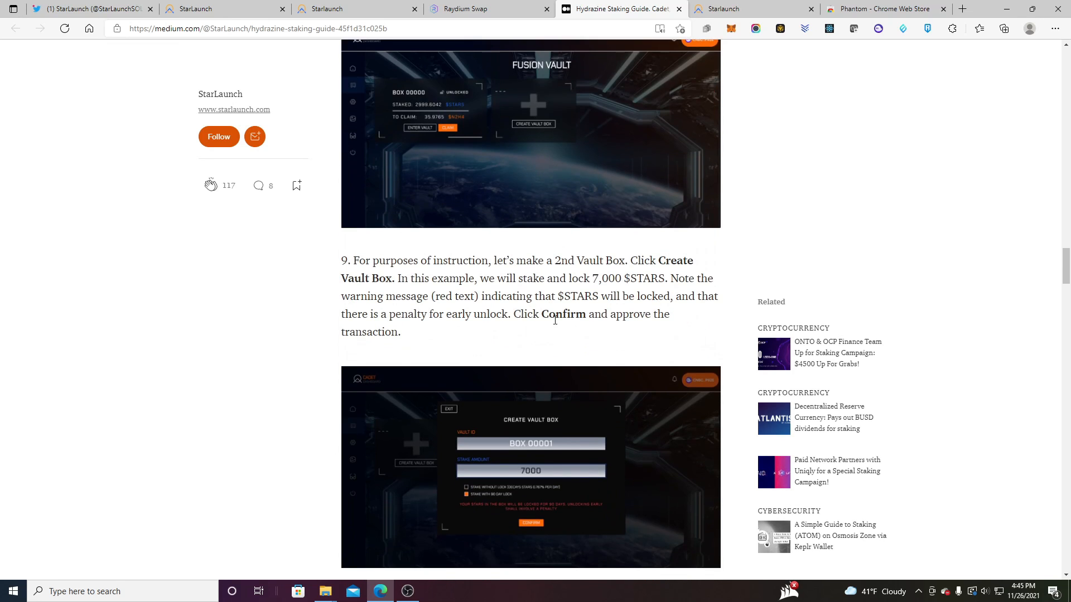
pyautogui.scroll(-3)
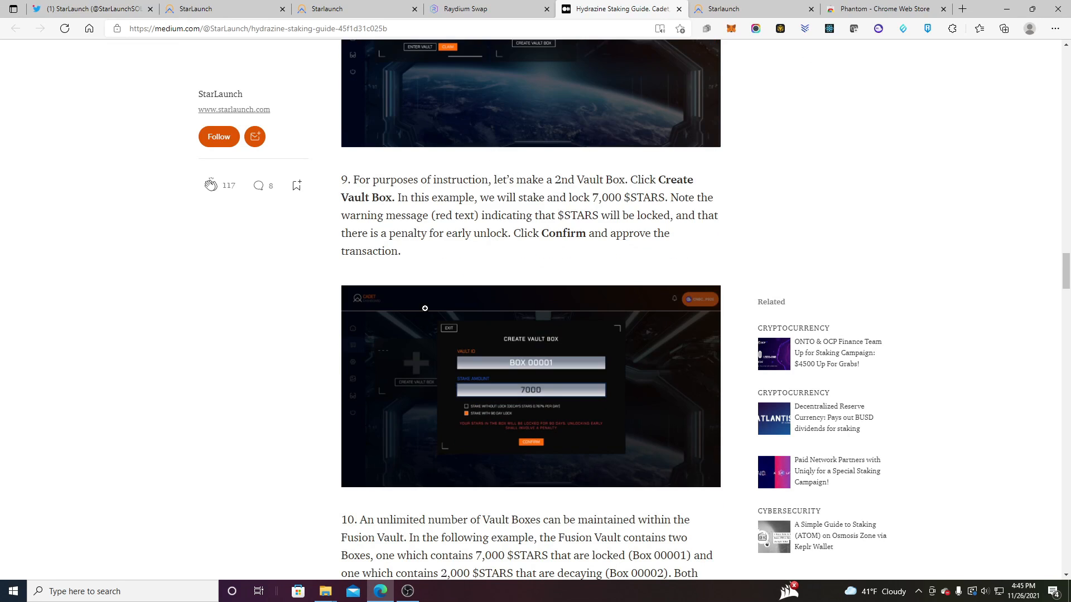
pyautogui.scroll(-3)
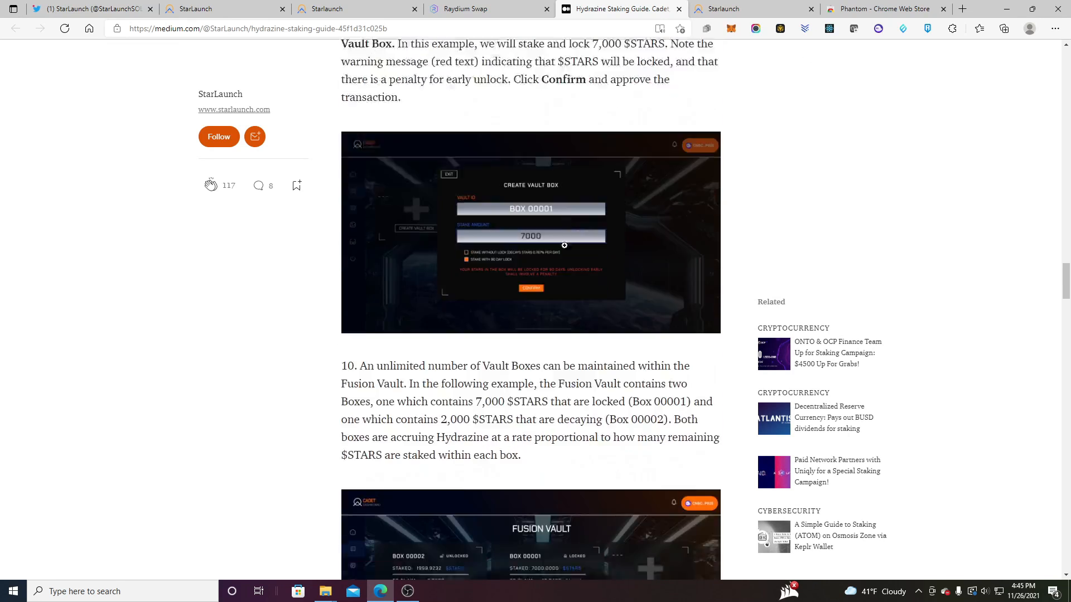
pyautogui.scroll(-3)
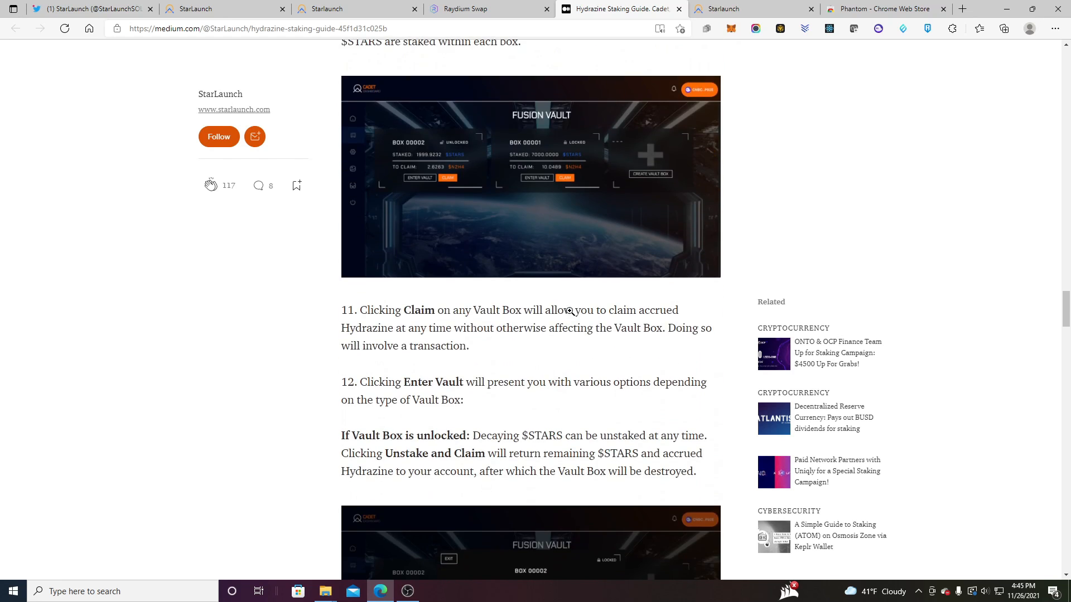
pyautogui.moveTo(423, 177)
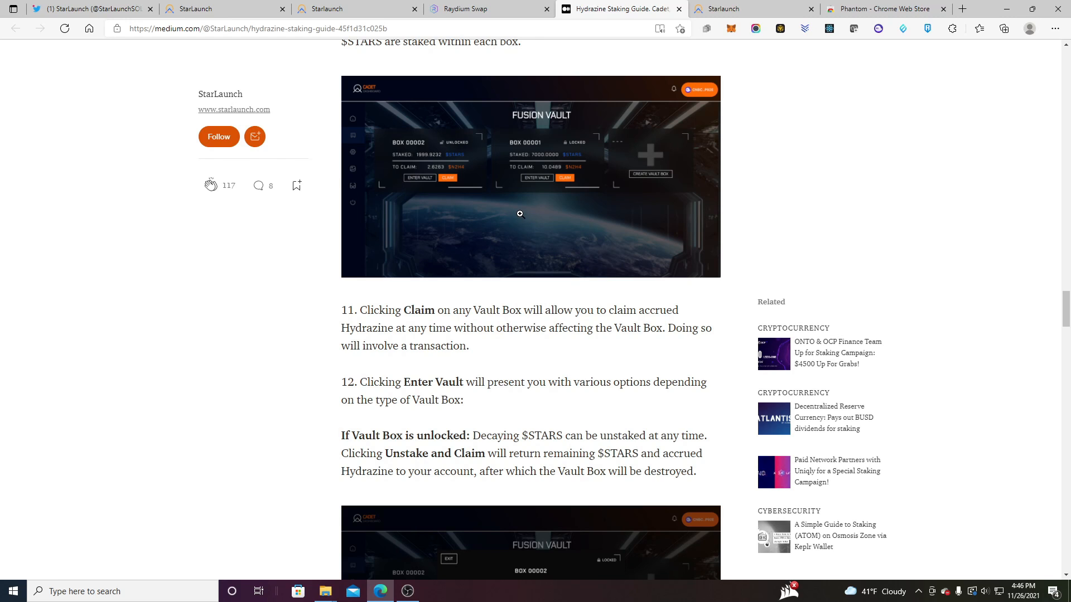
pyautogui.scroll(-3)
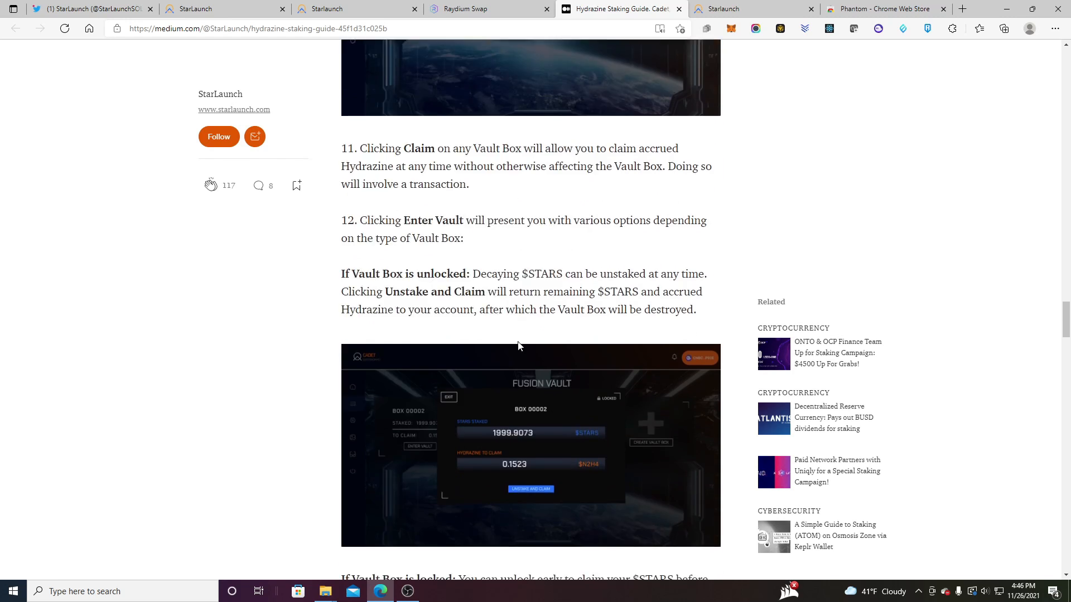
# Read the 'If Vault Box is locked' paragraph on forced unstaking and its early-unlock penalty
pyautogui.scroll(-3)
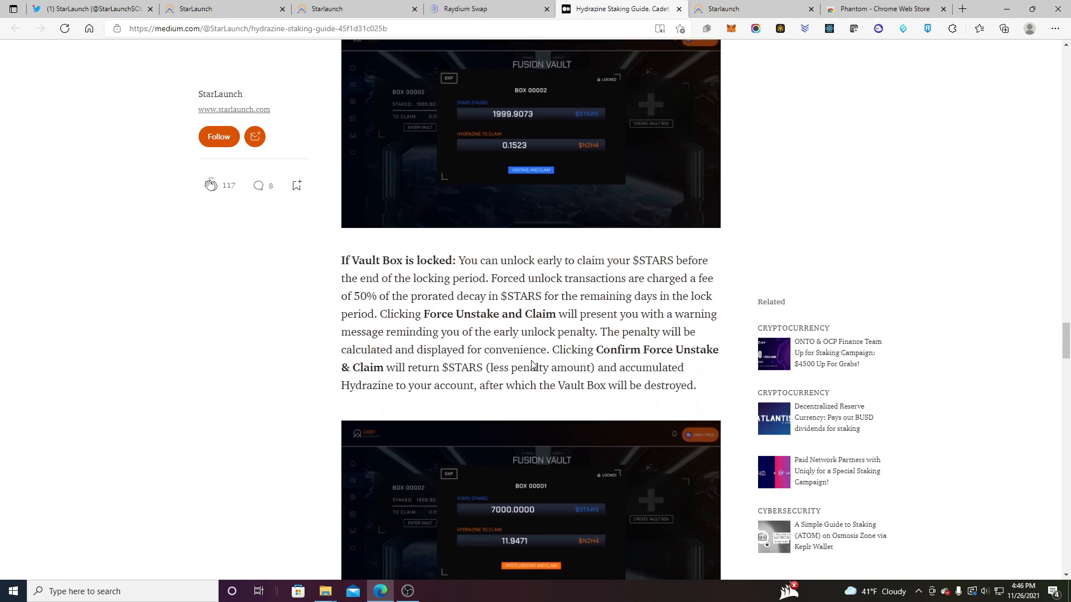
pyautogui.scroll(-3)
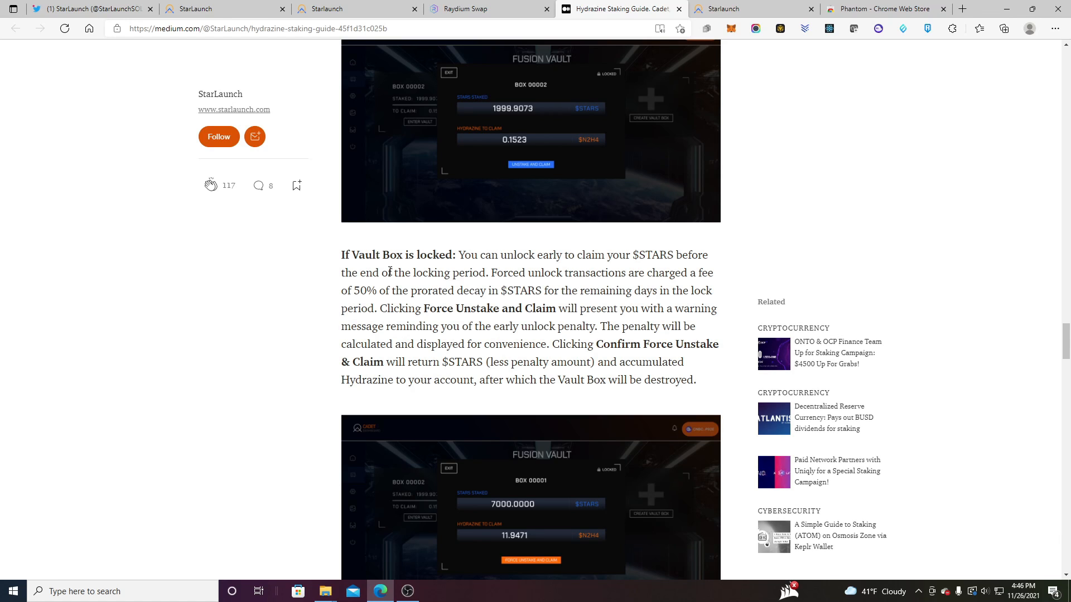
pyautogui.moveTo(567, 290)
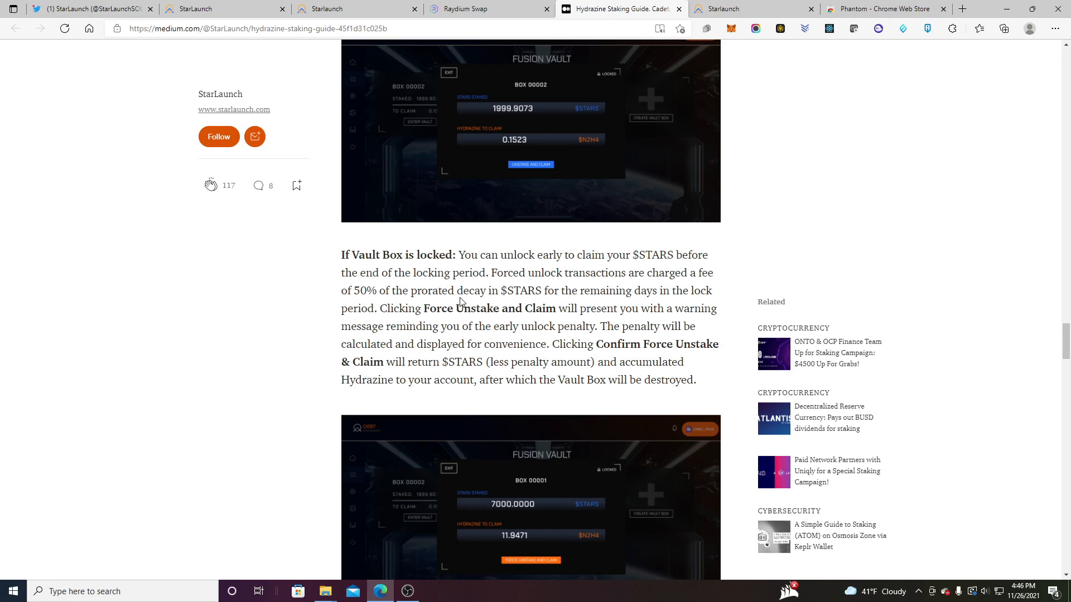
pyautogui.moveTo(619, 303)
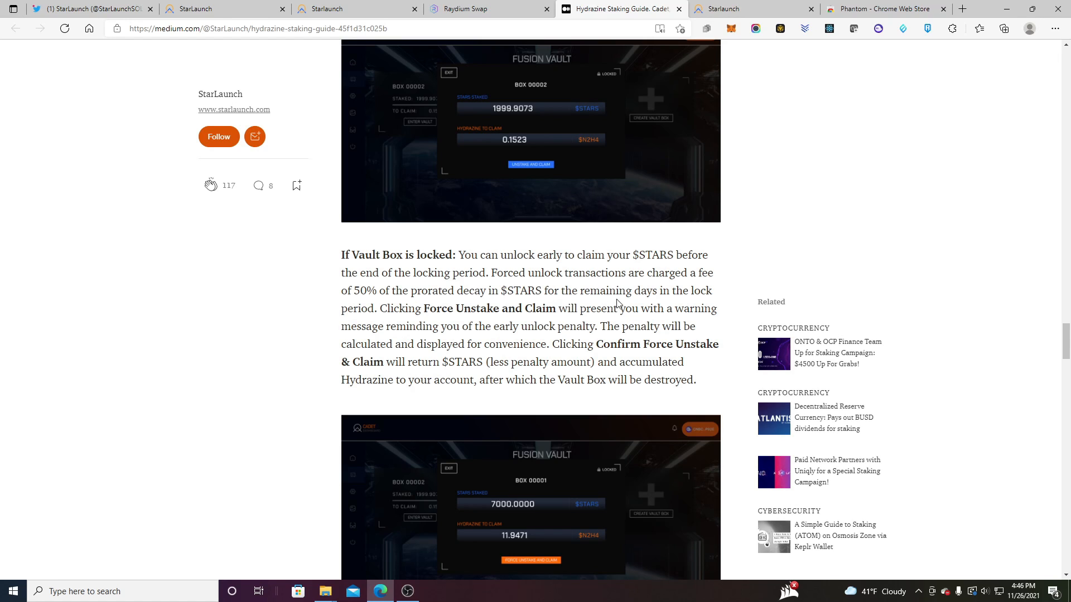
pyautogui.moveTo(720, 297)
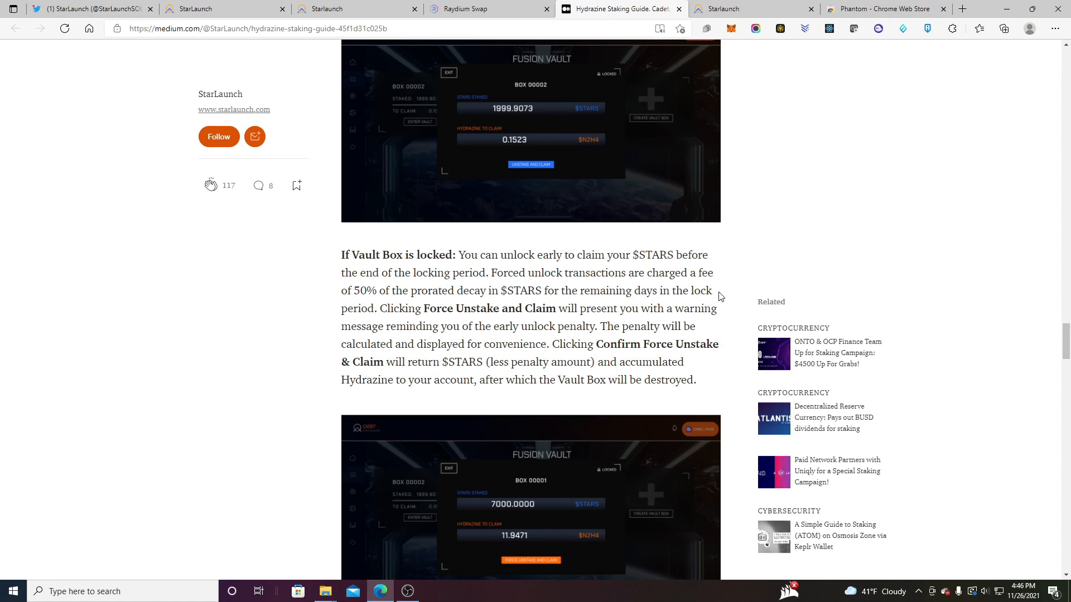
pyautogui.moveTo(623, 332)
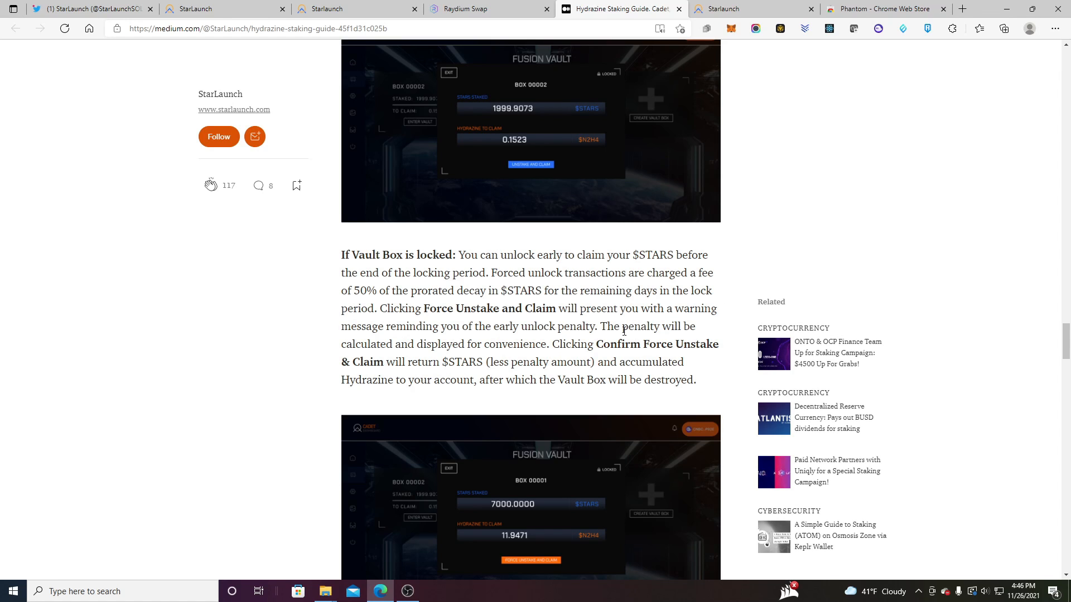
pyautogui.moveTo(562, 279)
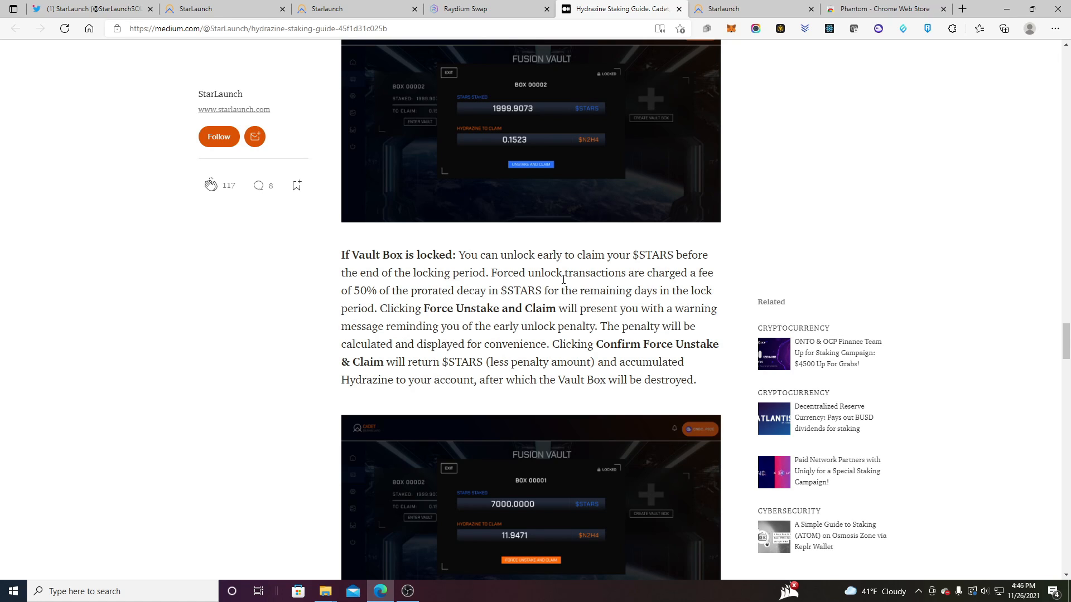
pyautogui.moveTo(561, 241)
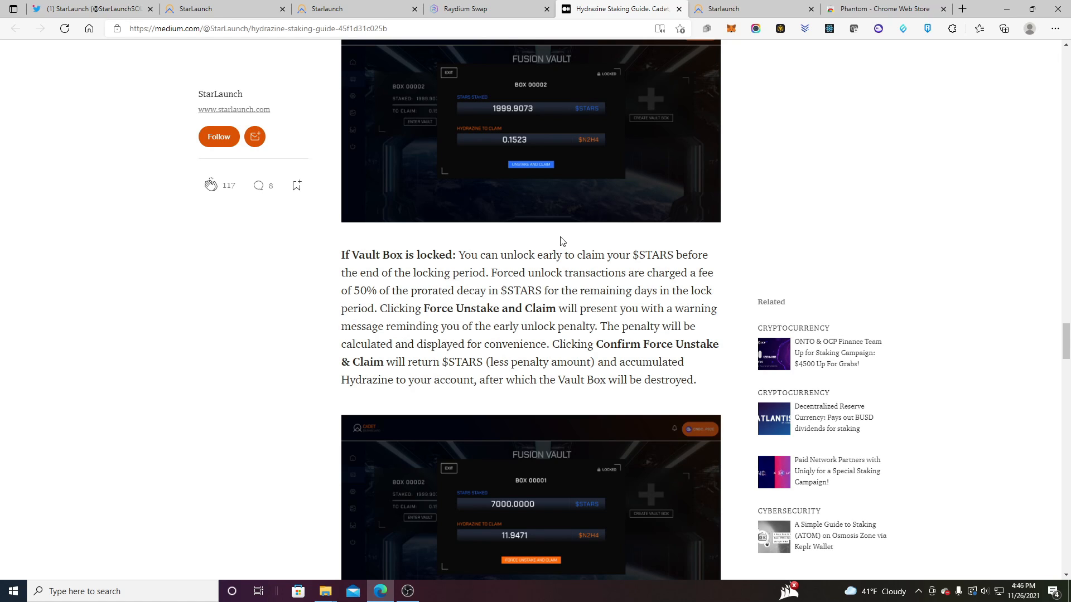
pyautogui.moveTo(629, 277)
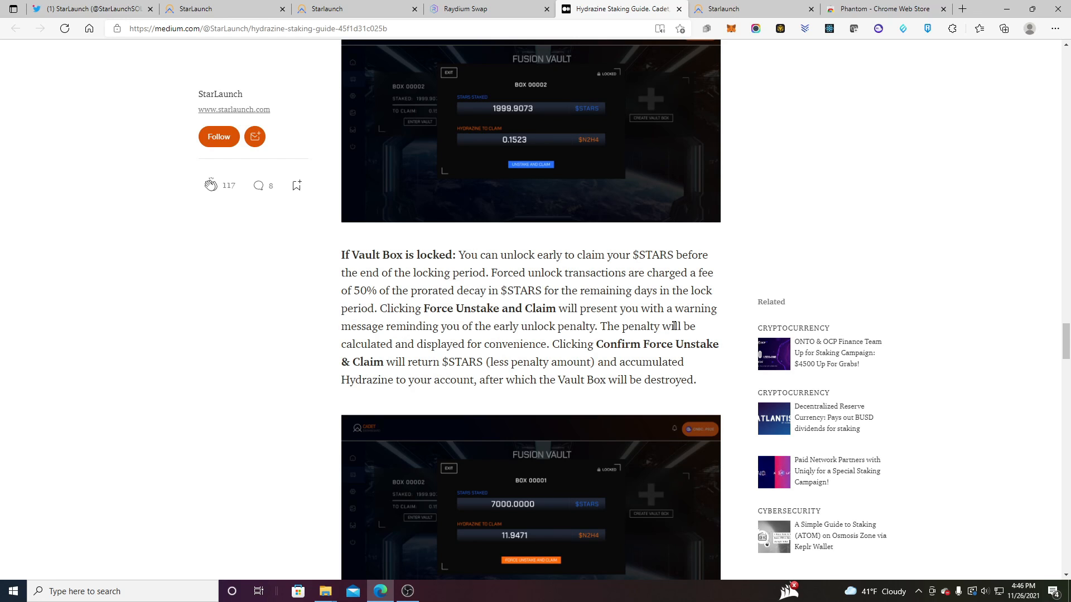
# Set BOX 00000 to stake 1 STARS with the 90-day lock option selected
pyautogui.scroll(-3)
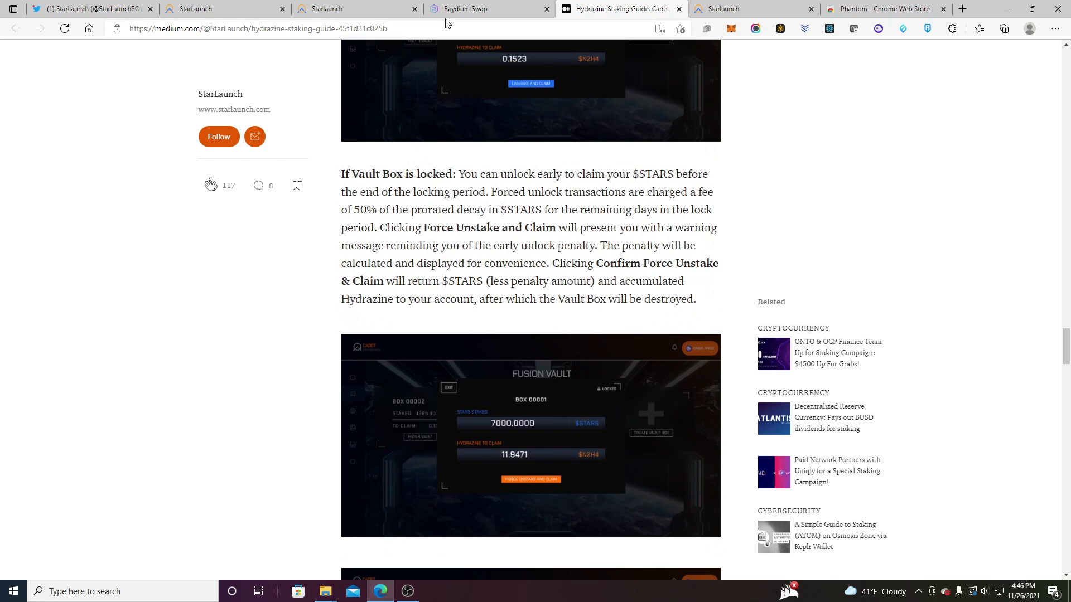
pyautogui.click(335, 9)
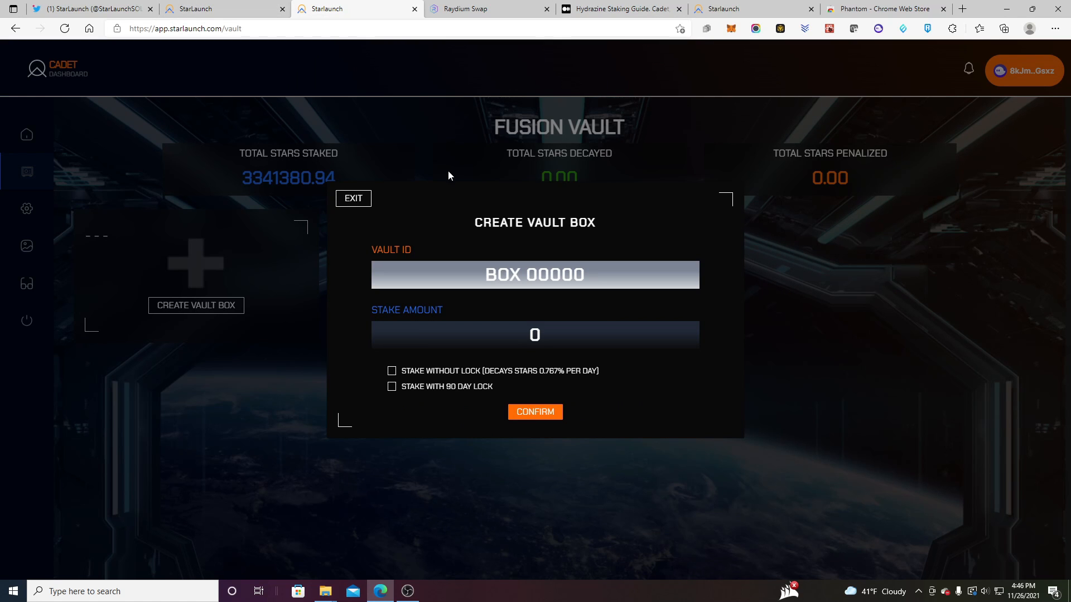
pyautogui.moveTo(553, 317)
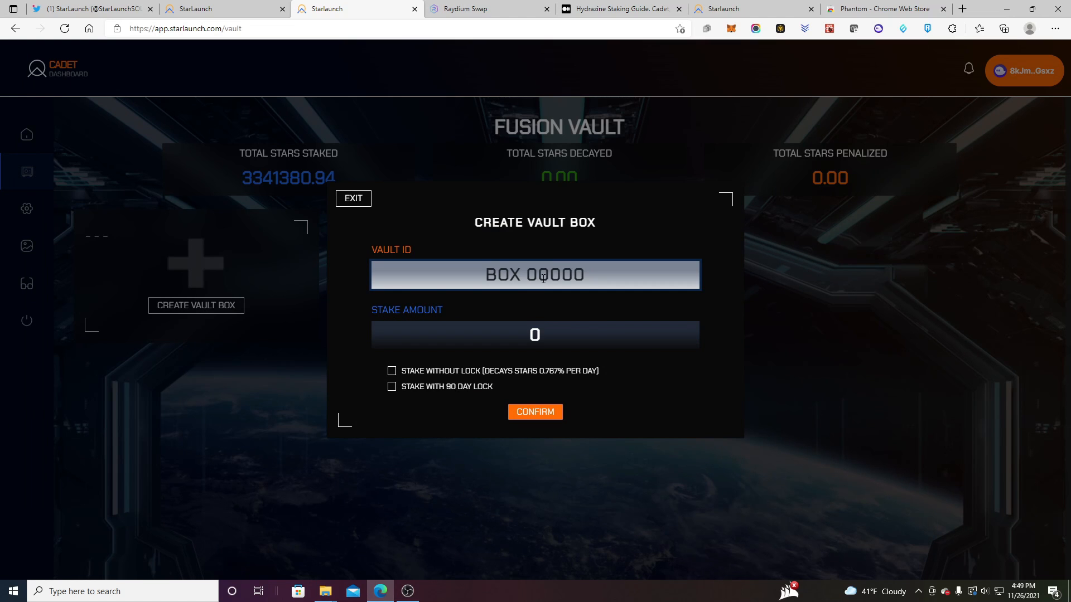
pyautogui.click(534, 334)
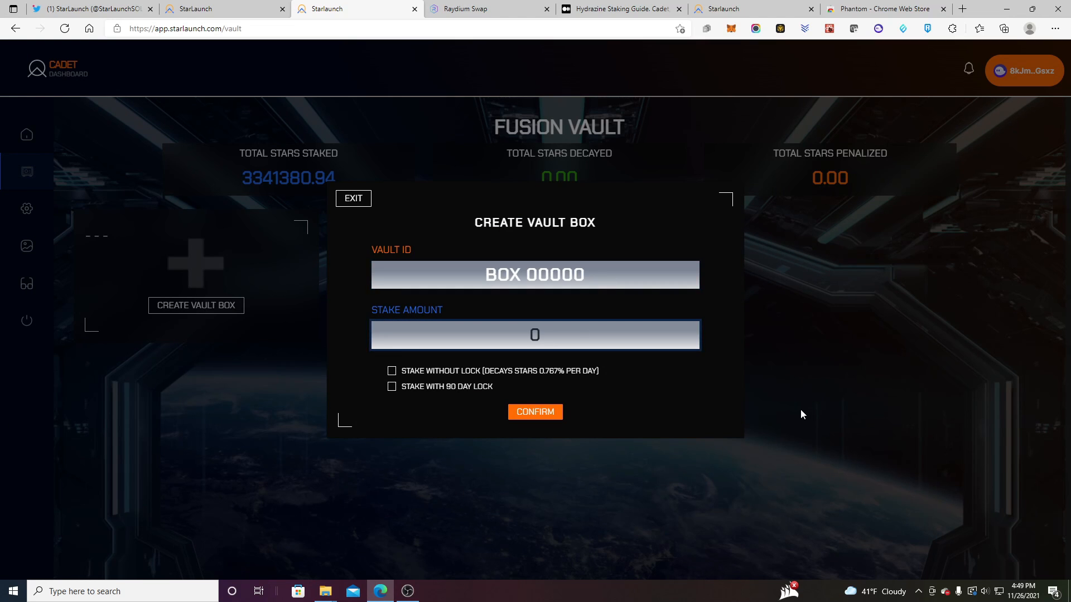
pyautogui.write('1')
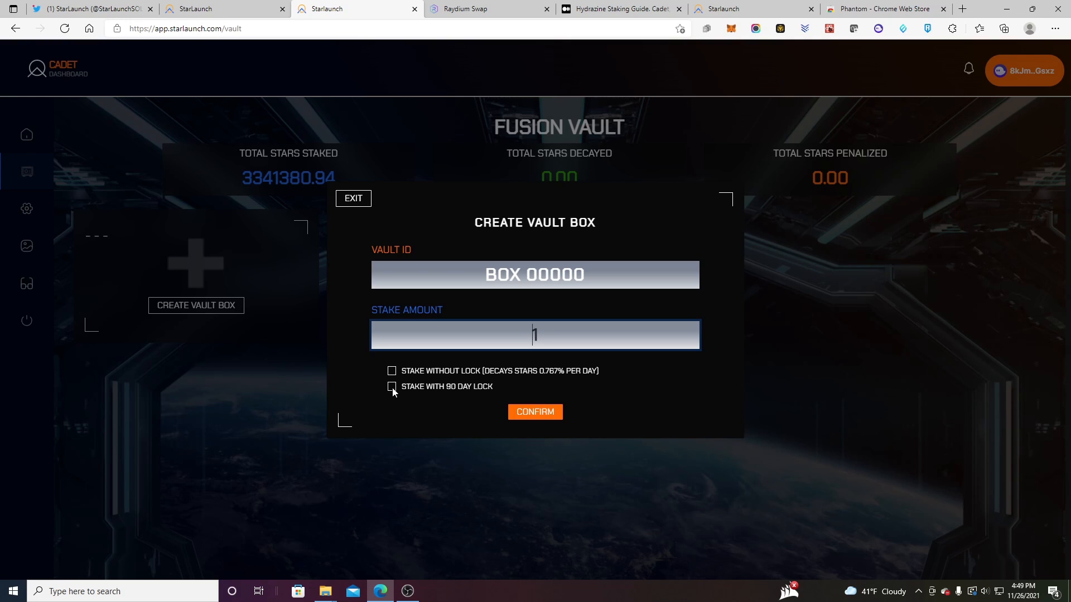
pyautogui.moveTo(496, 383)
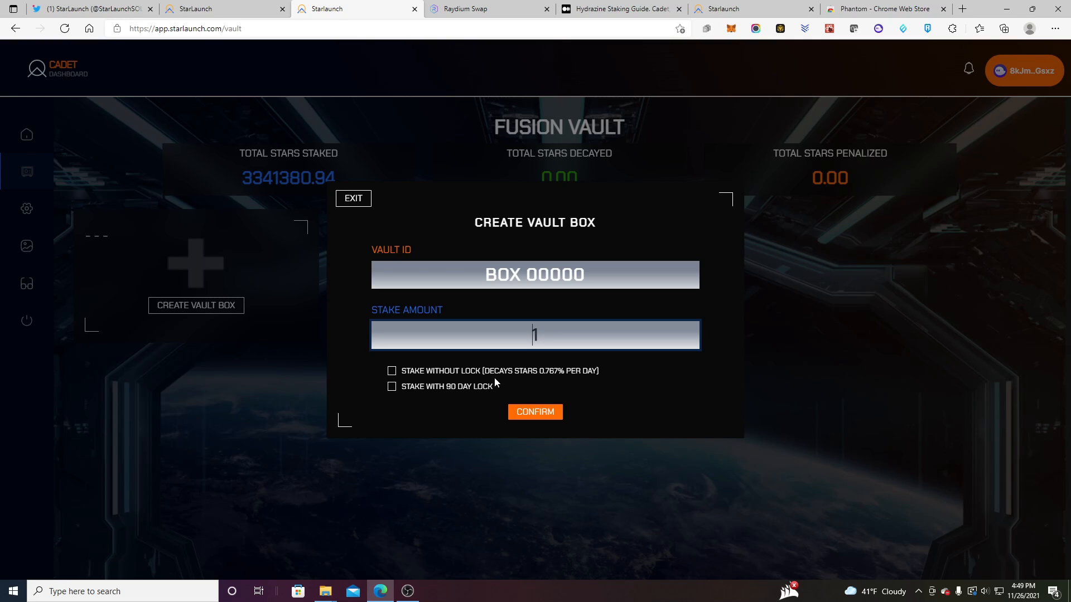
pyautogui.moveTo(393, 391)
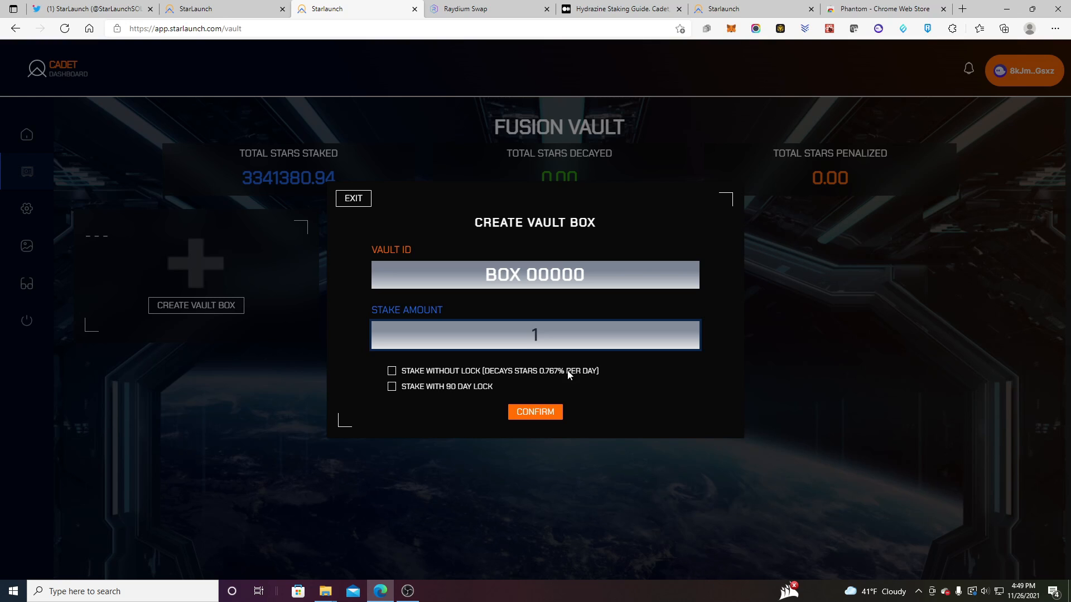
pyautogui.click(390, 386)
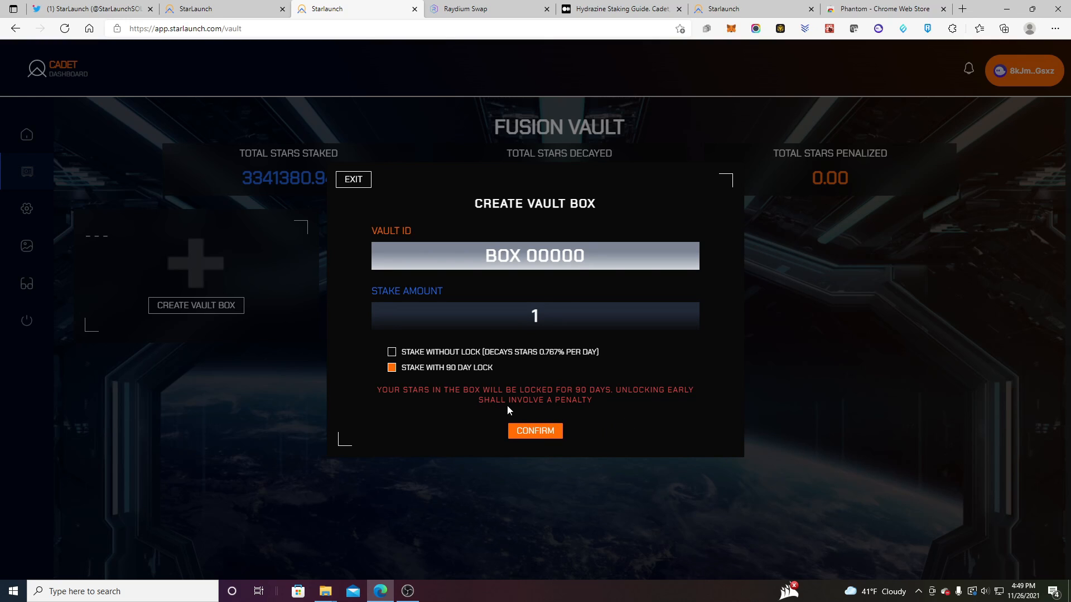
pyautogui.click(392, 357)
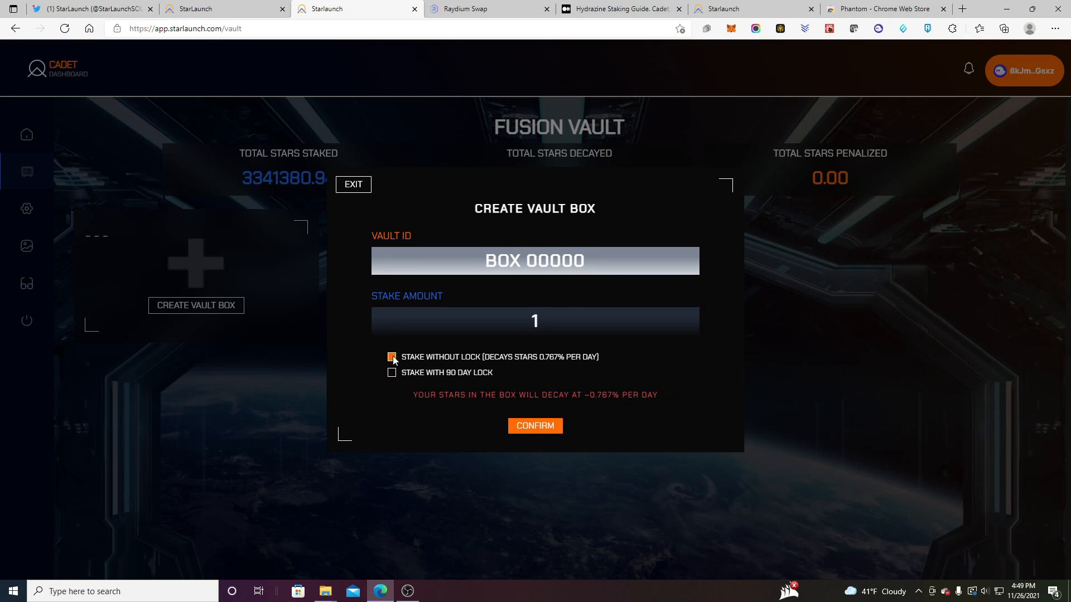
pyautogui.click(392, 368)
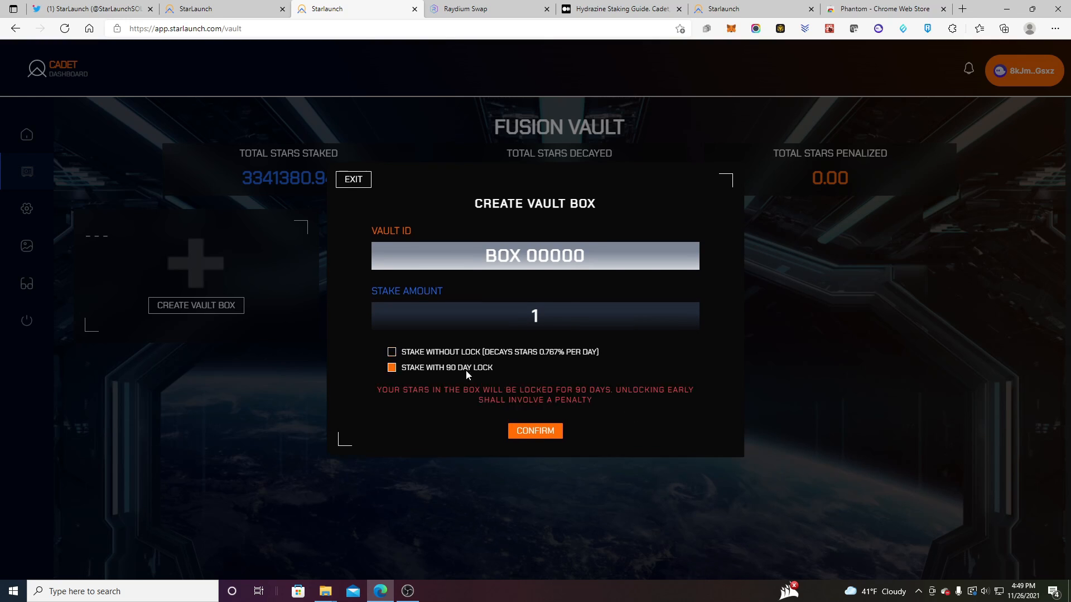
# Confirm the locked 1 STARS vault box and approve the staking transaction in Phantom
pyautogui.click(535, 431)
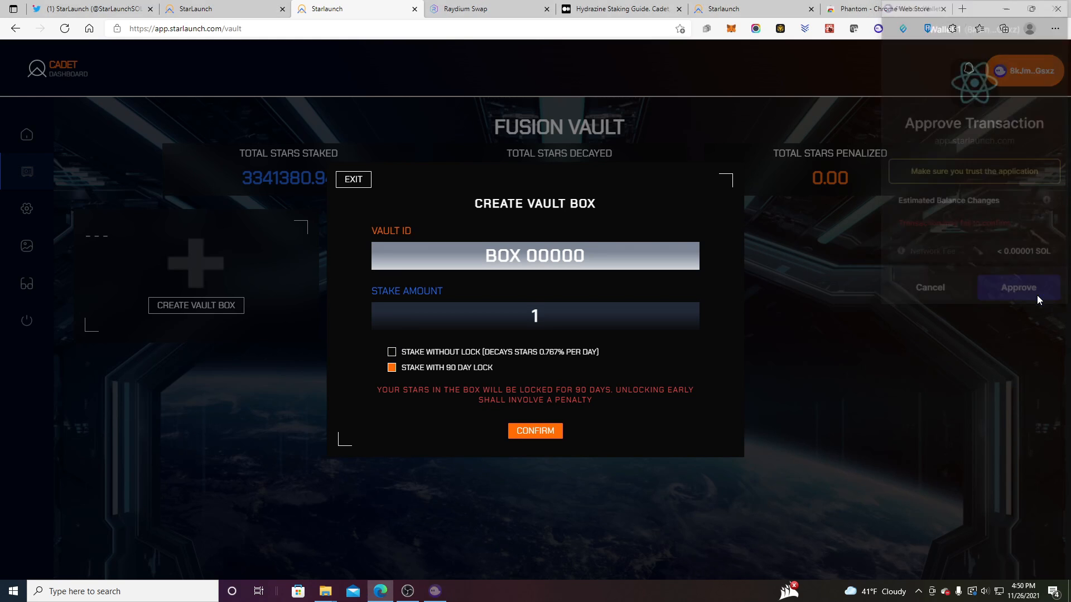
pyautogui.click(1018, 288)
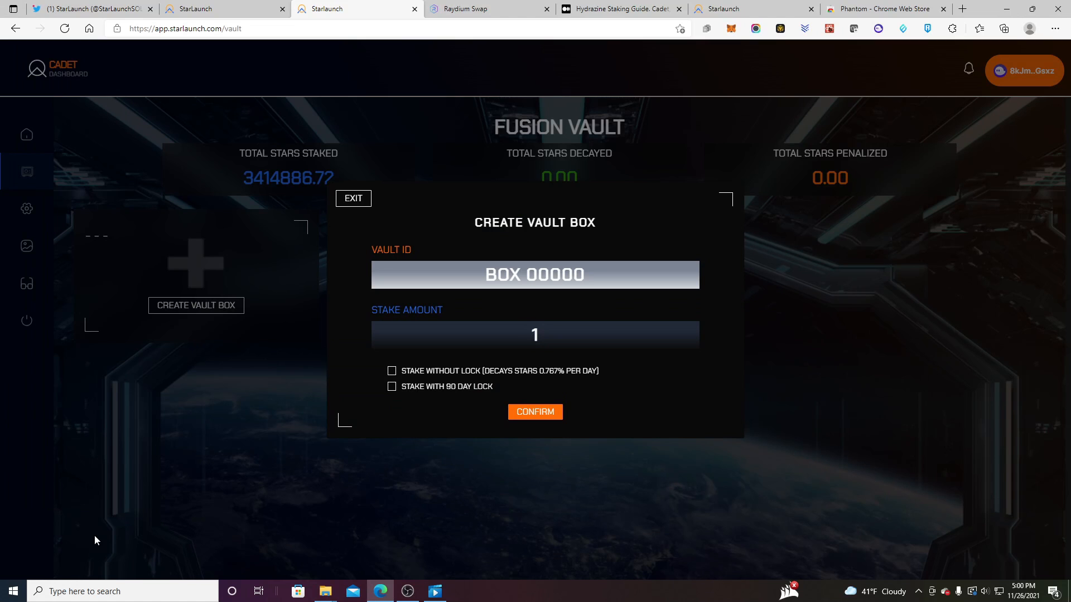
pyautogui.moveTo(910, 100)
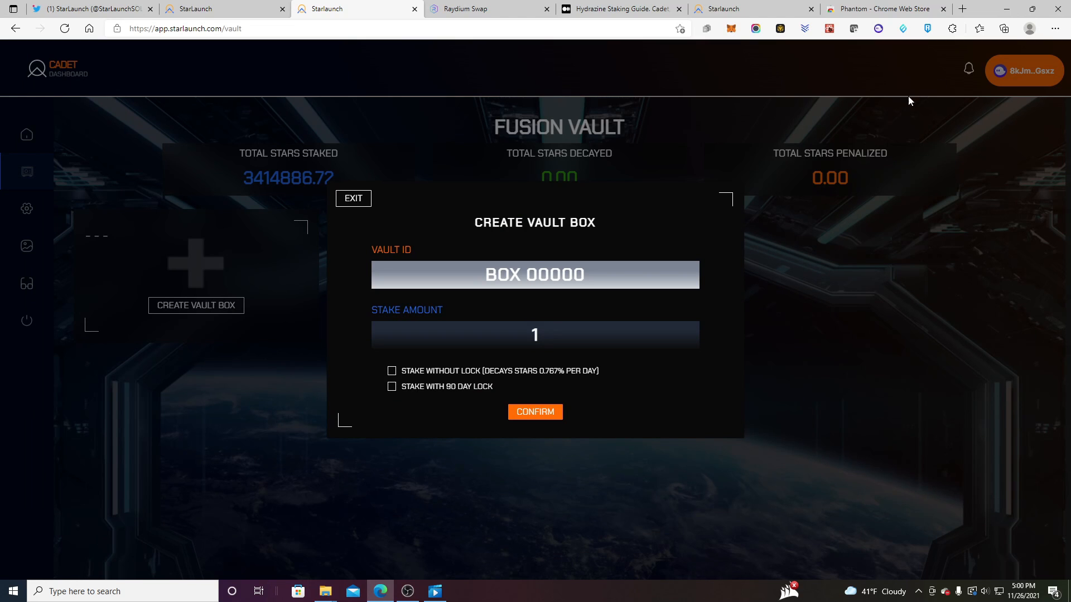
pyautogui.moveTo(876, 29)
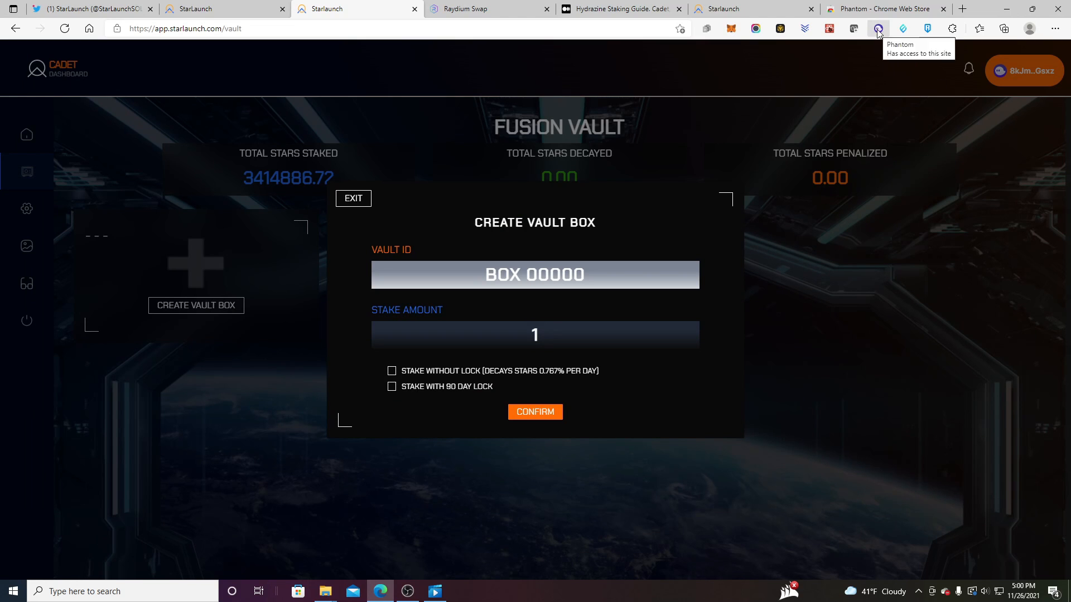
pyautogui.click(877, 29)
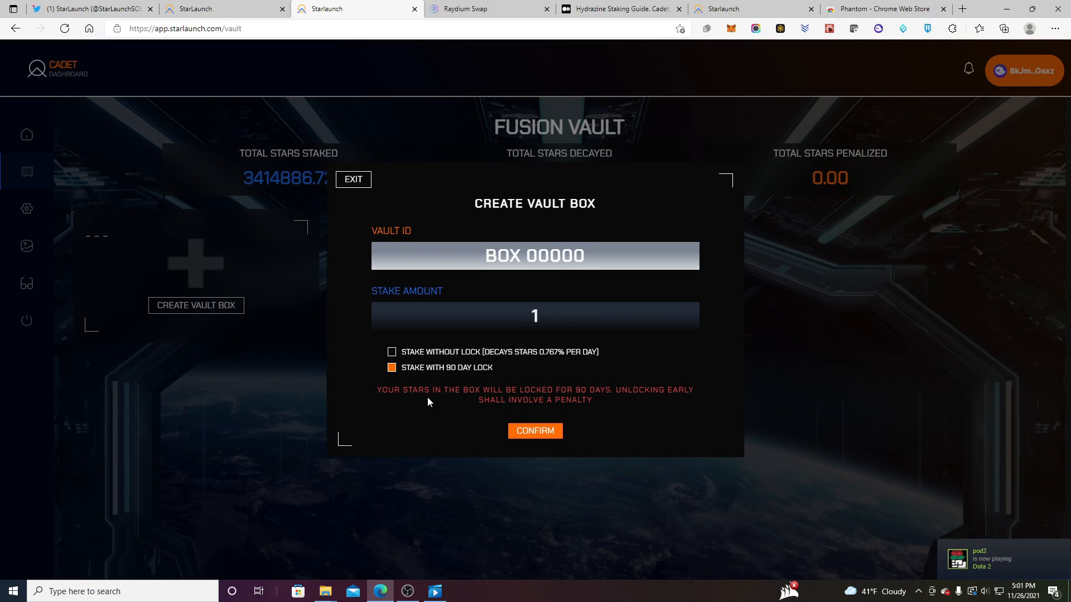
pyautogui.click(535, 430)
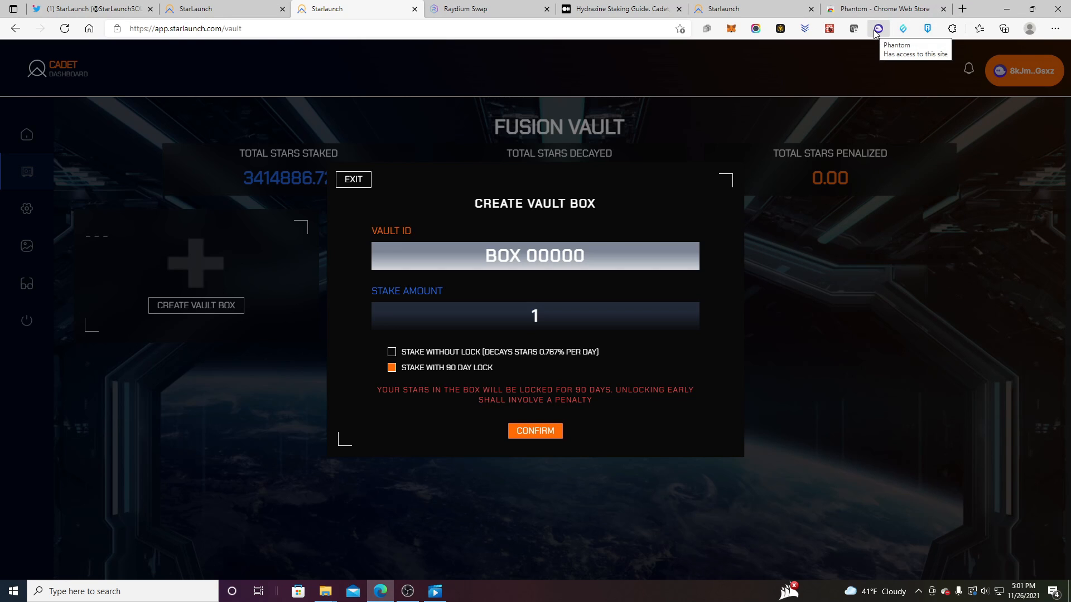
pyautogui.click(536, 430)
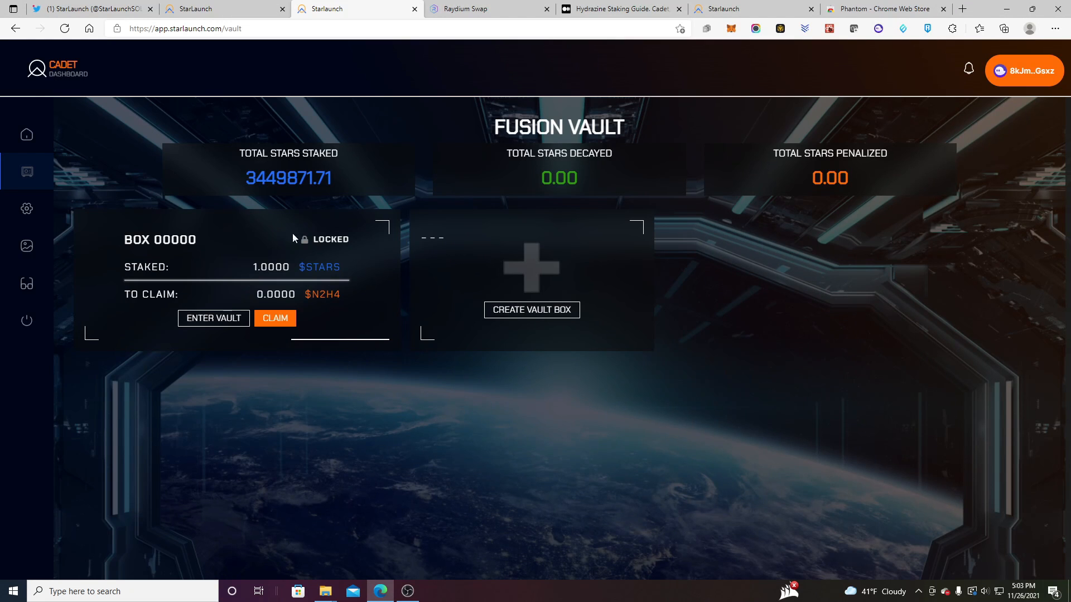
pyautogui.moveTo(339, 308)
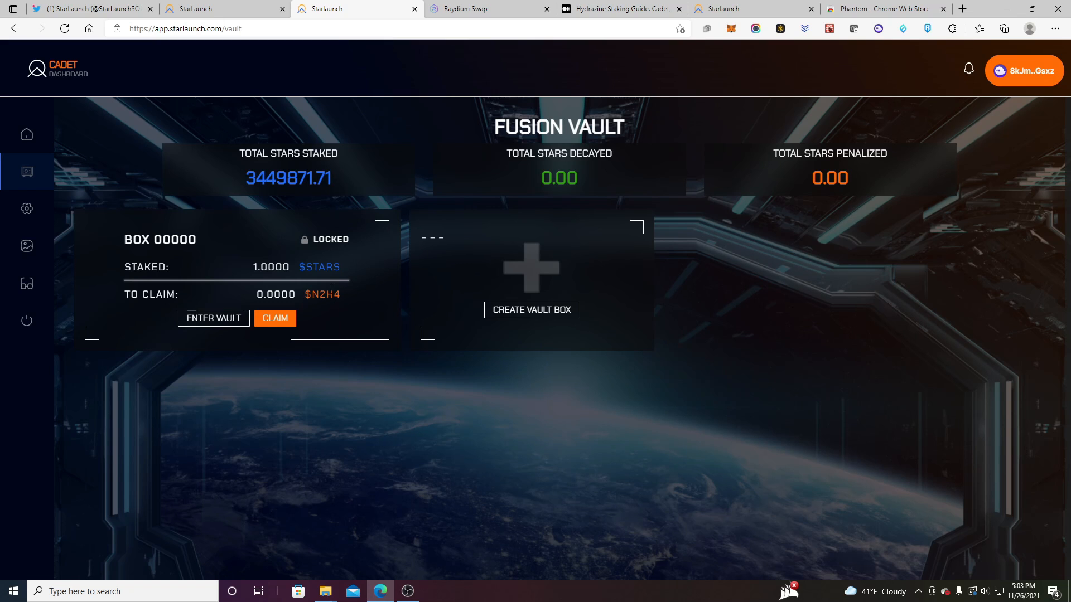
pyautogui.click(213, 319)
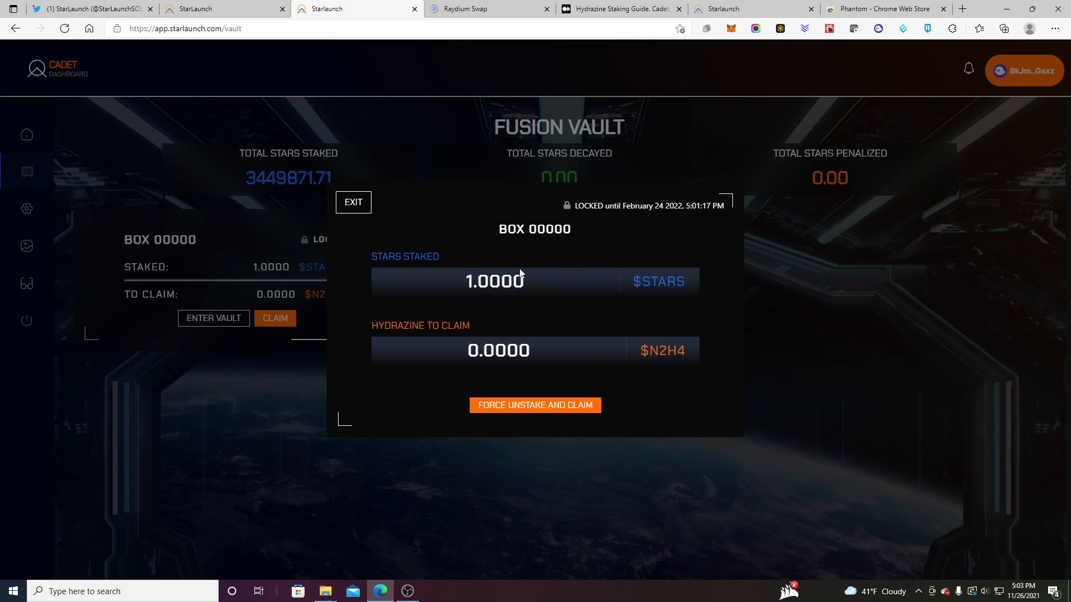
pyautogui.moveTo(532, 416)
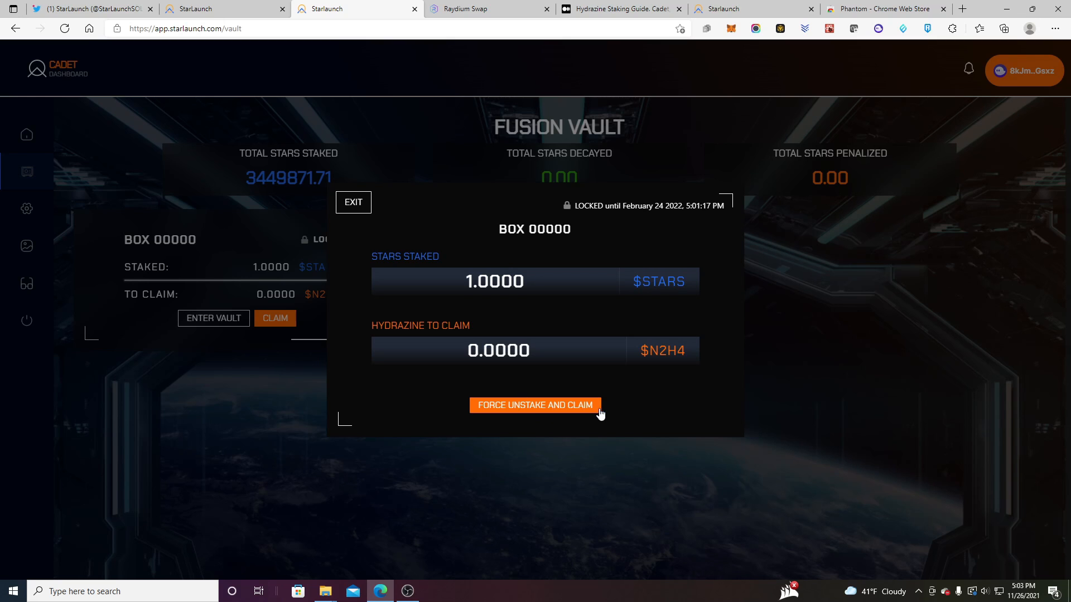
pyautogui.click(352, 201)
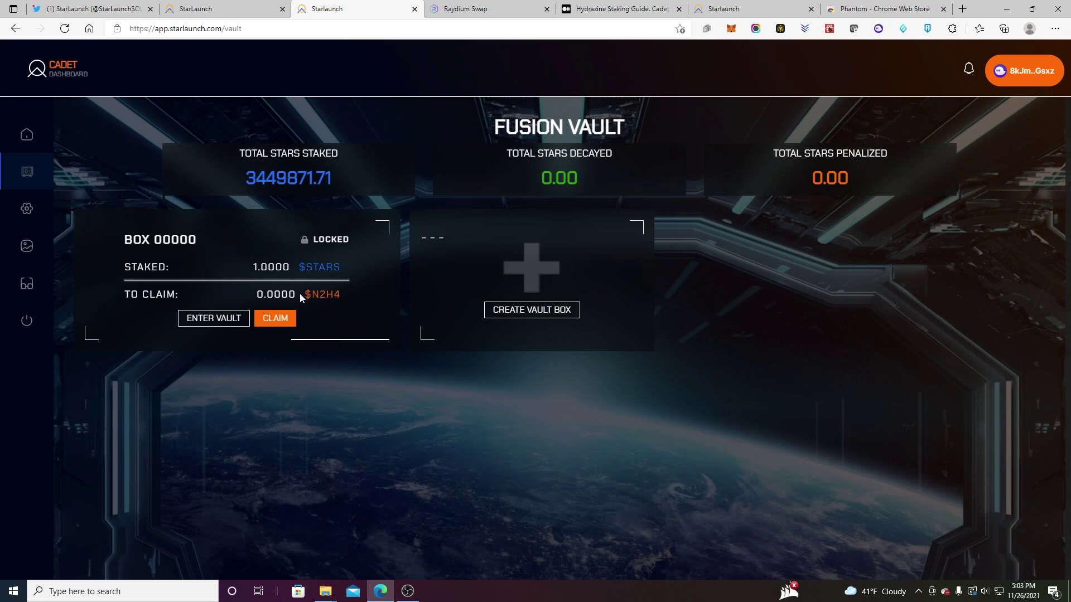
pyautogui.moveTo(445, 394)
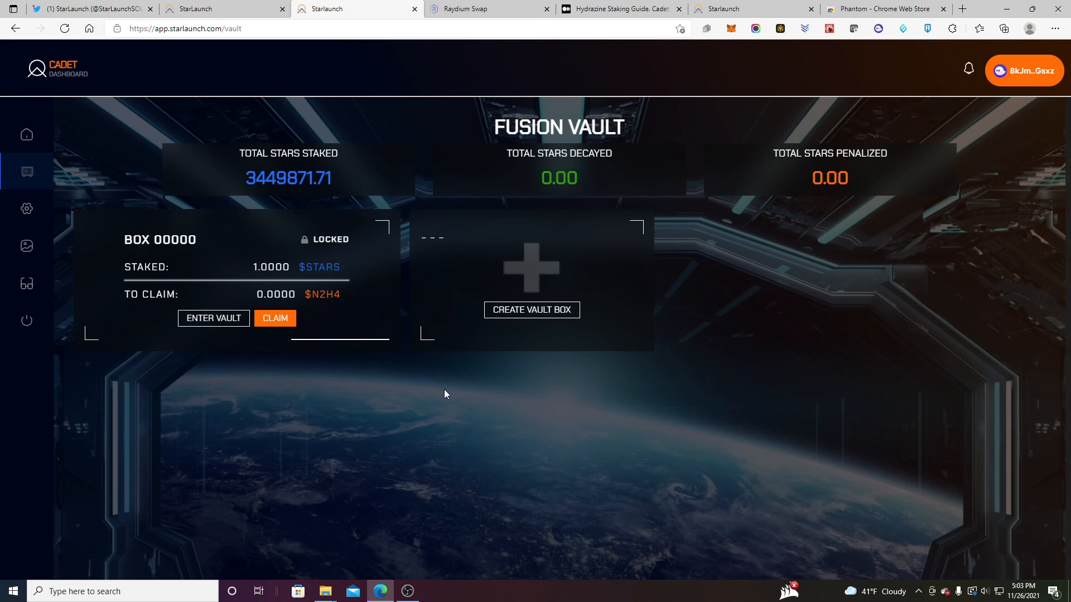
pyautogui.moveTo(545, 319)
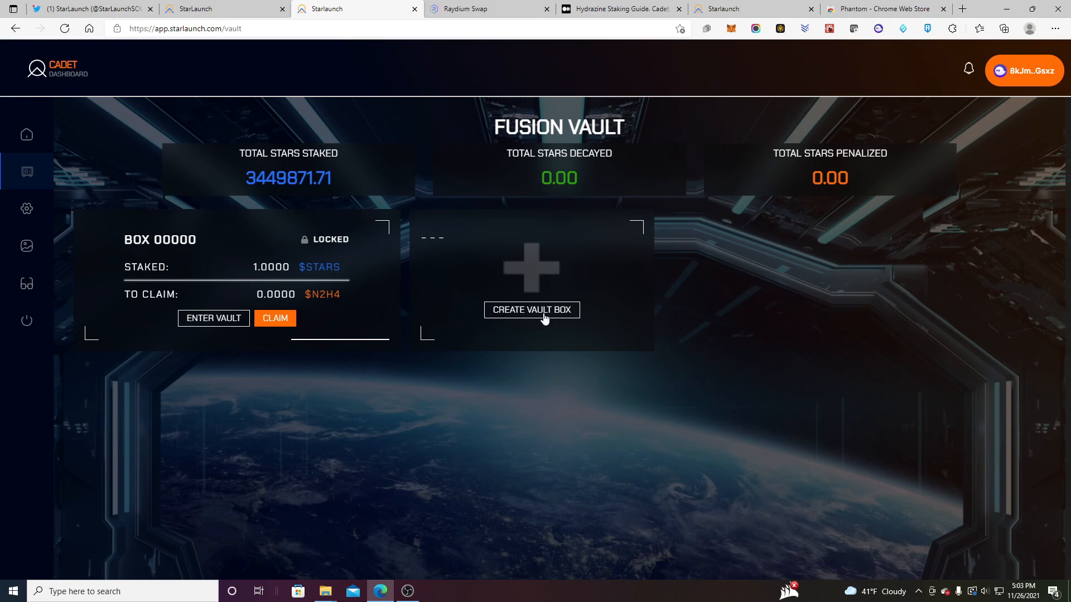
pyautogui.moveTo(508, 314)
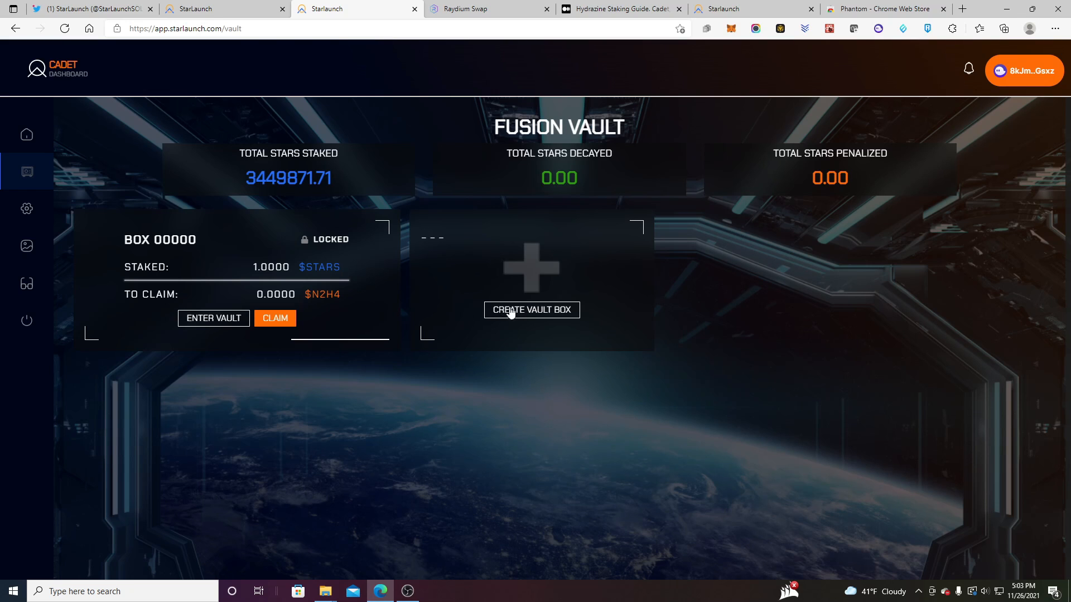
pyautogui.moveTo(553, 325)
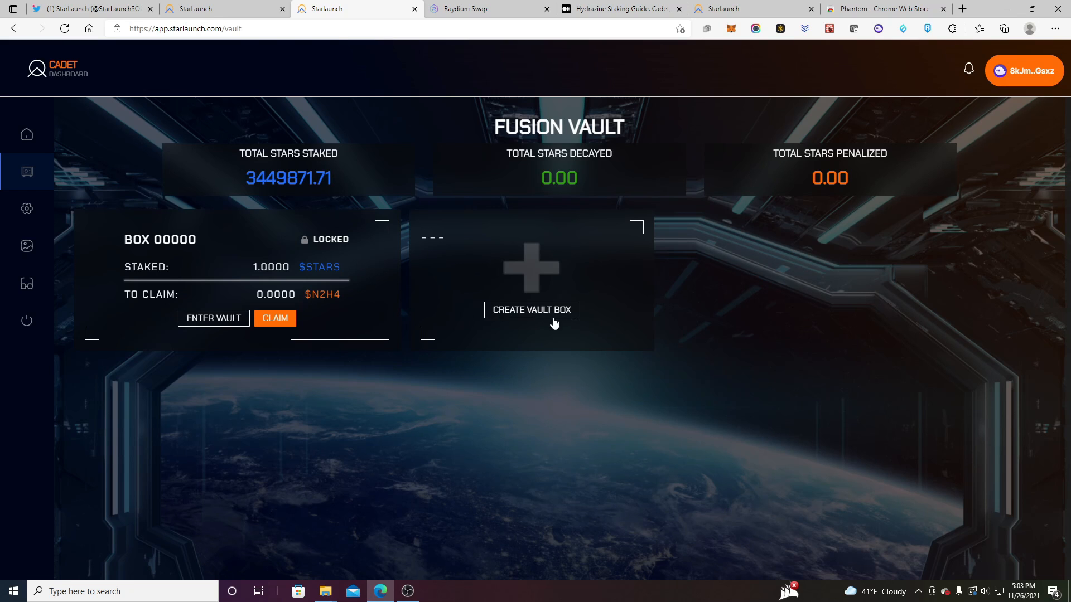
pyautogui.moveTo(591, 370)
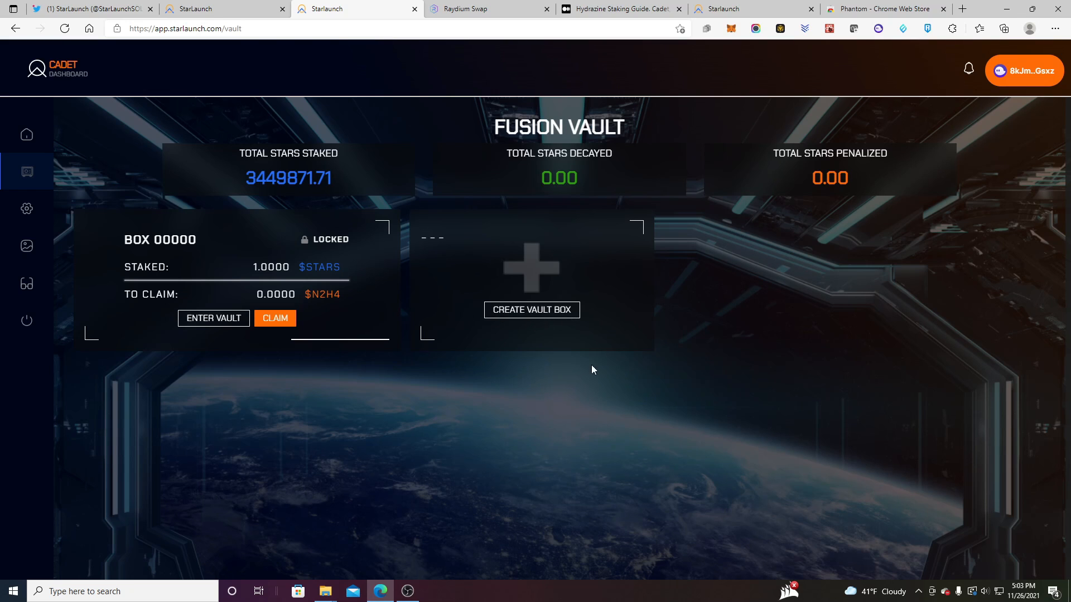
pyautogui.moveTo(896, 198)
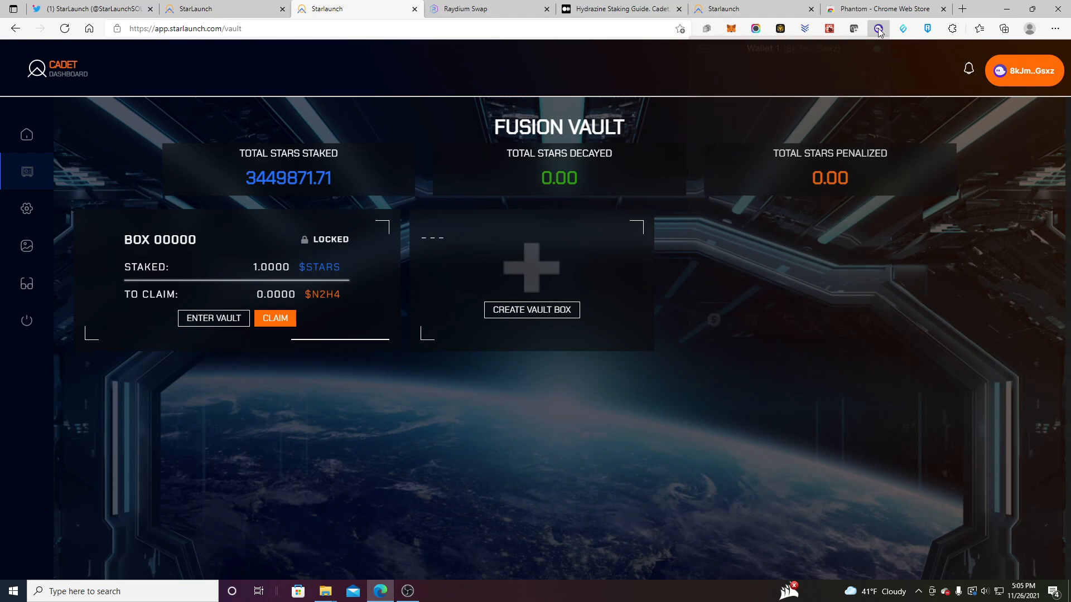
# In Phantom Swap, set SOL as the paying token and USDC as the token to receive
pyautogui.click(879, 29)
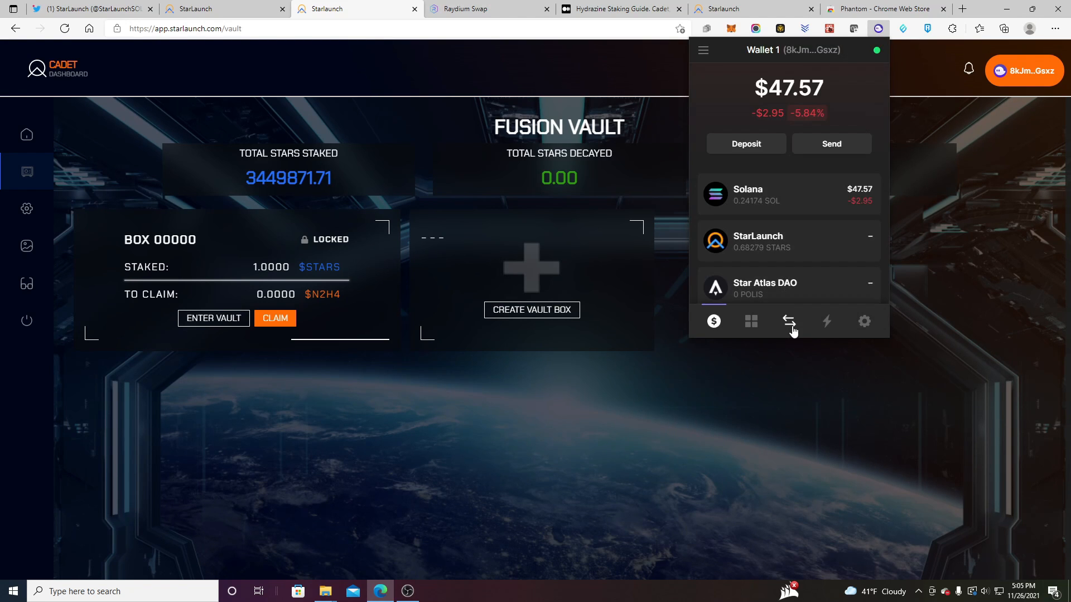
pyautogui.click(788, 321)
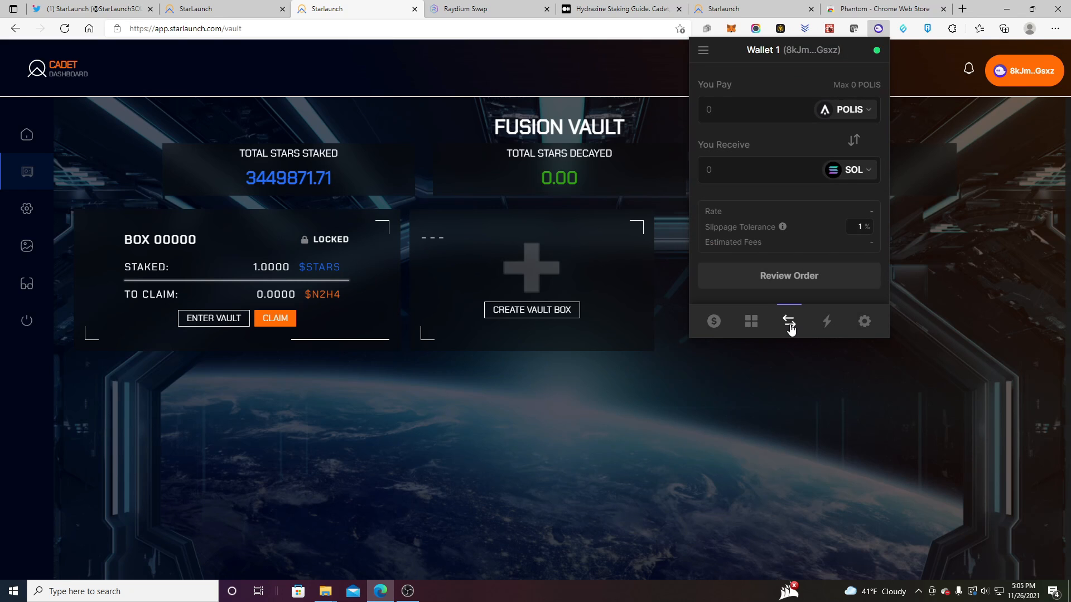
pyautogui.click(853, 140)
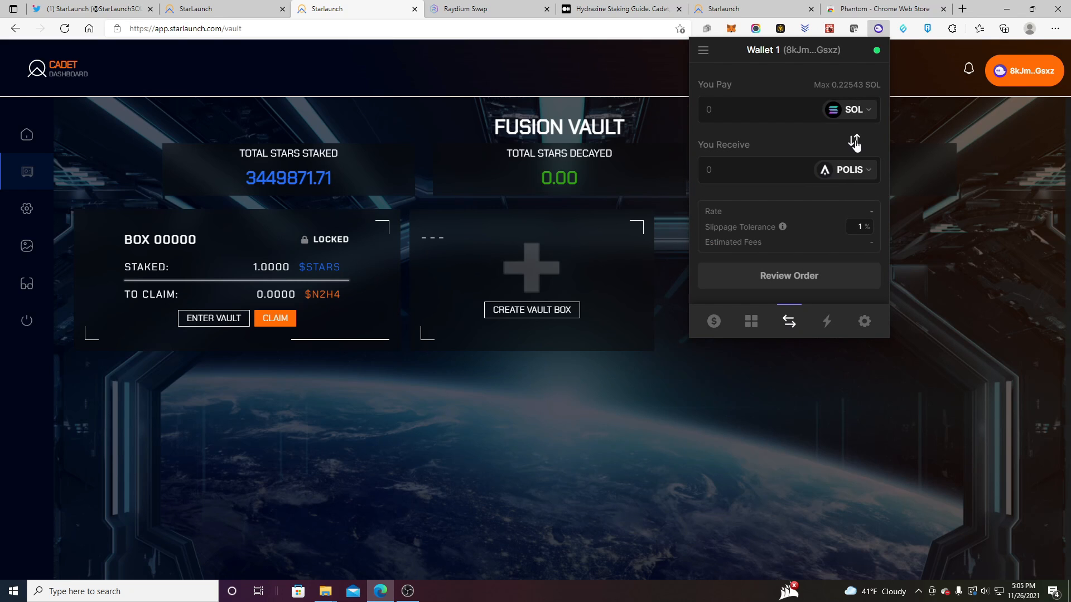
pyautogui.click(854, 84)
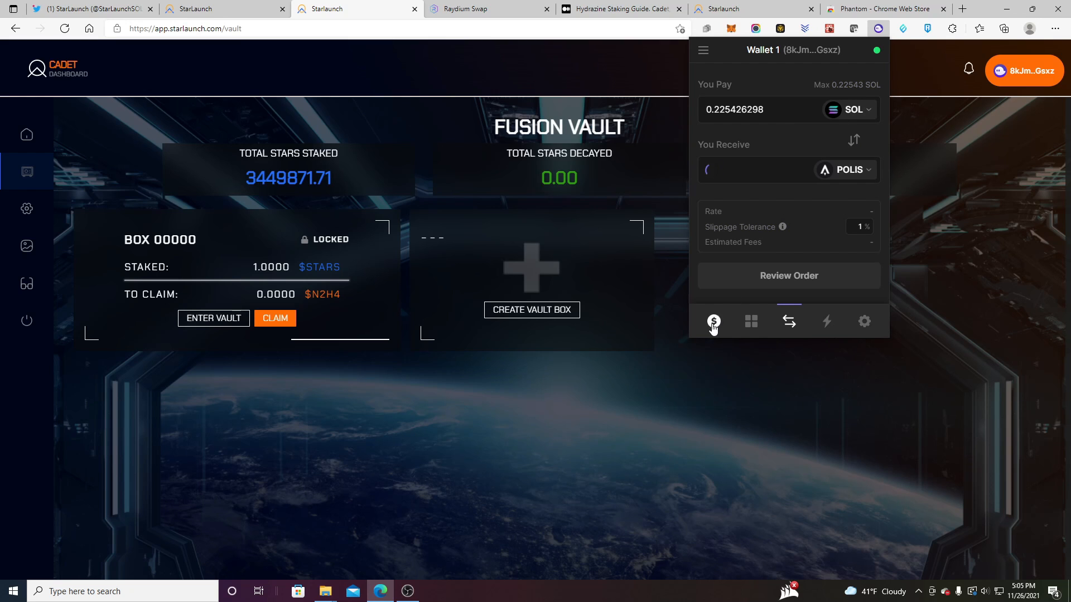
pyautogui.click(844, 169)
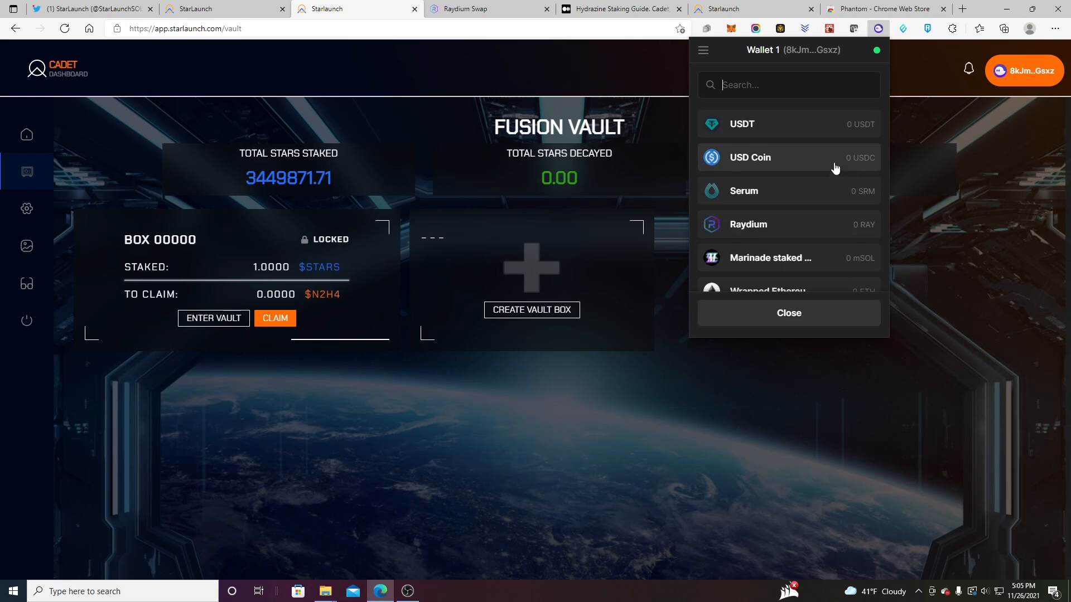
pyautogui.moveTo(794, 181)
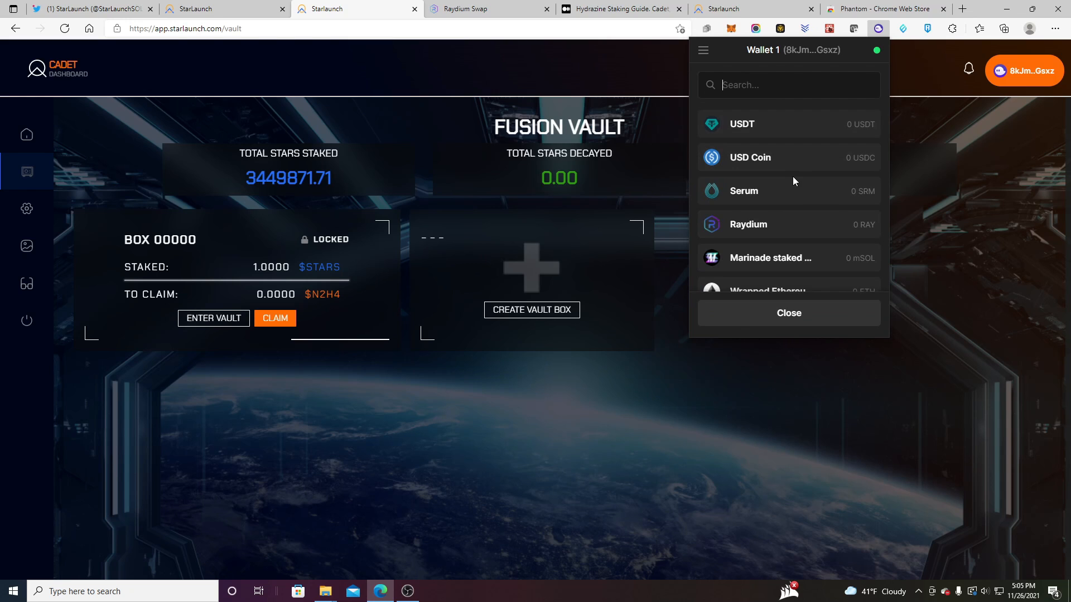
pyautogui.write('usdc')
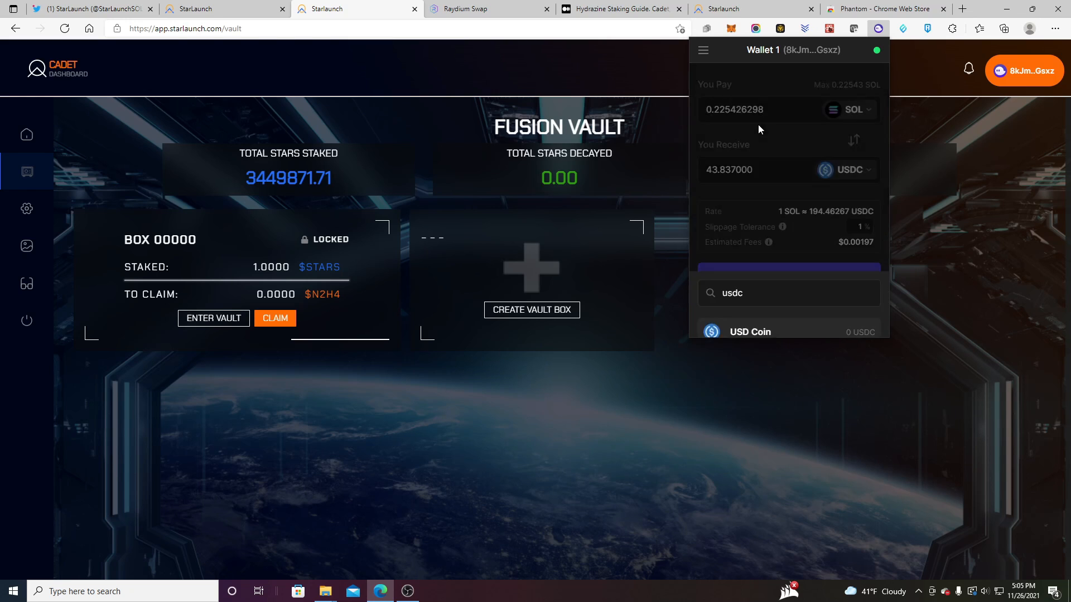
pyautogui.click(749, 332)
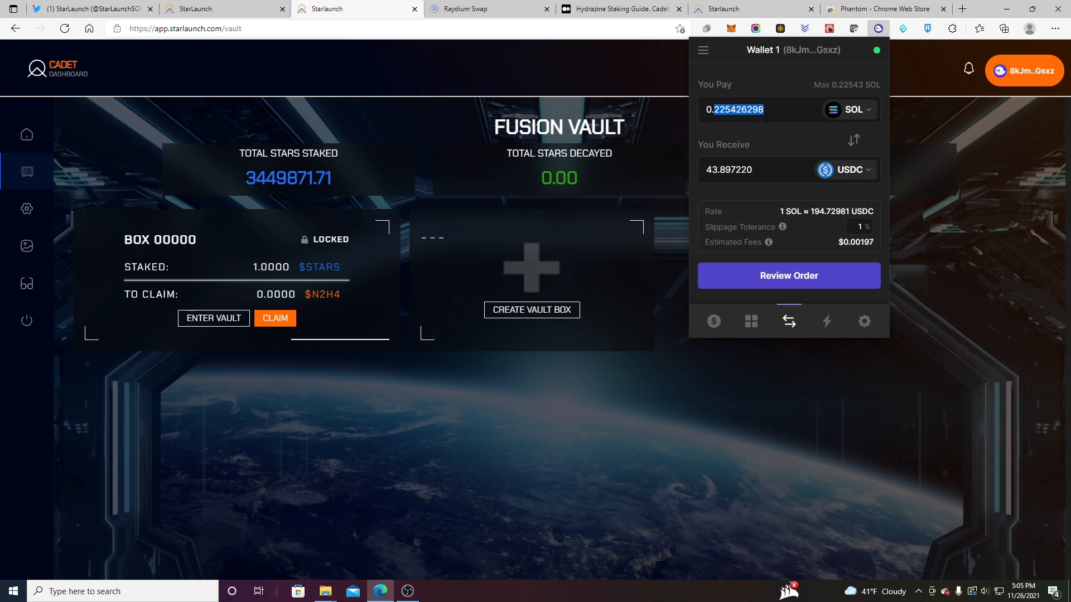
# Swap 0.15 SOL for about 29.21 USDC and return to the wallet balances
pyautogui.write('0.15')
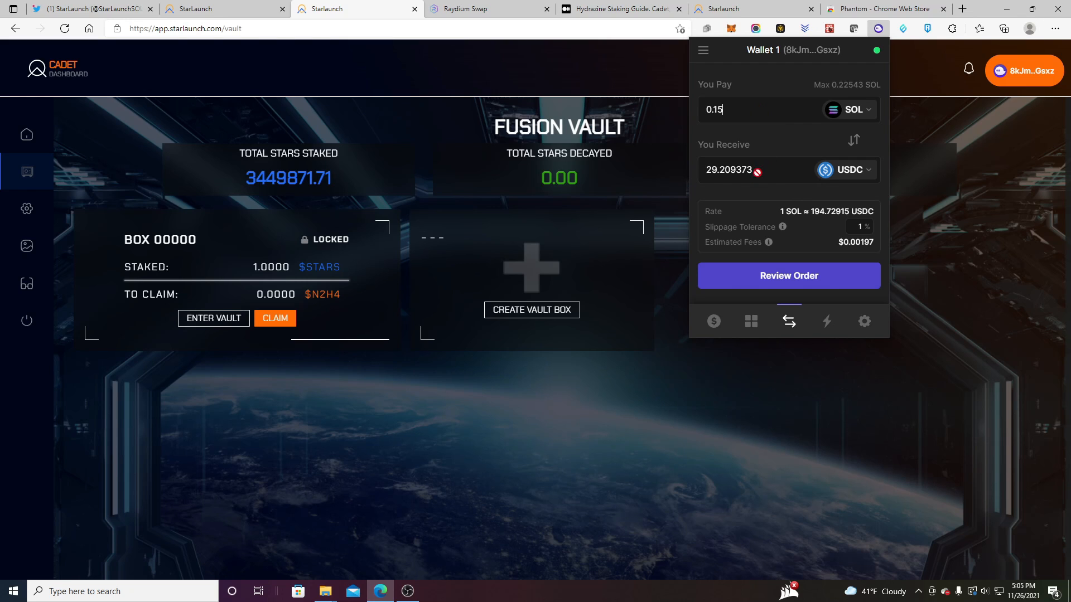
pyautogui.moveTo(767, 243)
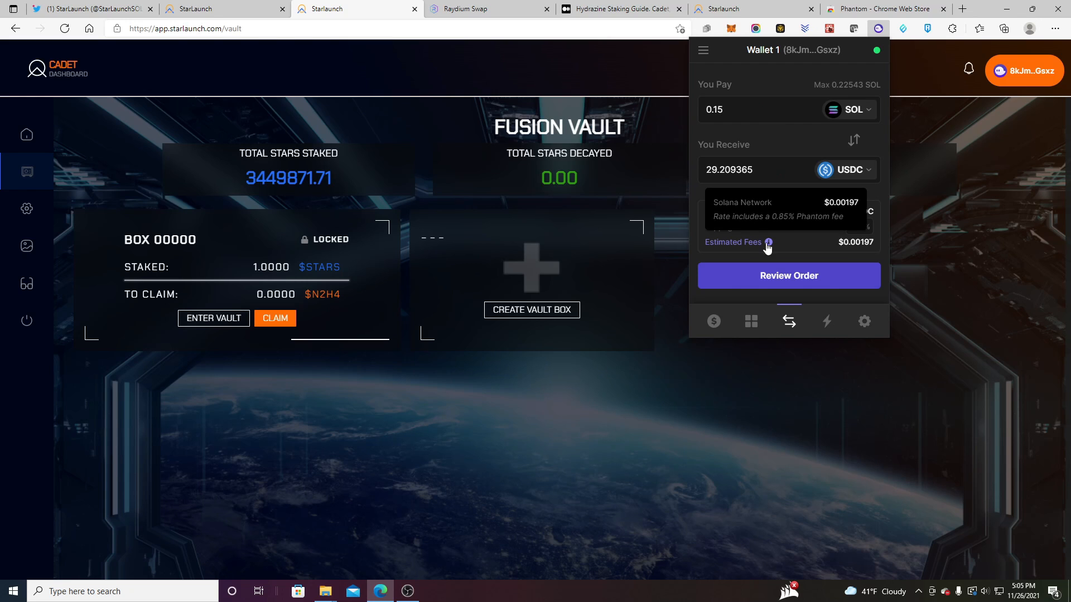
pyautogui.click(788, 275)
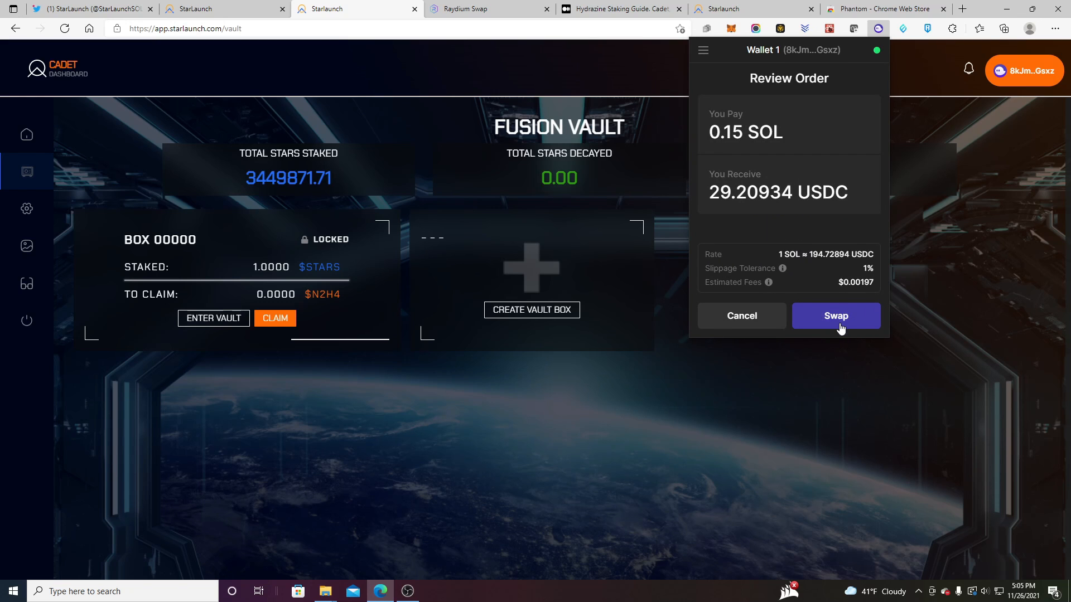
pyautogui.click(835, 316)
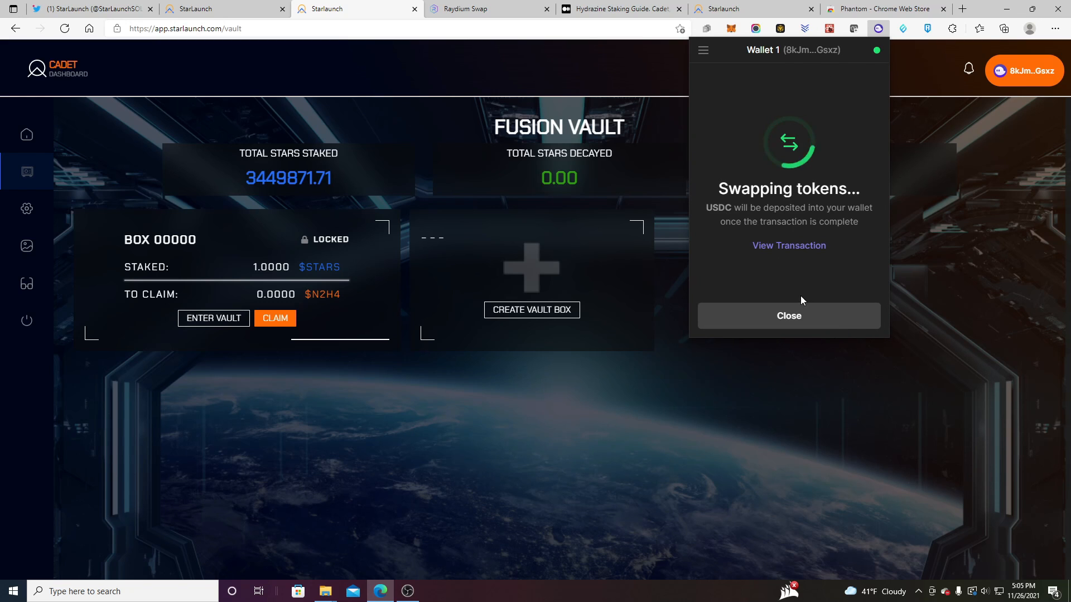
pyautogui.click(789, 316)
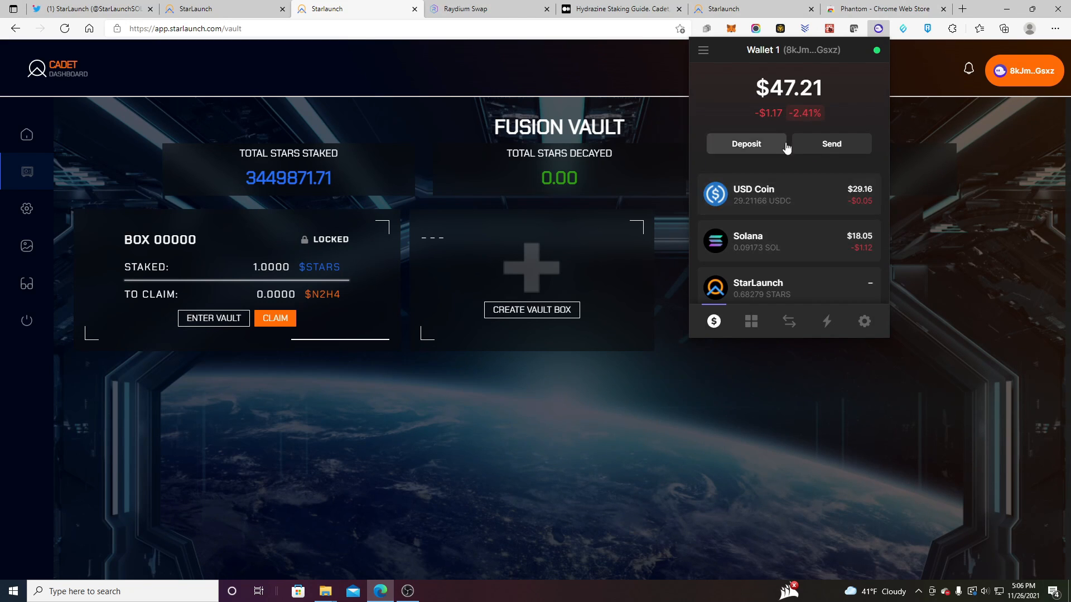
pyautogui.moveTo(630, 75)
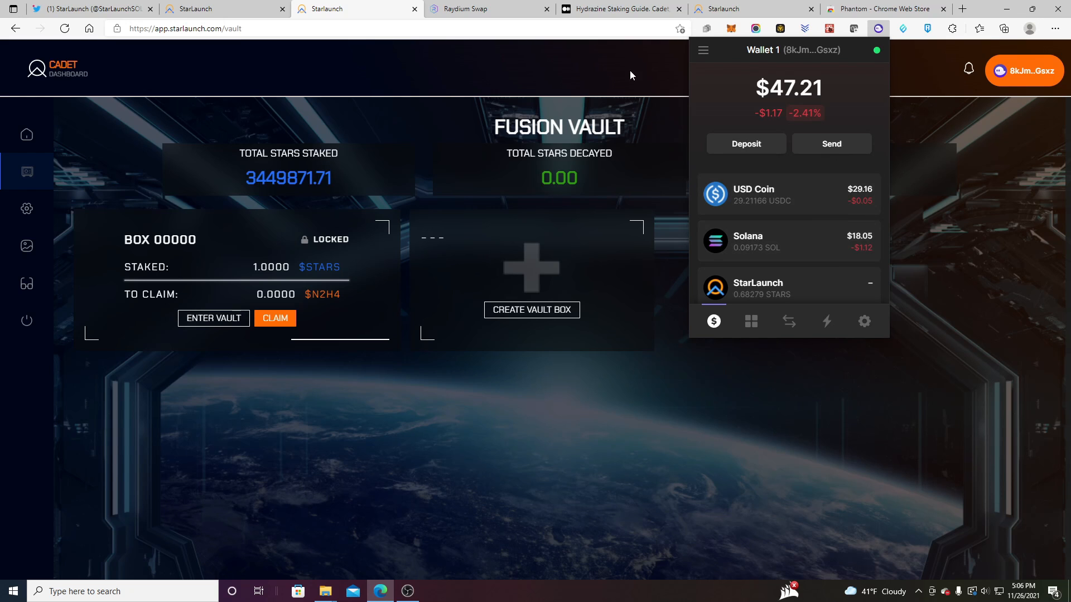
# On Raydium, swap the full 29.211664 USDC for 1.877438 STARS and approve it in Phantom
pyautogui.click(486, 9)
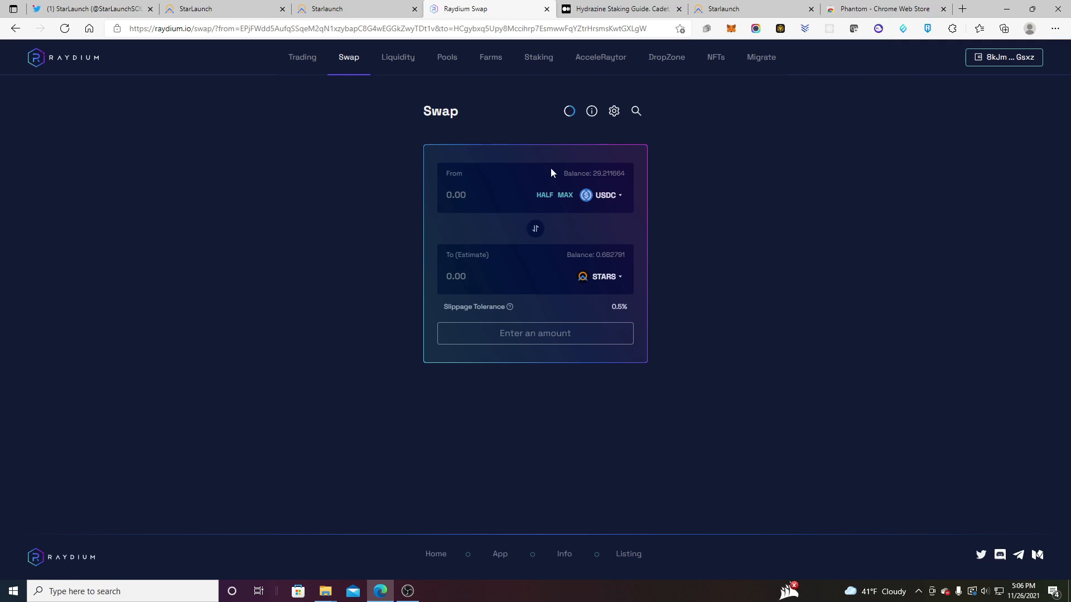
pyautogui.click(564, 194)
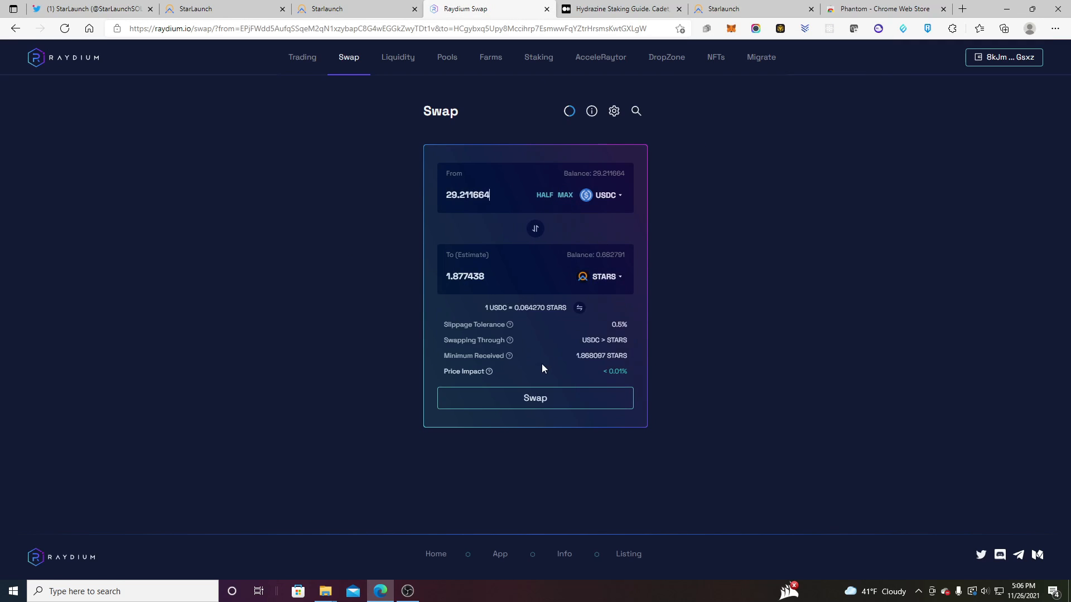
pyautogui.click(535, 397)
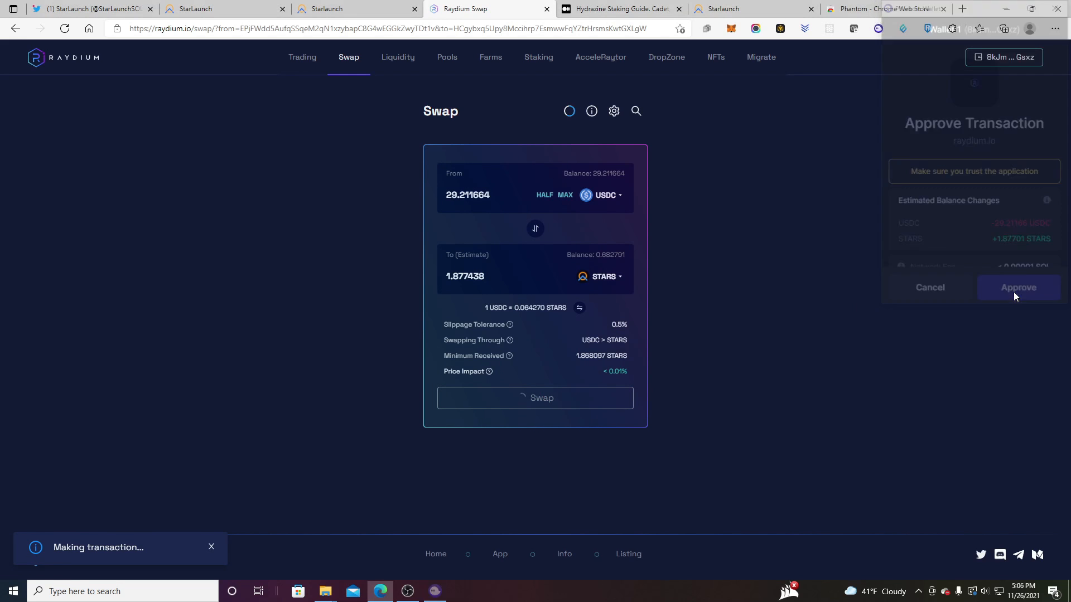
pyautogui.click(1018, 288)
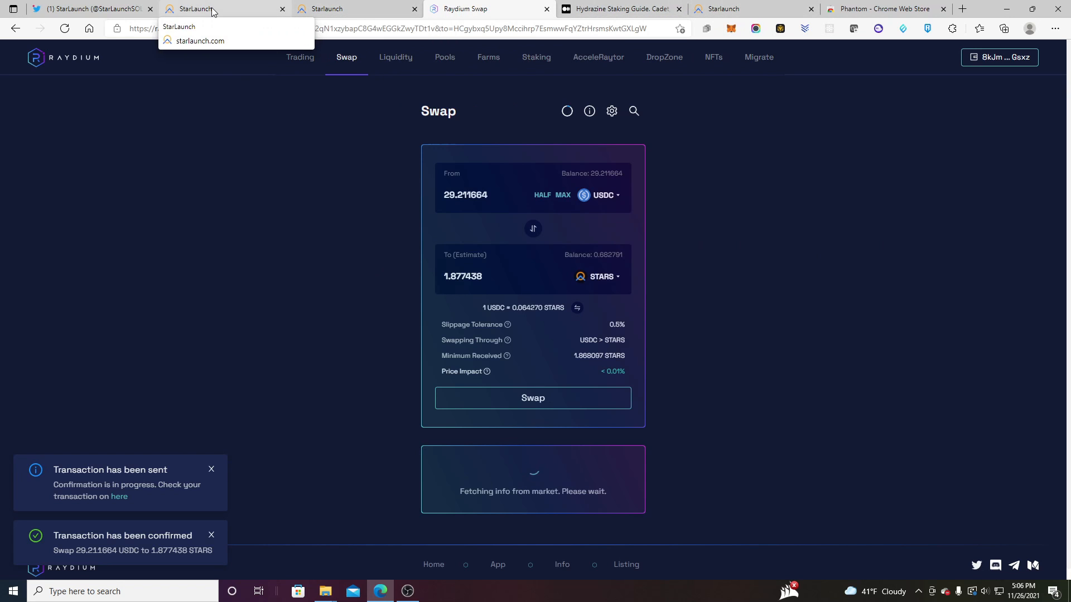
pyautogui.click(332, 8)
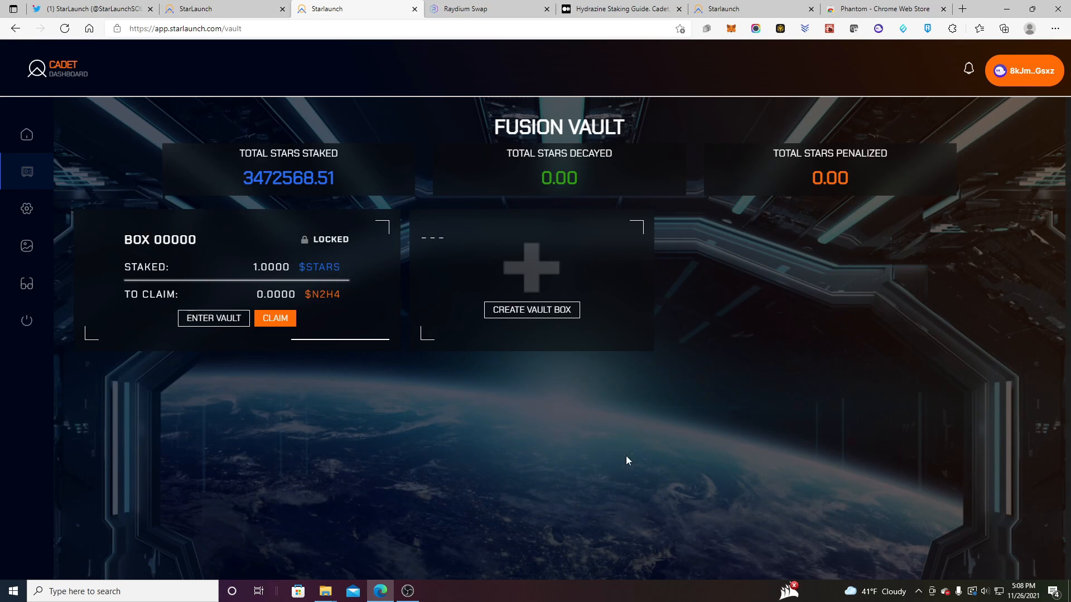
# Return to the Fusion Vault page showing locked BOX 00000 with 1.0000 STARS
pyautogui.click(27, 134)
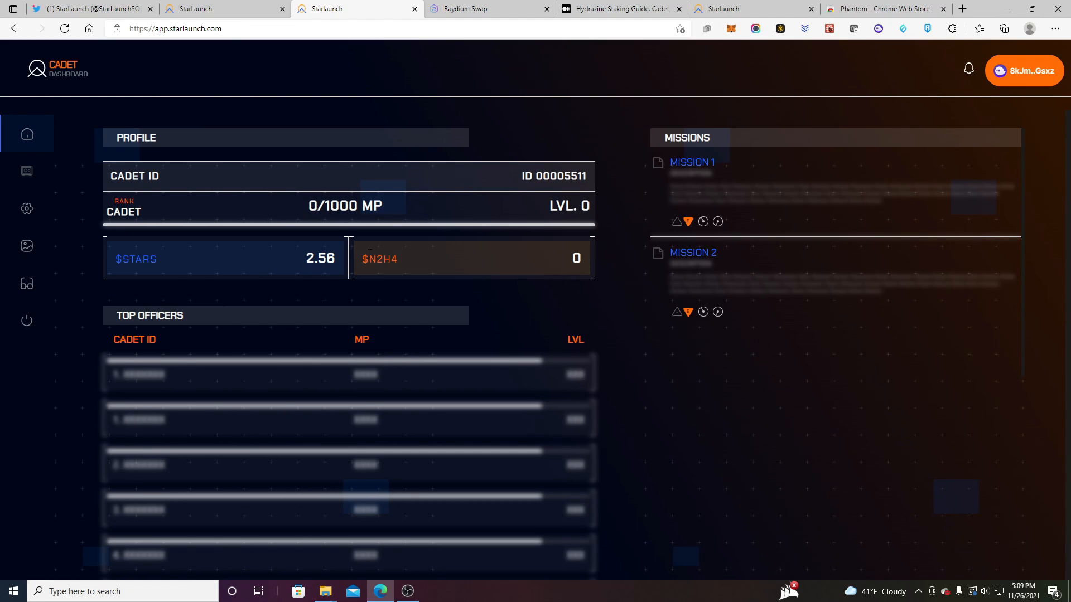
pyautogui.moveTo(569, 265)
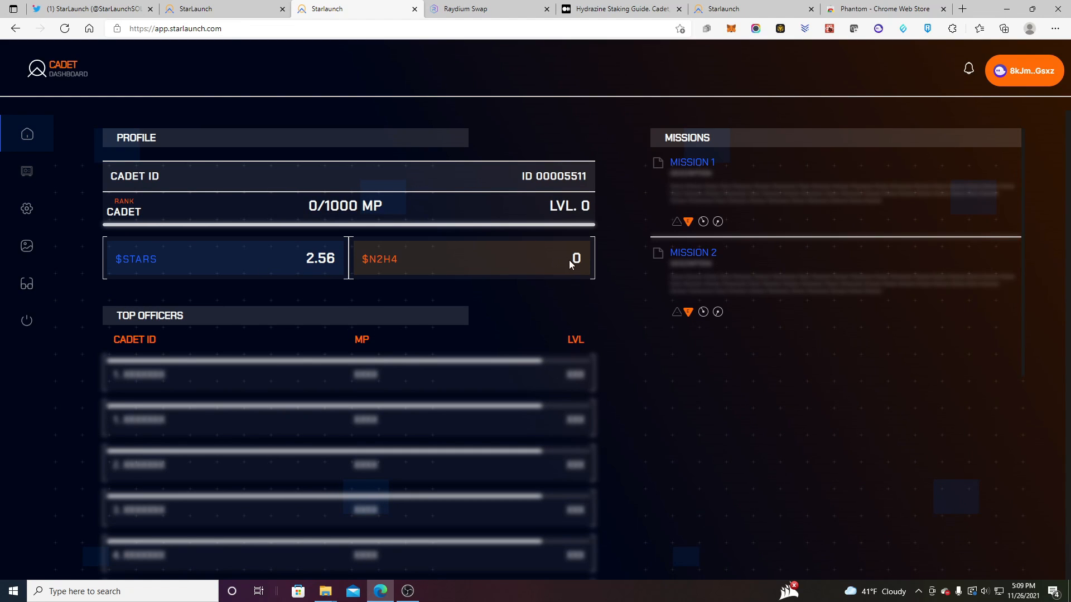
pyautogui.click(26, 171)
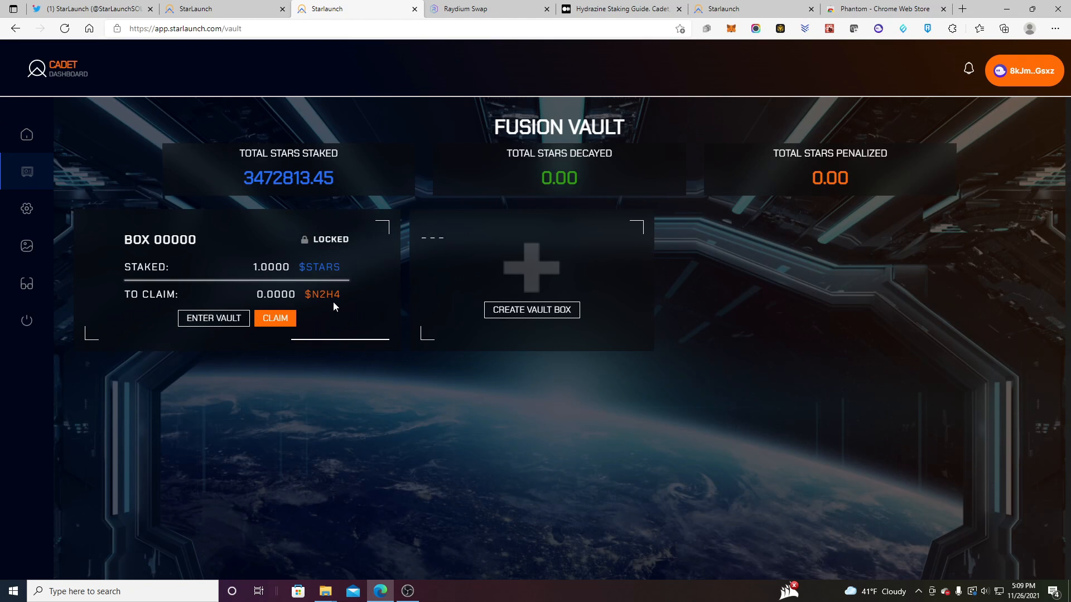
pyautogui.moveTo(449, 314)
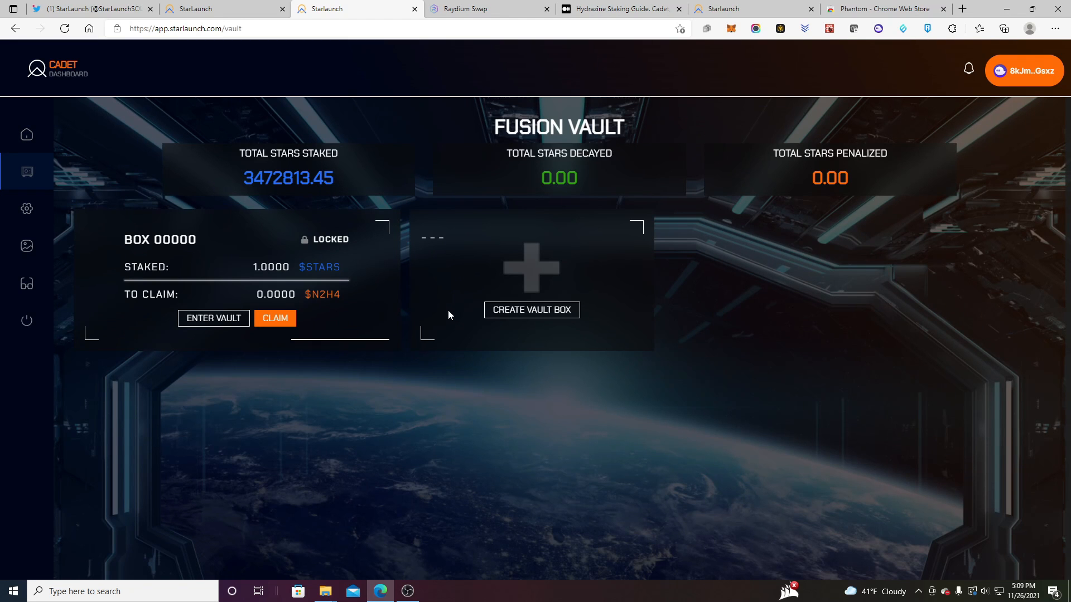
pyautogui.moveTo(545, 321)
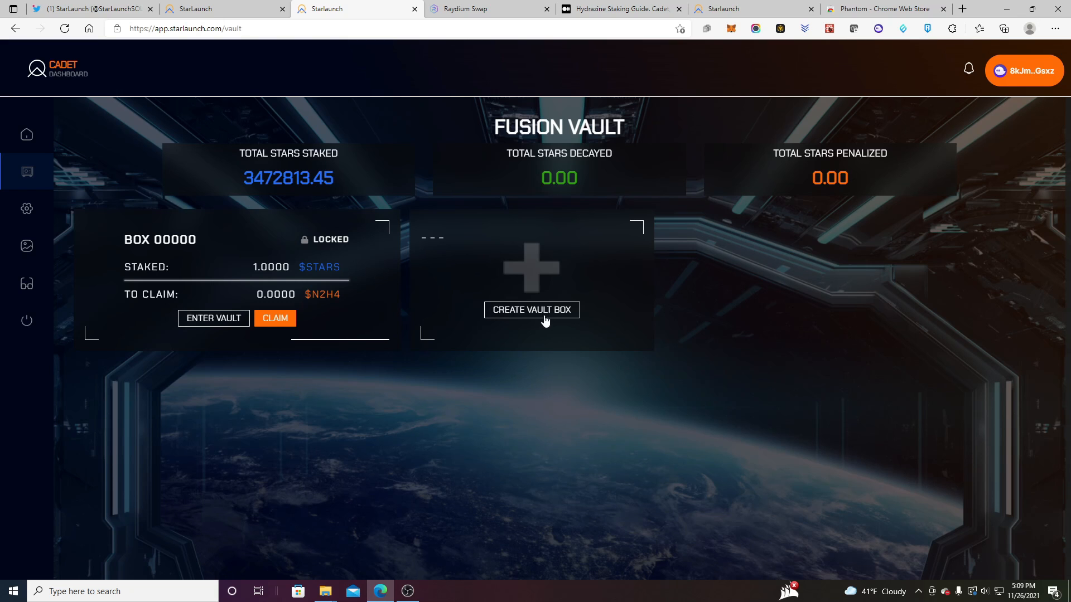
# Create a new vault box staking 1 STARS without lock and approve it in Phantom
pyautogui.click(531, 310)
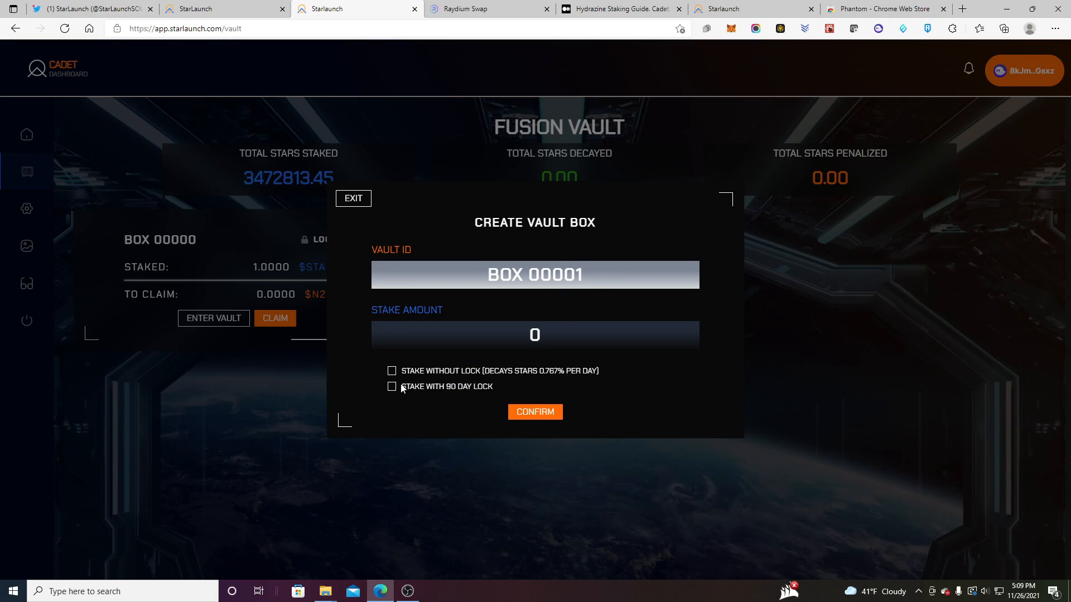
pyautogui.click(391, 371)
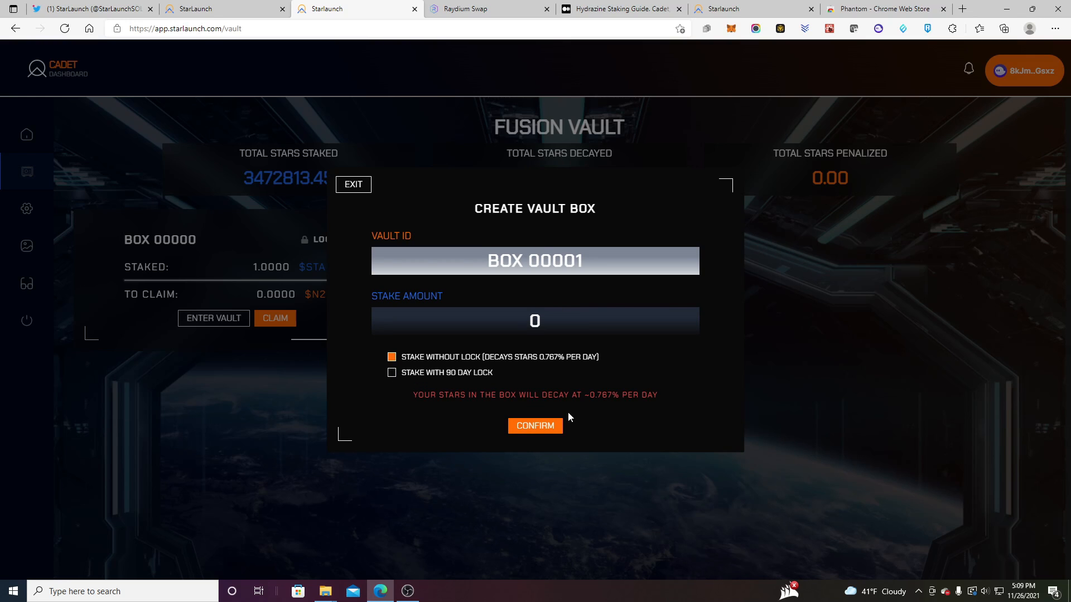
pyautogui.moveTo(535, 429)
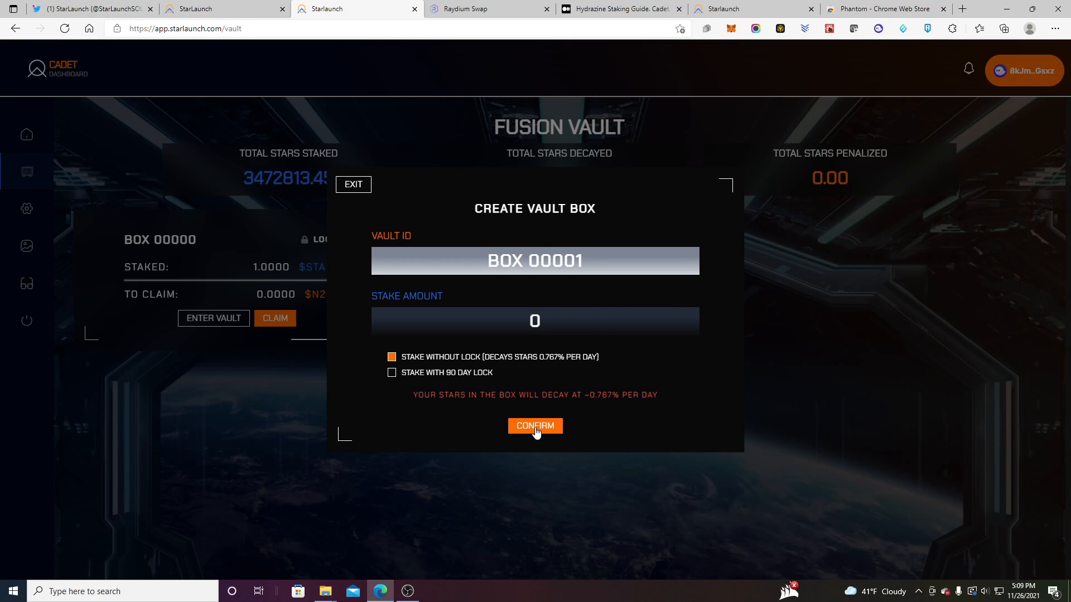
pyautogui.write('1')
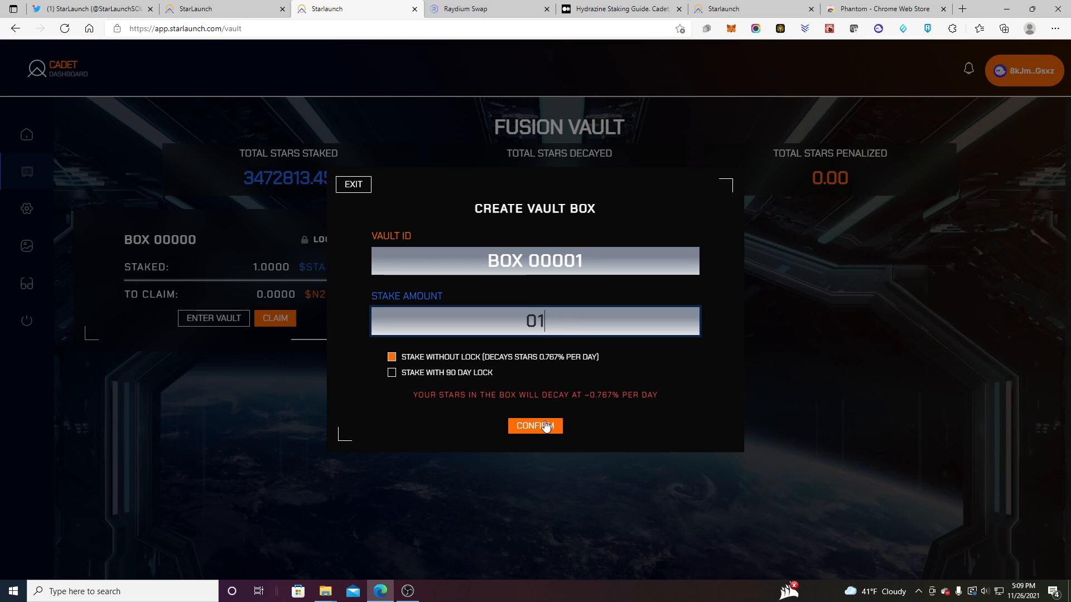
pyautogui.moveTo(568, 321)
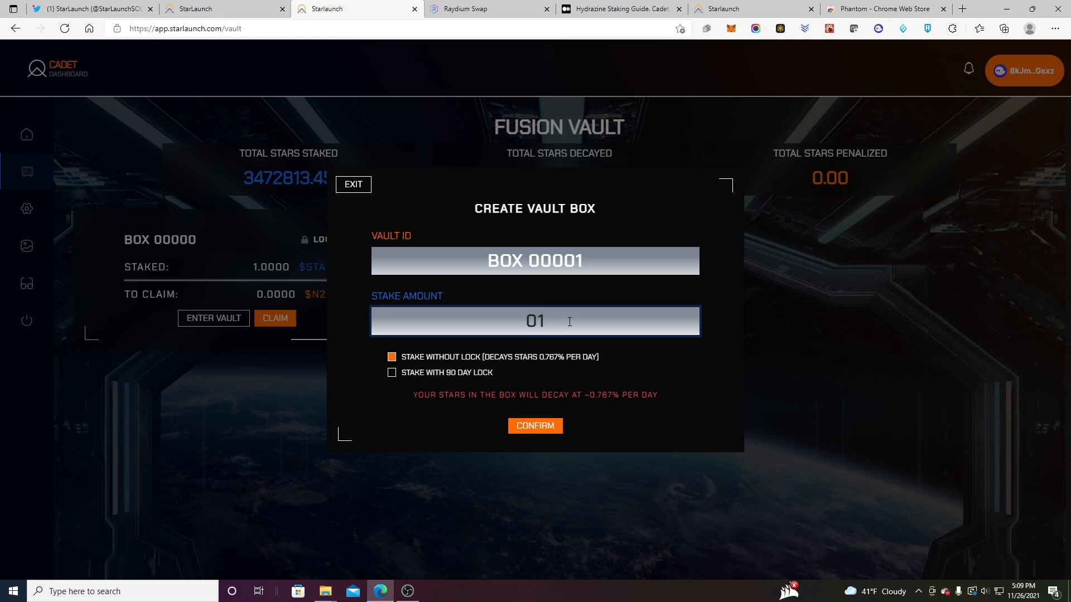
pyautogui.click(535, 426)
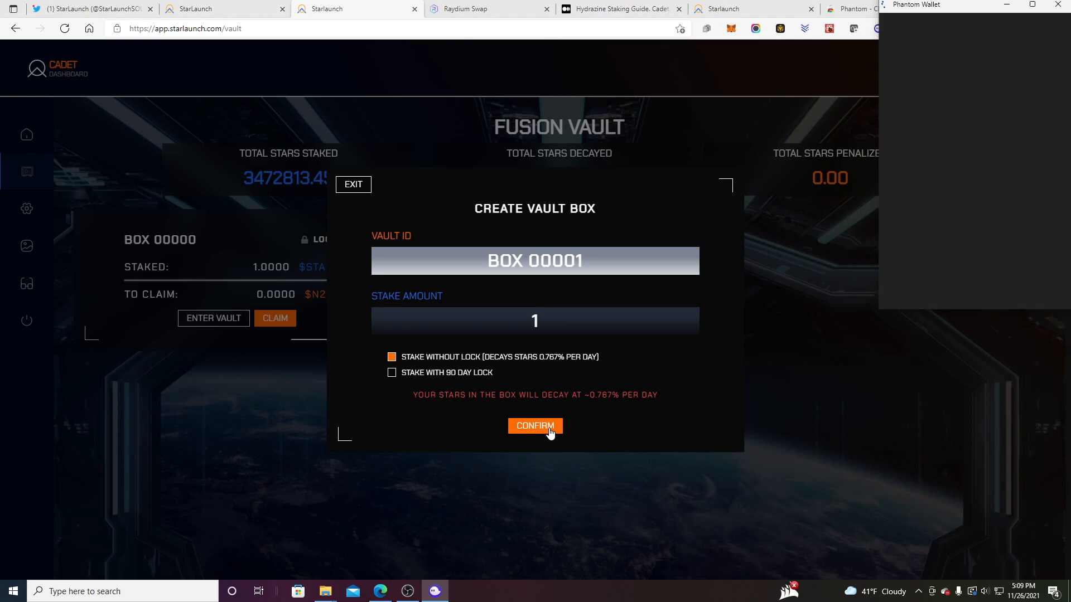
pyautogui.click(536, 426)
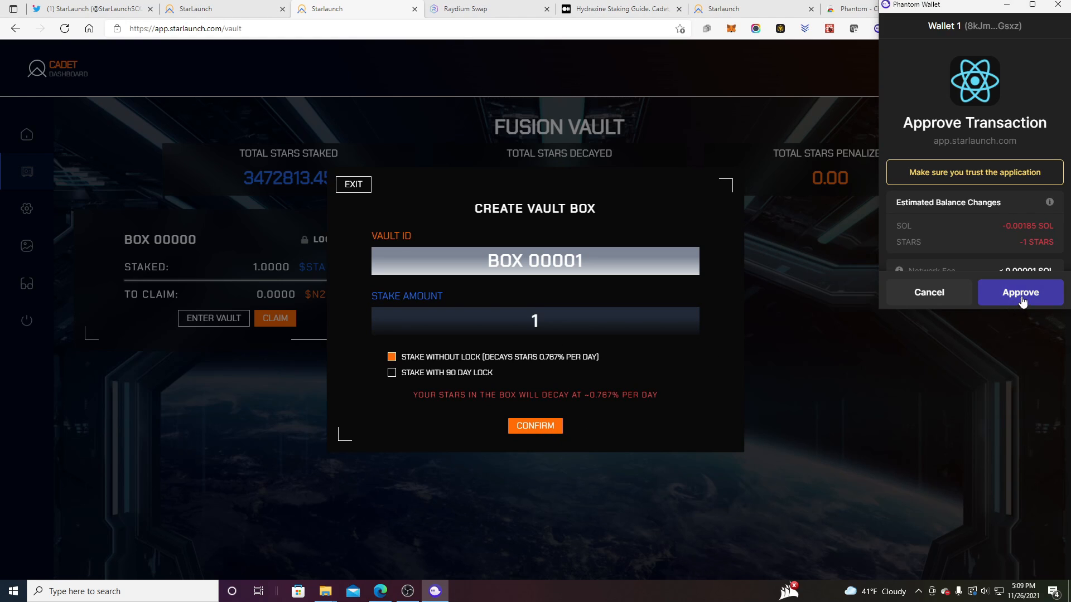
pyautogui.click(1019, 292)
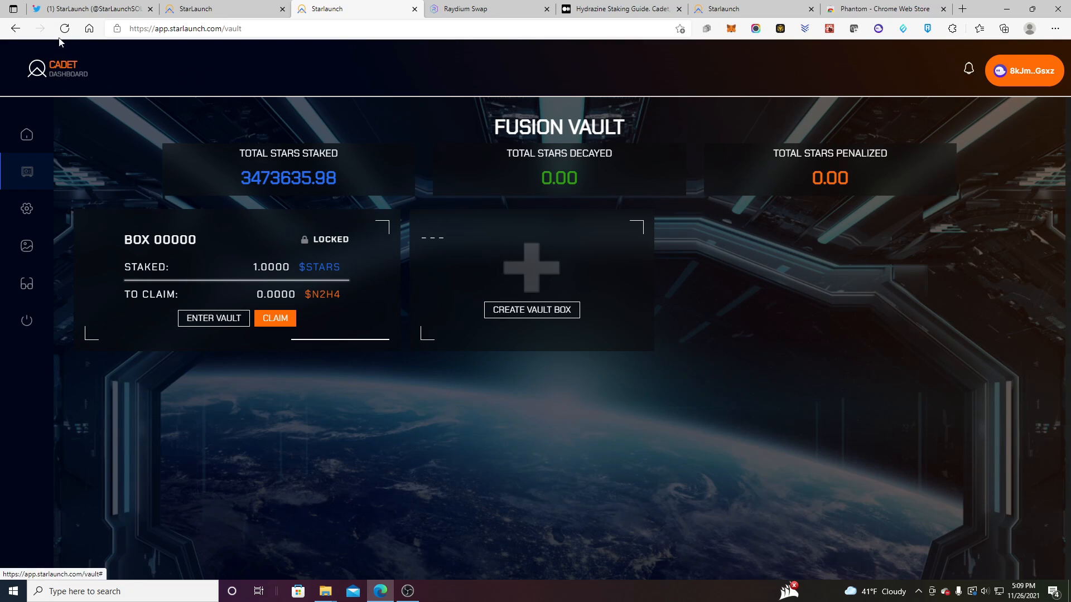
# Reload the vault to show unlocked BOX 00001 with 1.0000 STARS and view its details
pyautogui.click(65, 29)
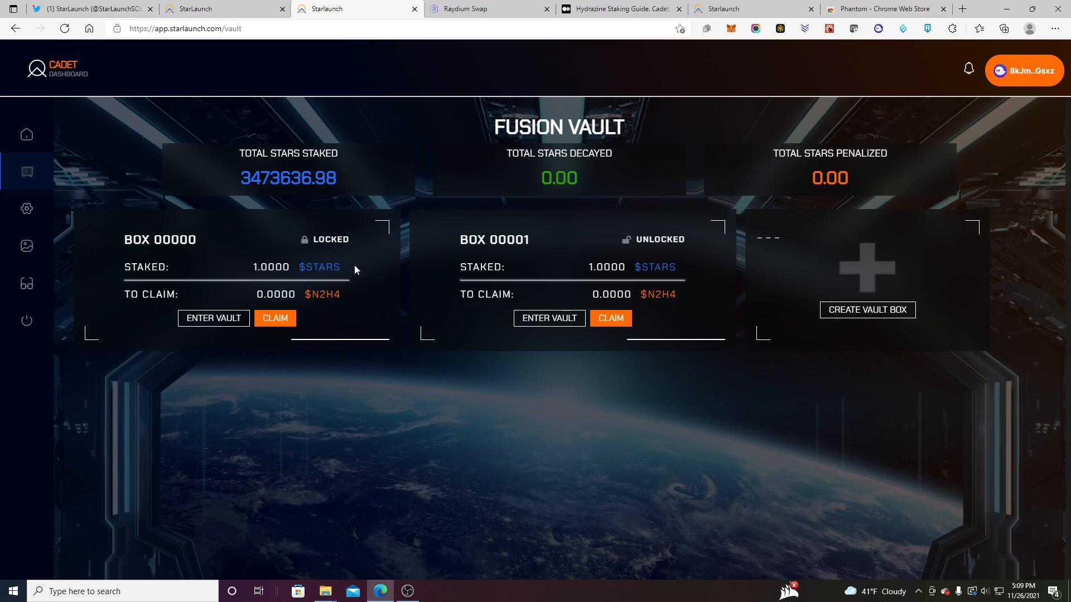
pyautogui.moveTo(553, 267)
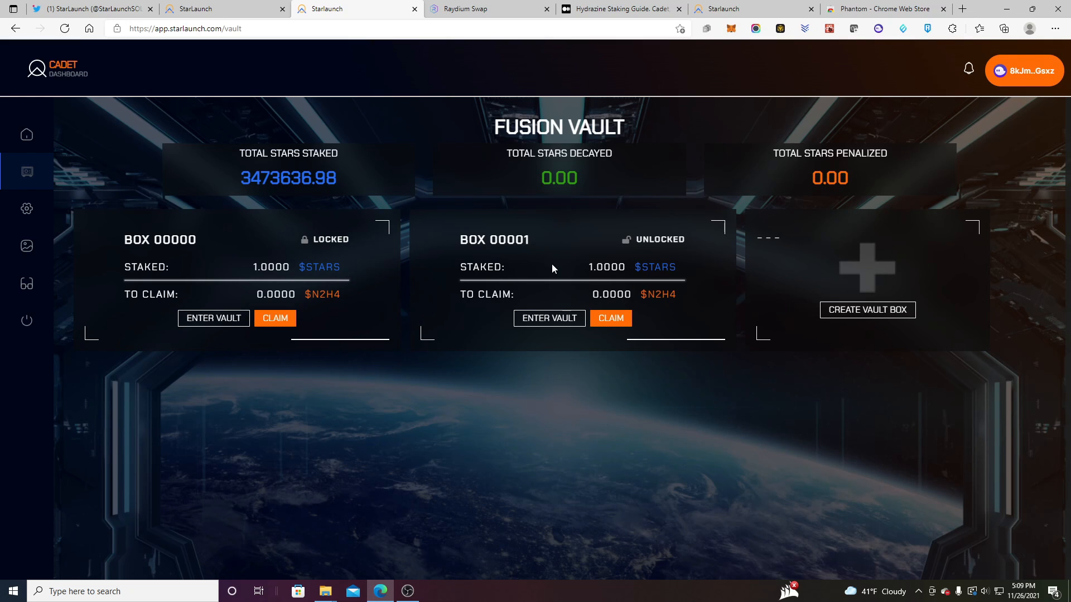
pyautogui.moveTo(151, 310)
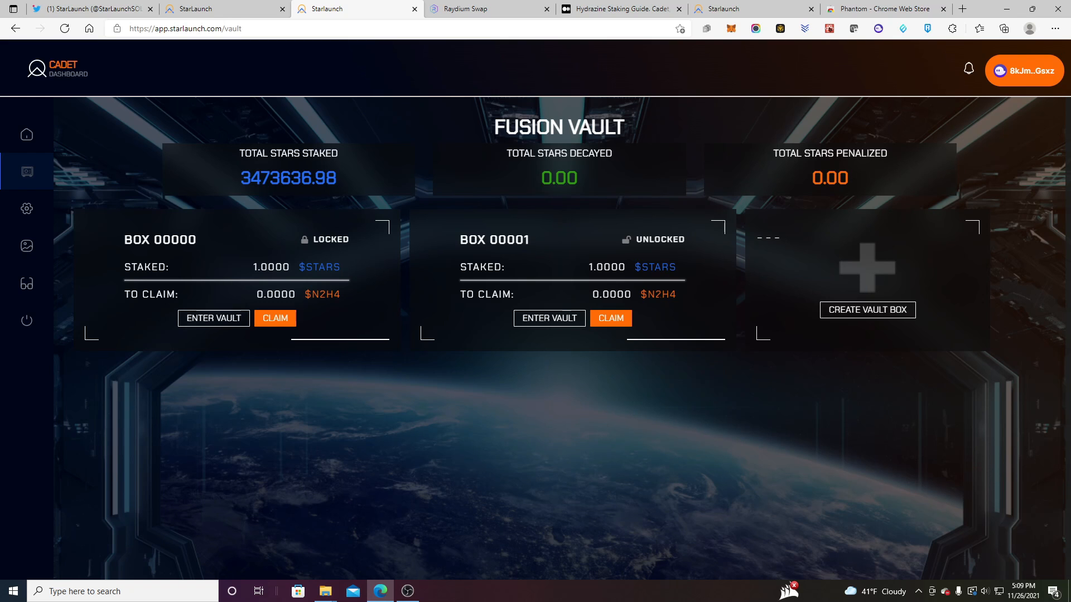
pyautogui.moveTo(552, 324)
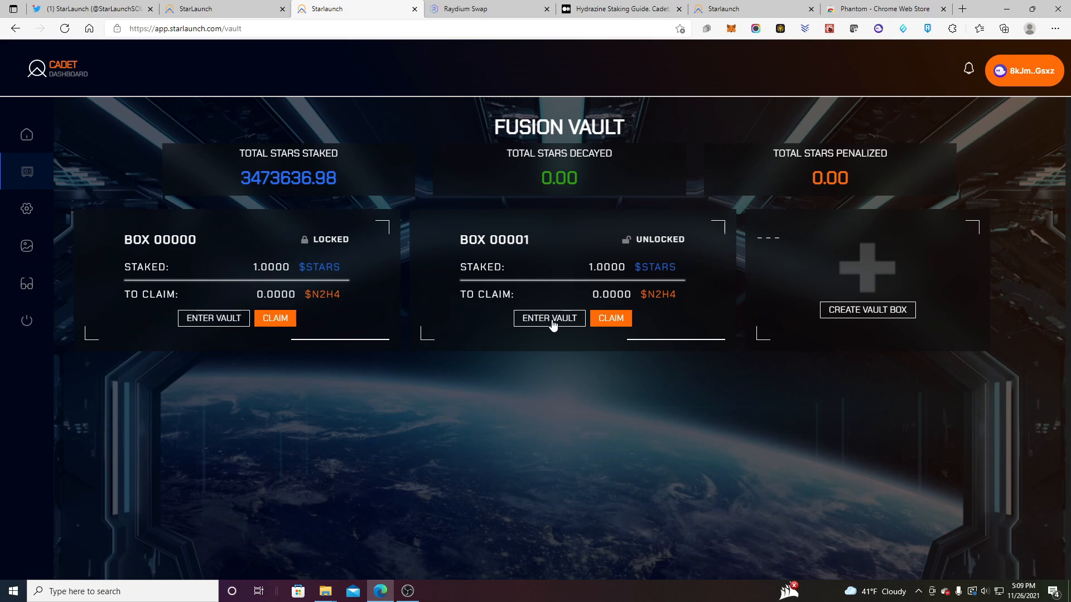
pyautogui.click(549, 317)
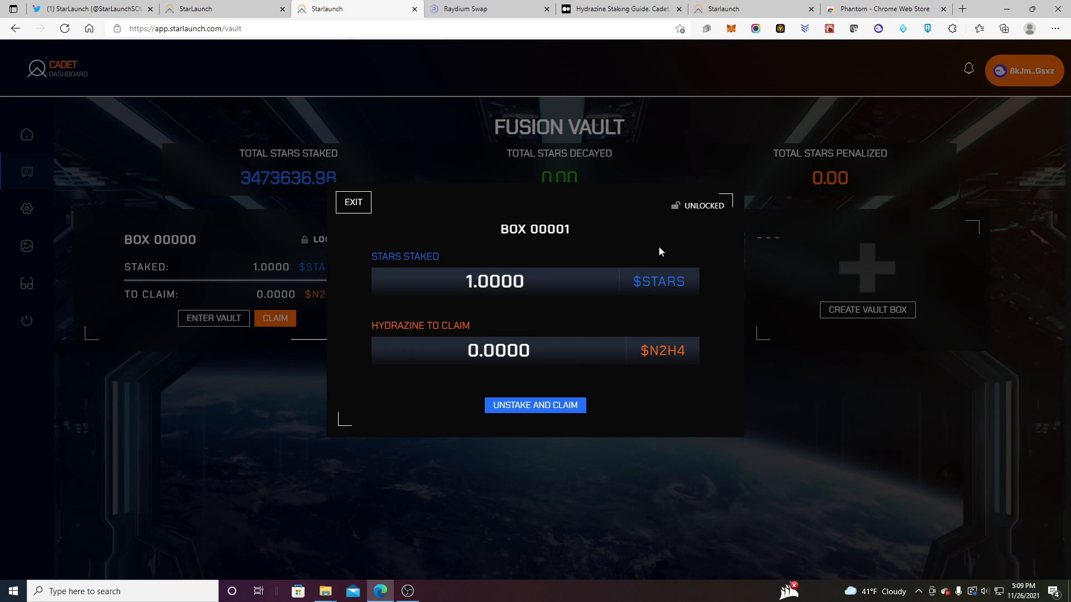
pyautogui.click(352, 202)
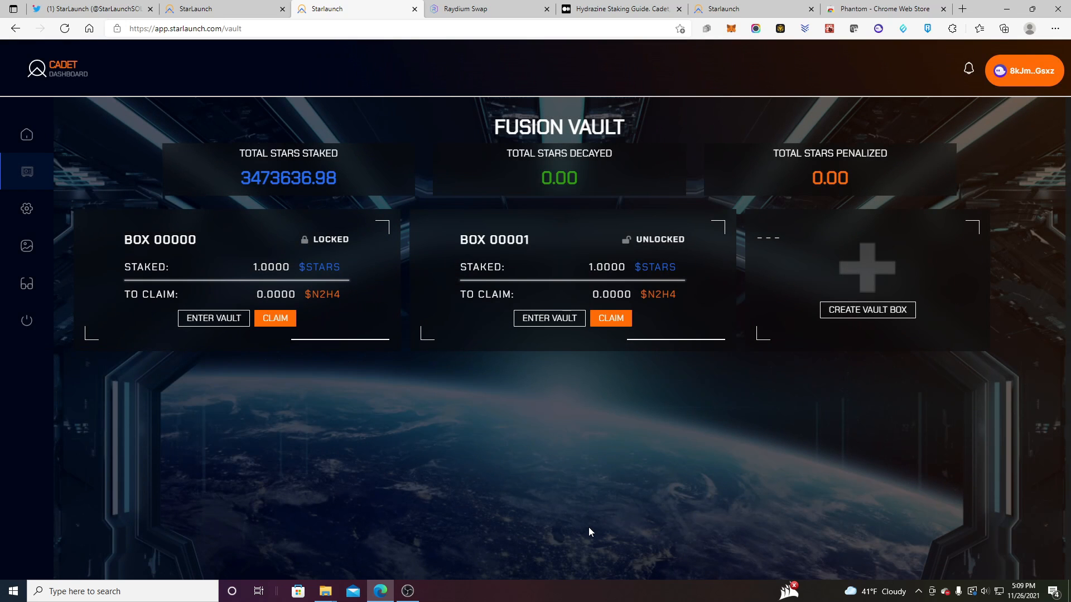
pyautogui.moveTo(544, 511)
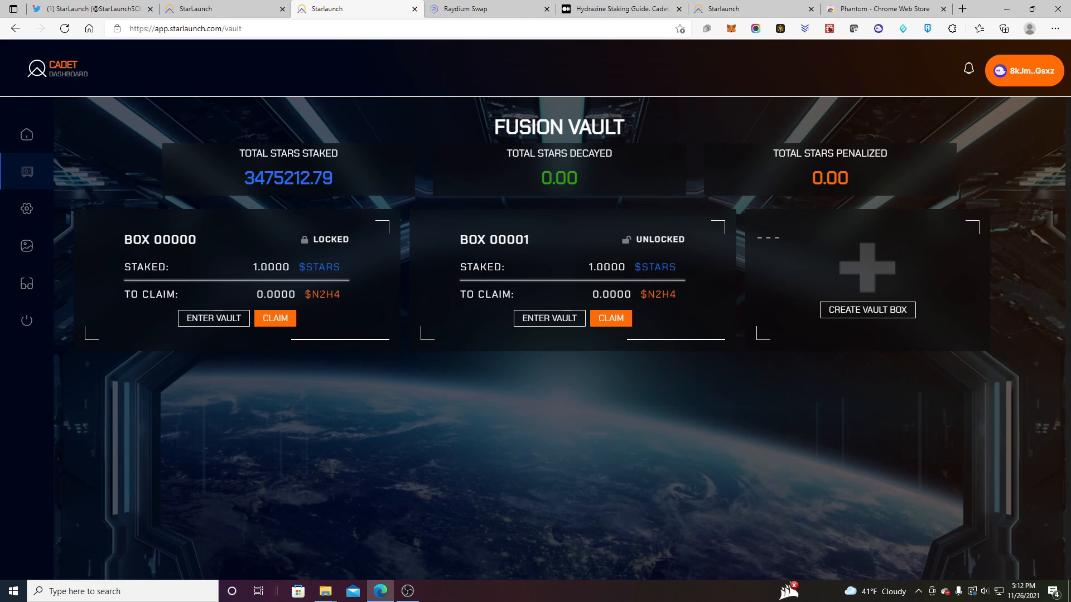
pyautogui.moveTo(804, 180)
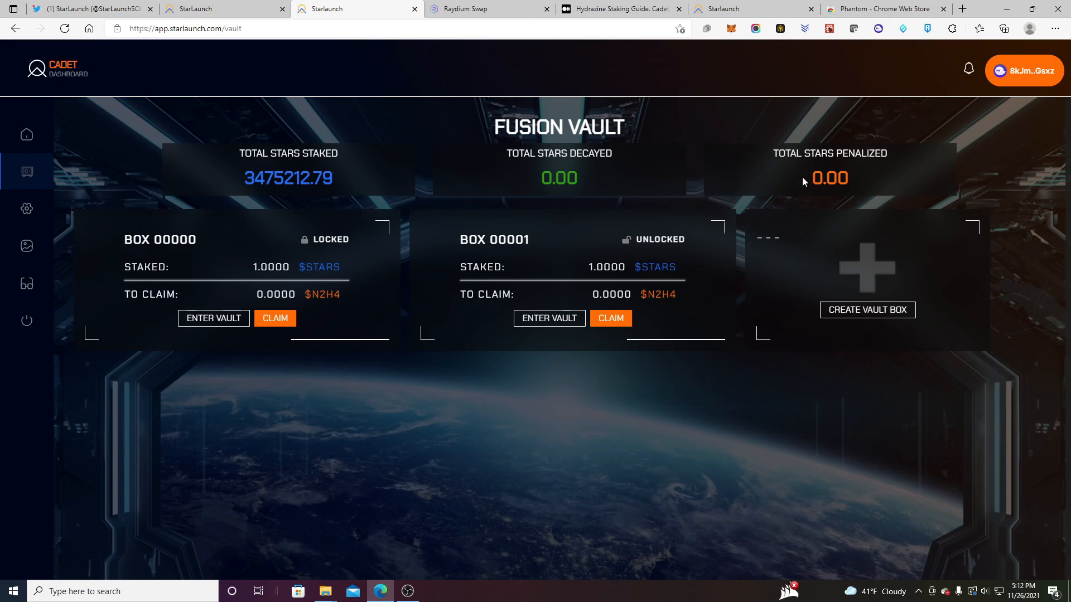
pyautogui.moveTo(846, 185)
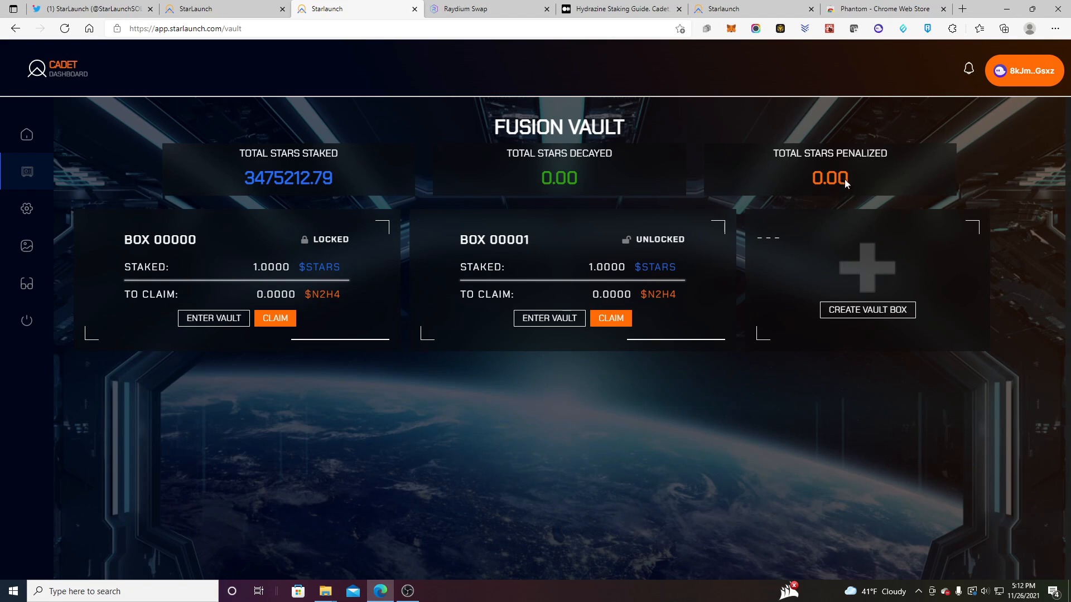
pyautogui.moveTo(228, 323)
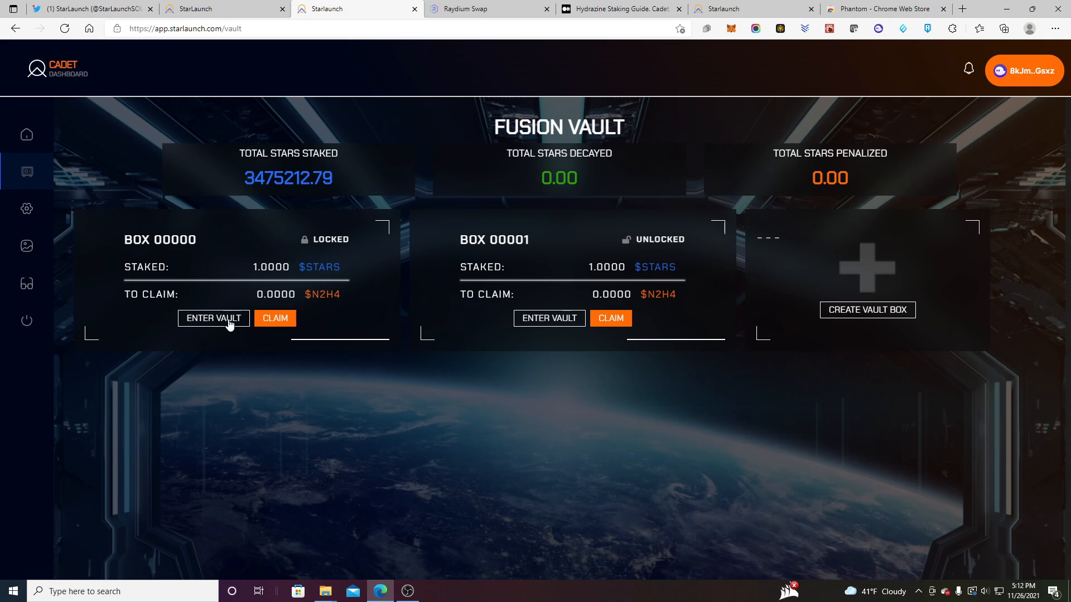
pyautogui.click(213, 318)
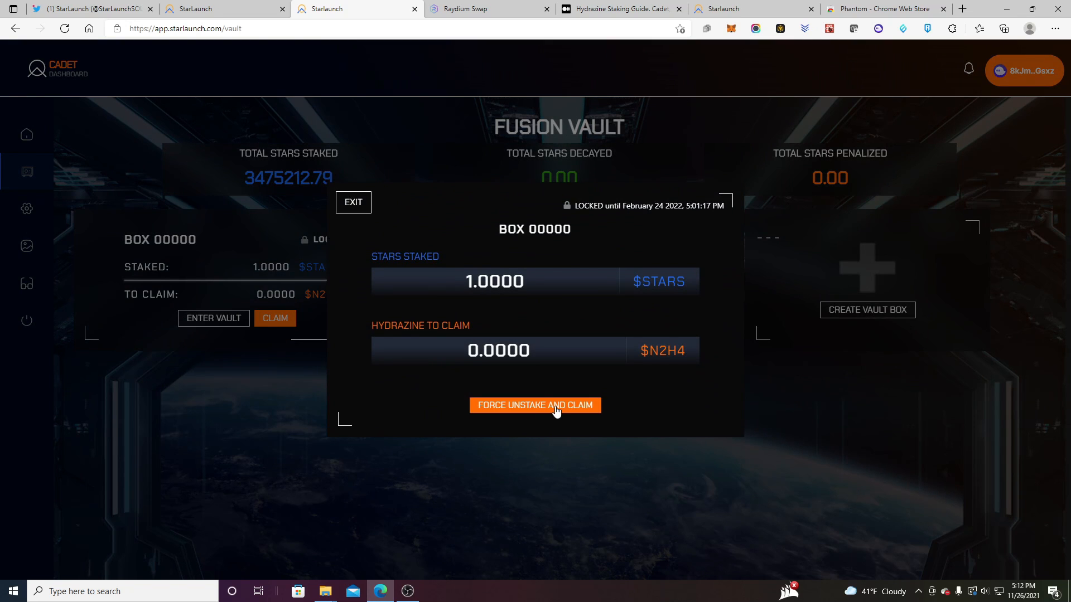
pyautogui.click(352, 202)
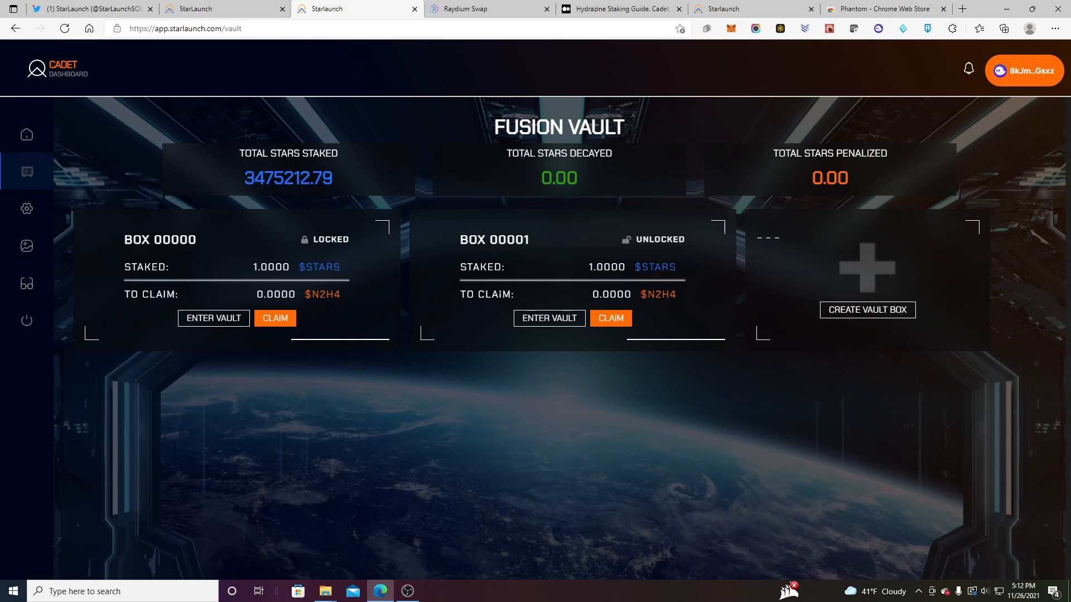
pyautogui.moveTo(599, 206)
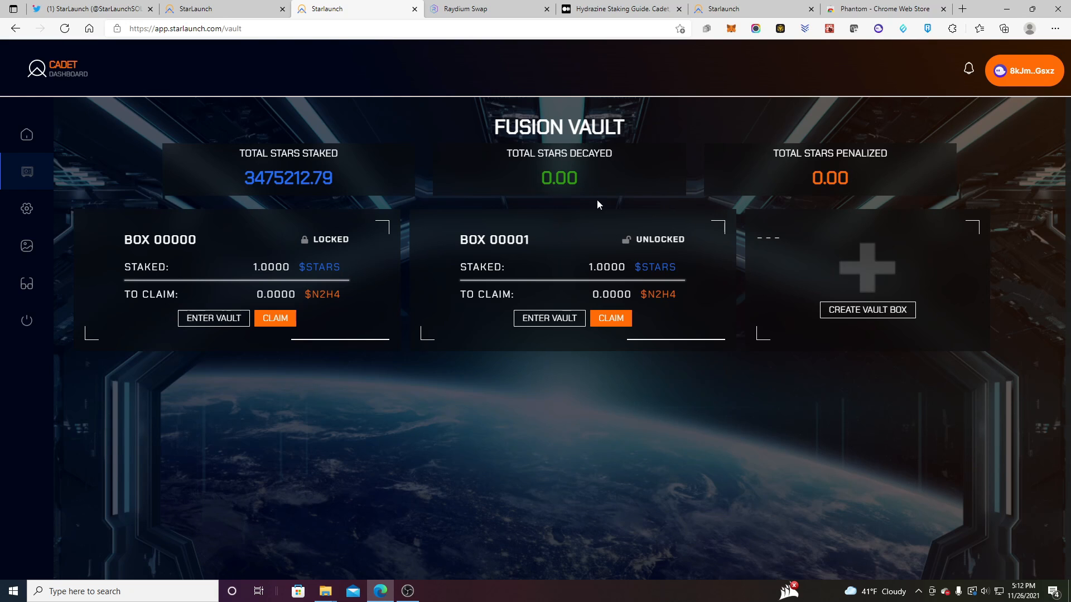